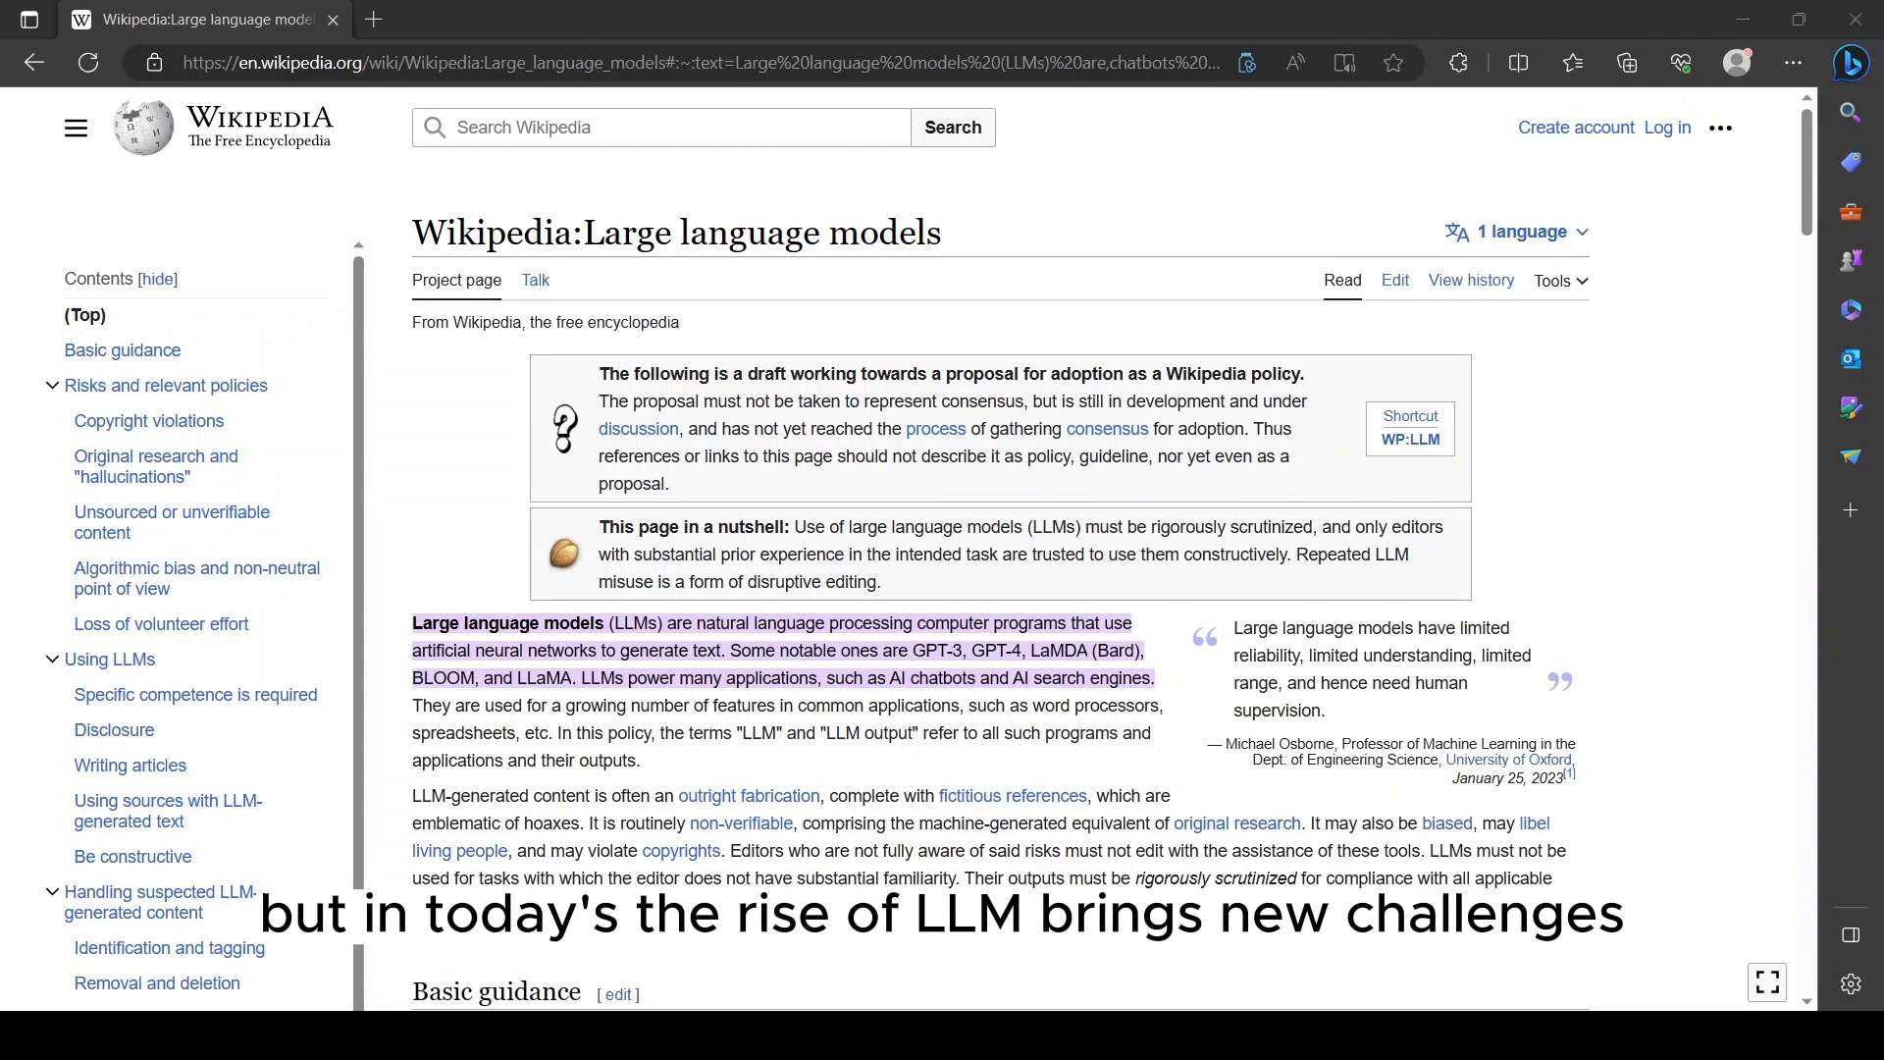
mouse_move(649, 640)
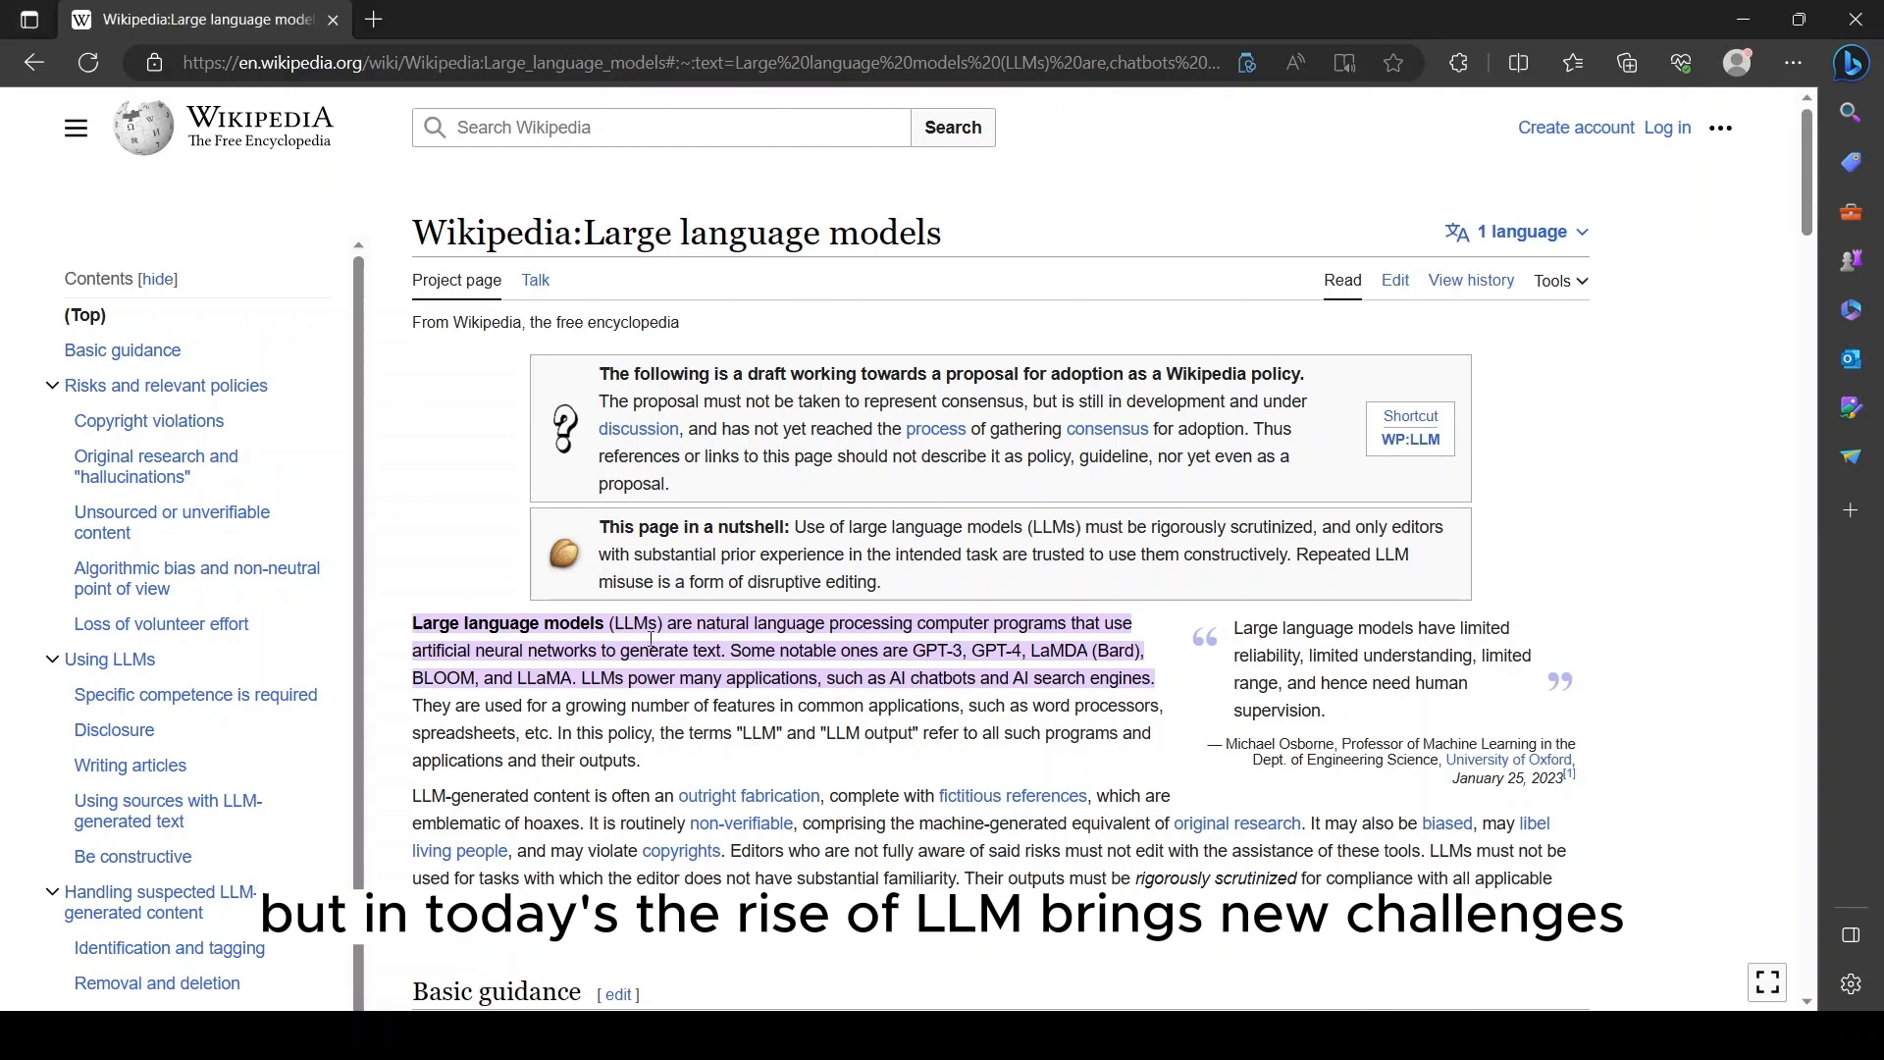
- Scroll down through the currently open Hugging Face page
scroll("down", 3)
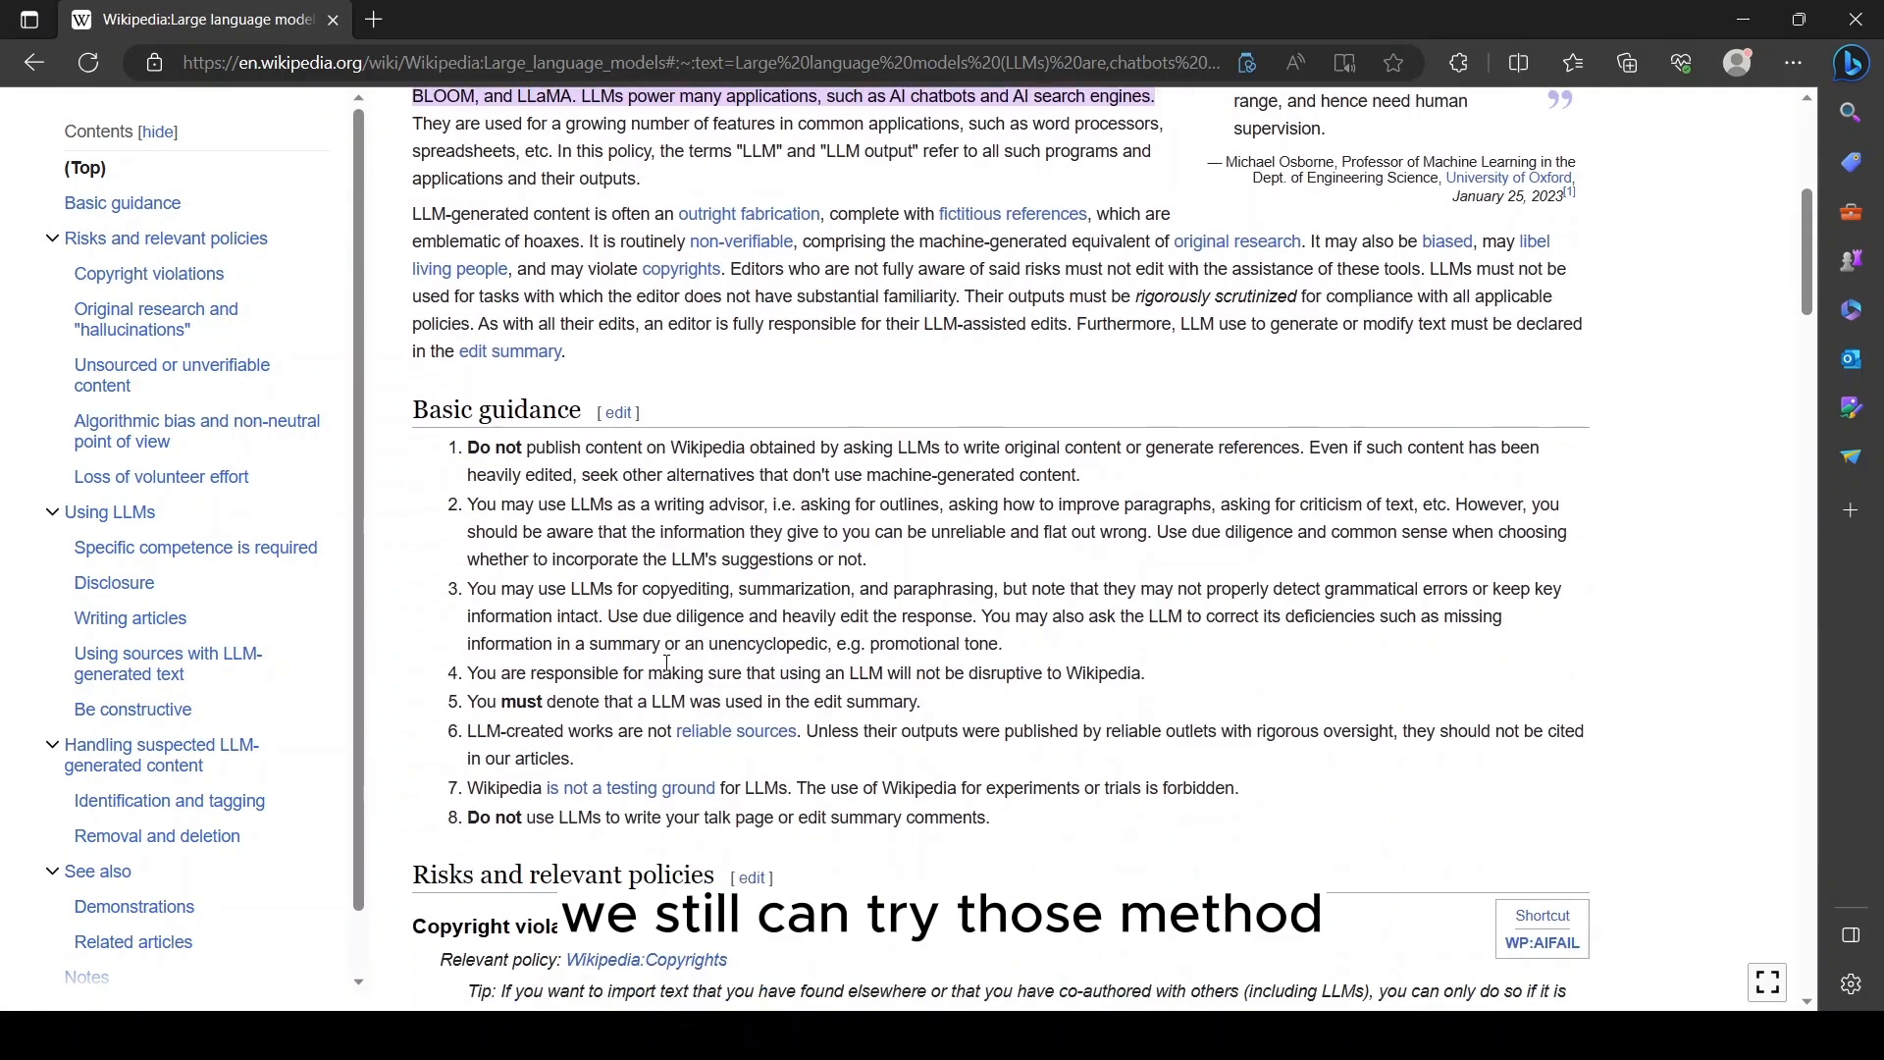
scroll("down", 3)
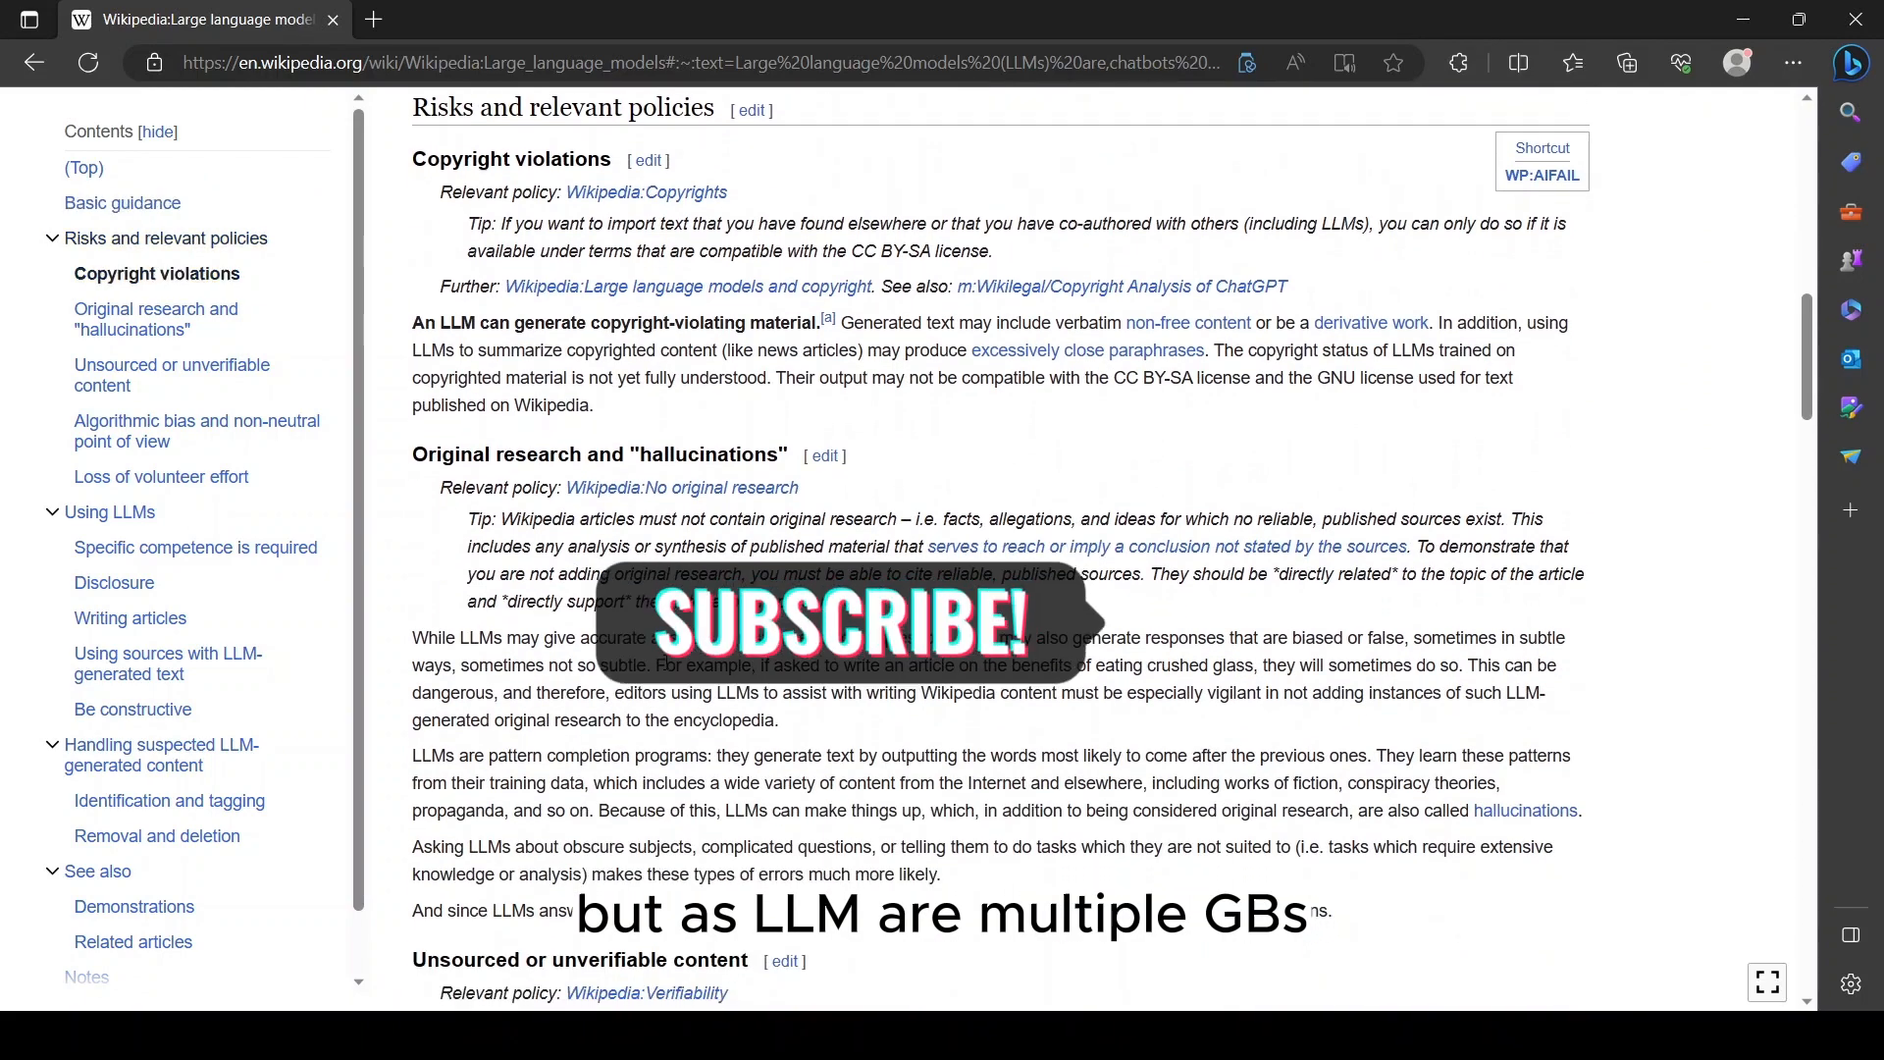
scroll("down", 3)
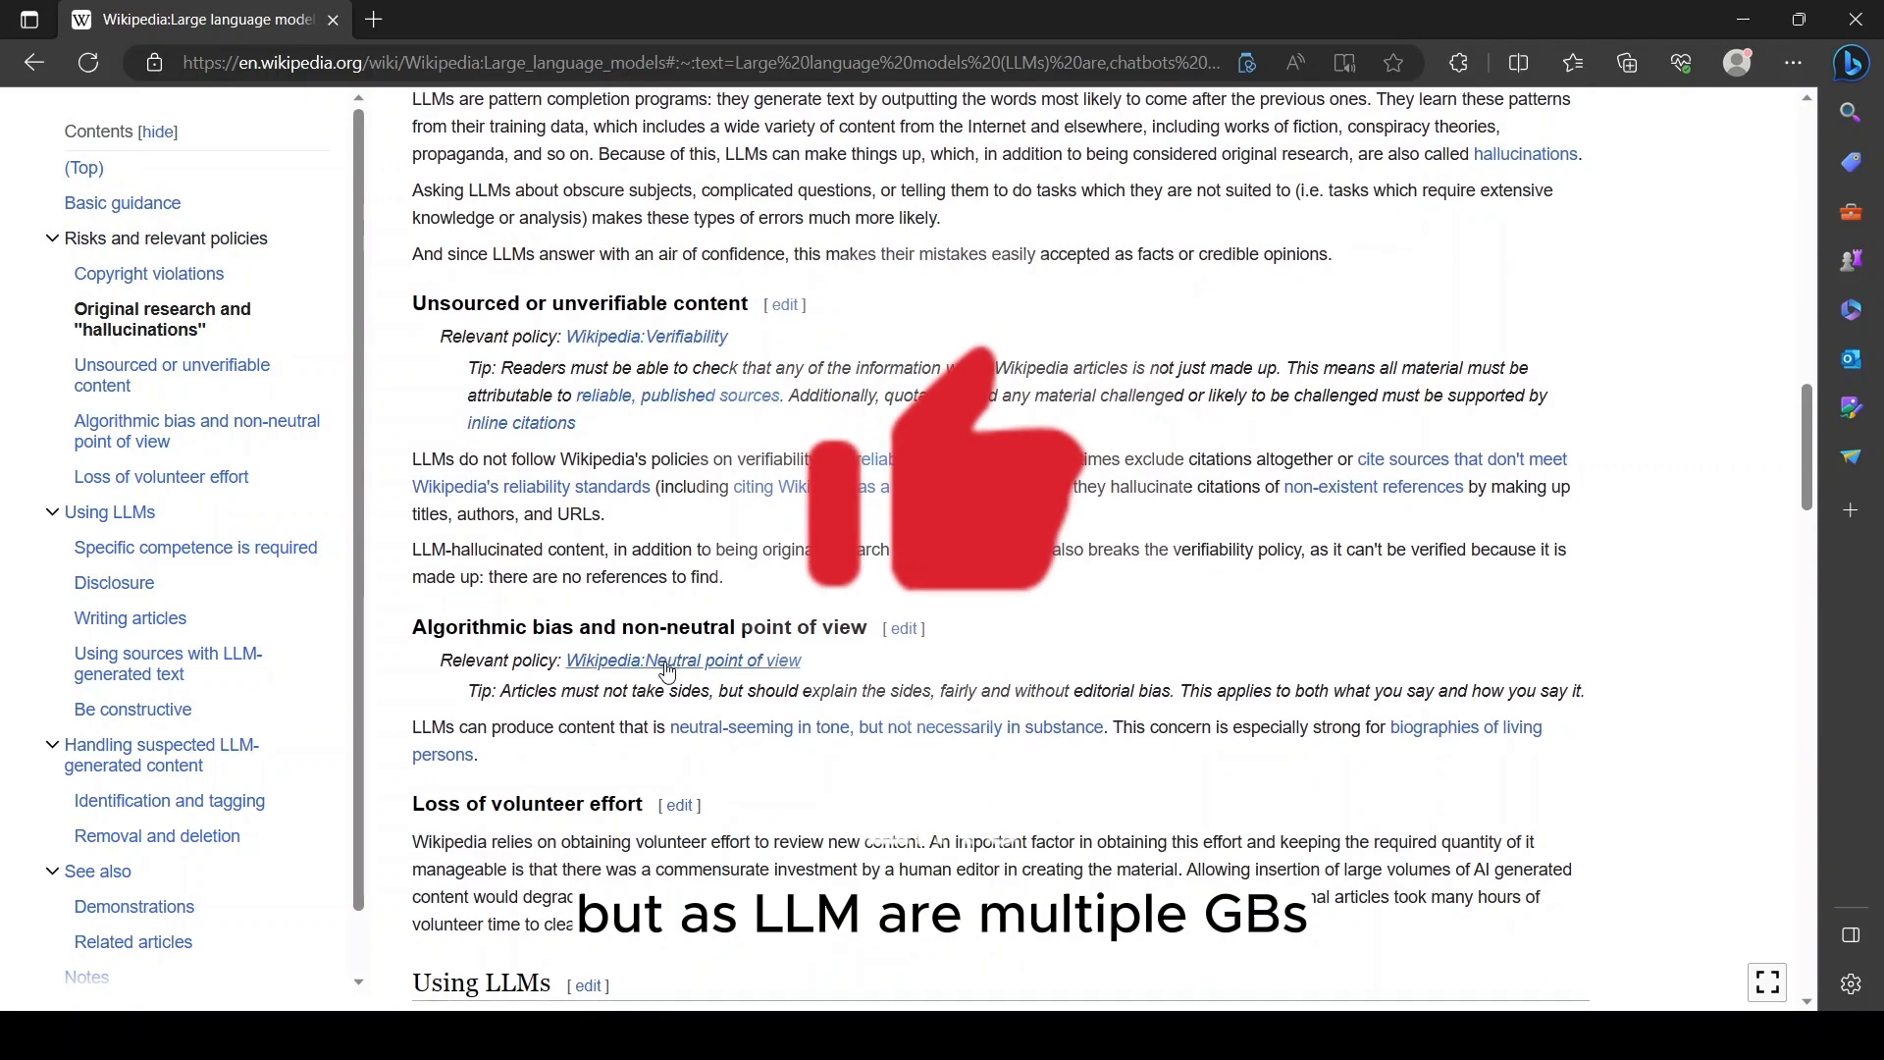
scroll("down", 3)
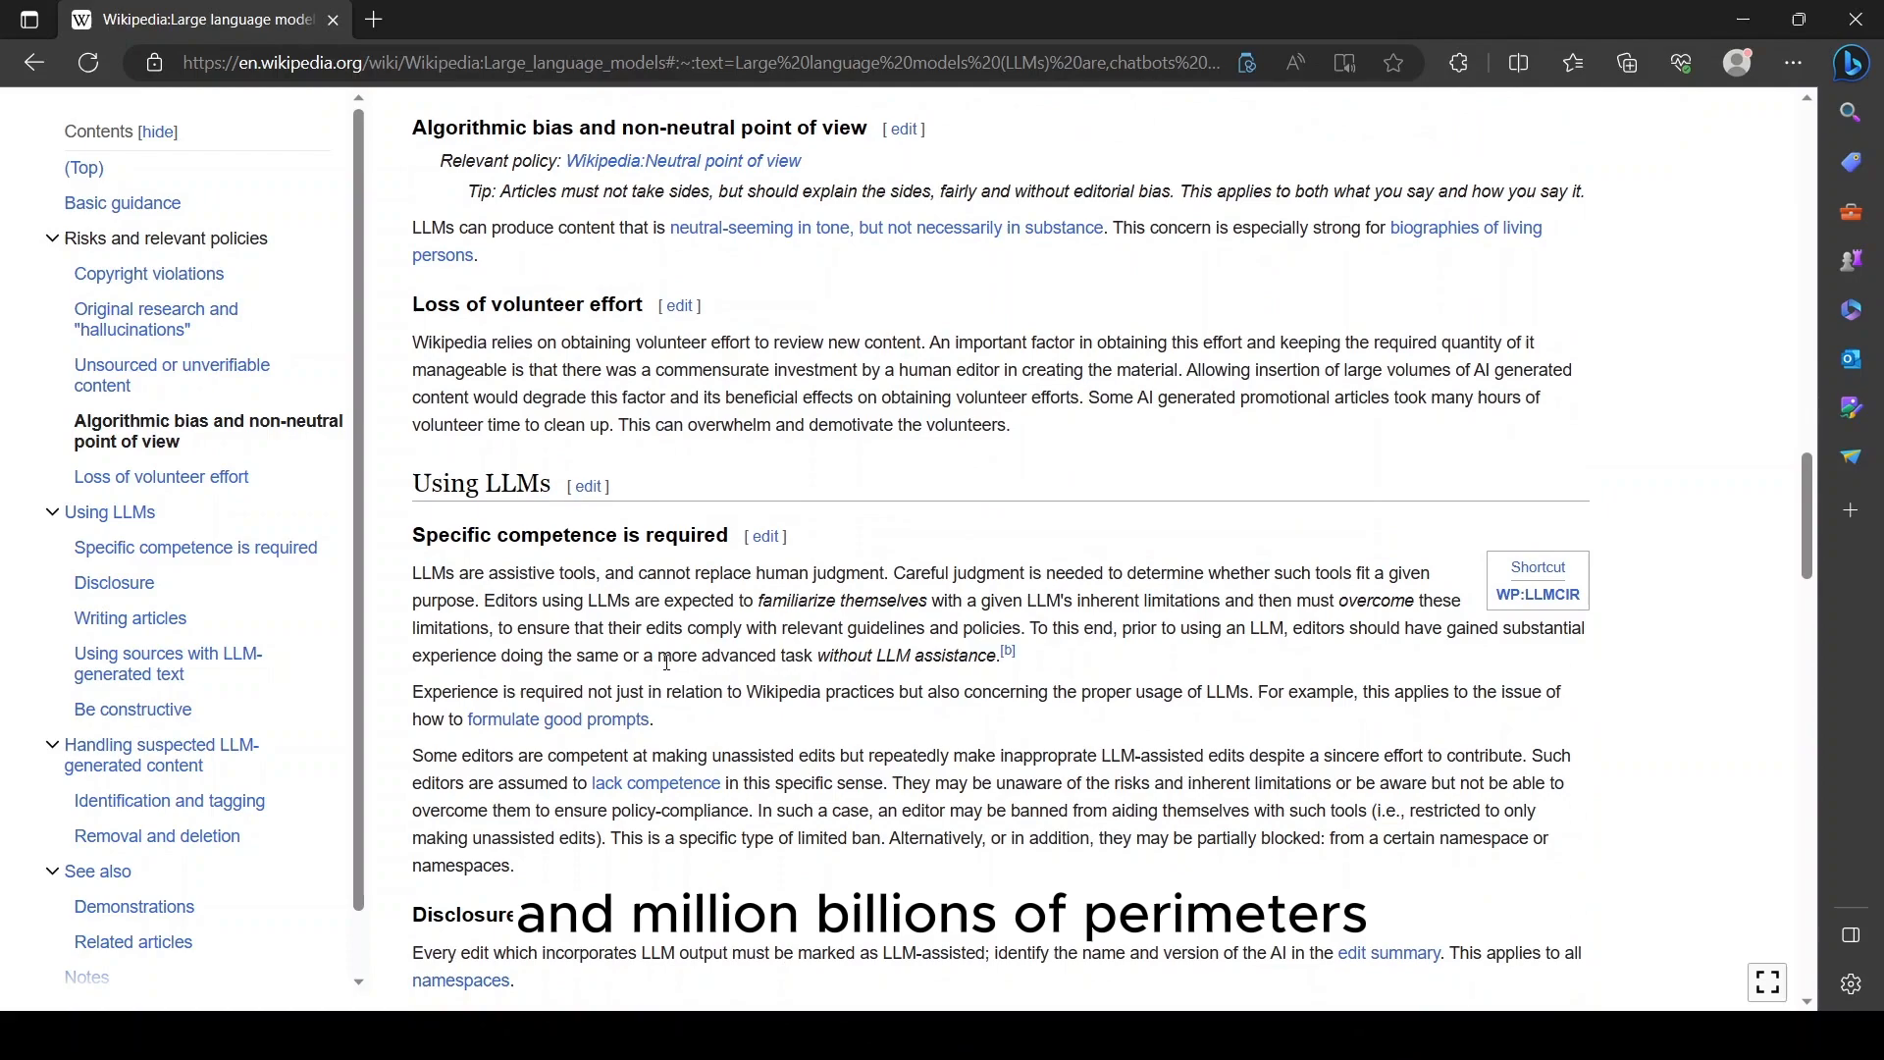
scroll("down", 3)
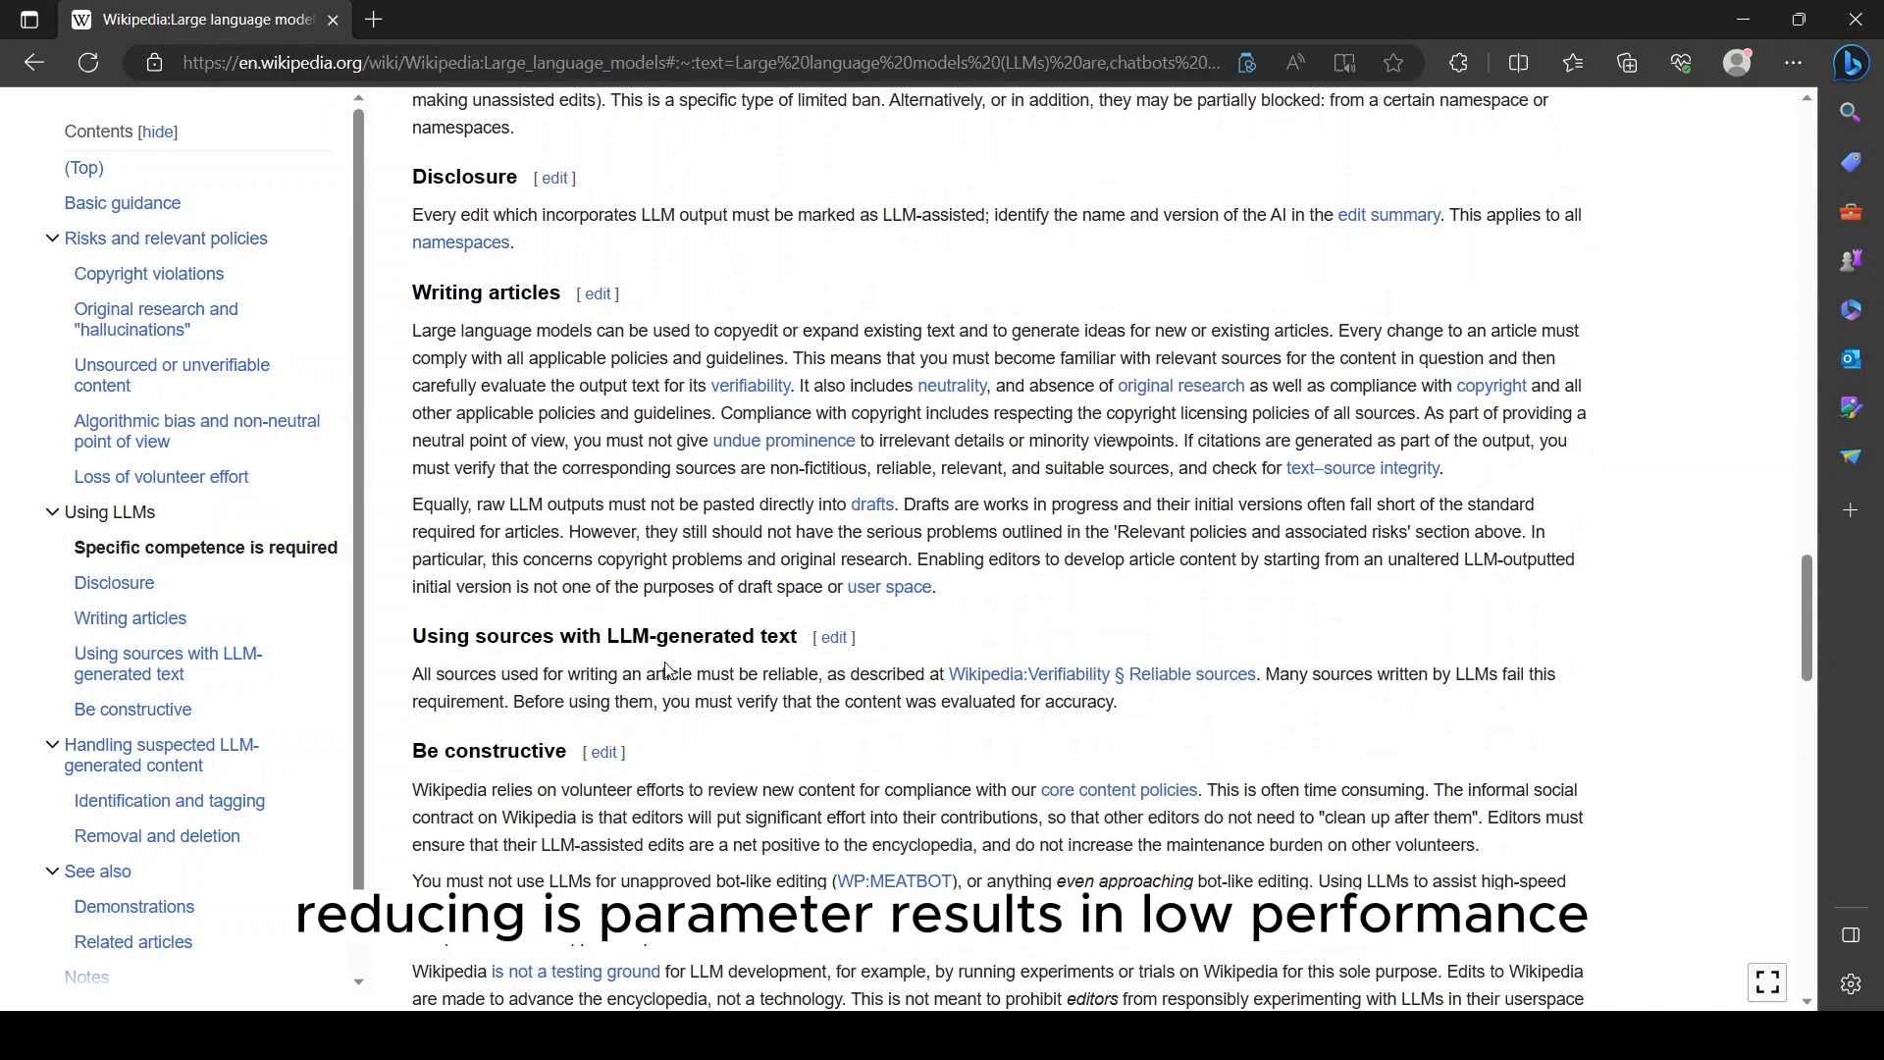
scroll("down", 3)
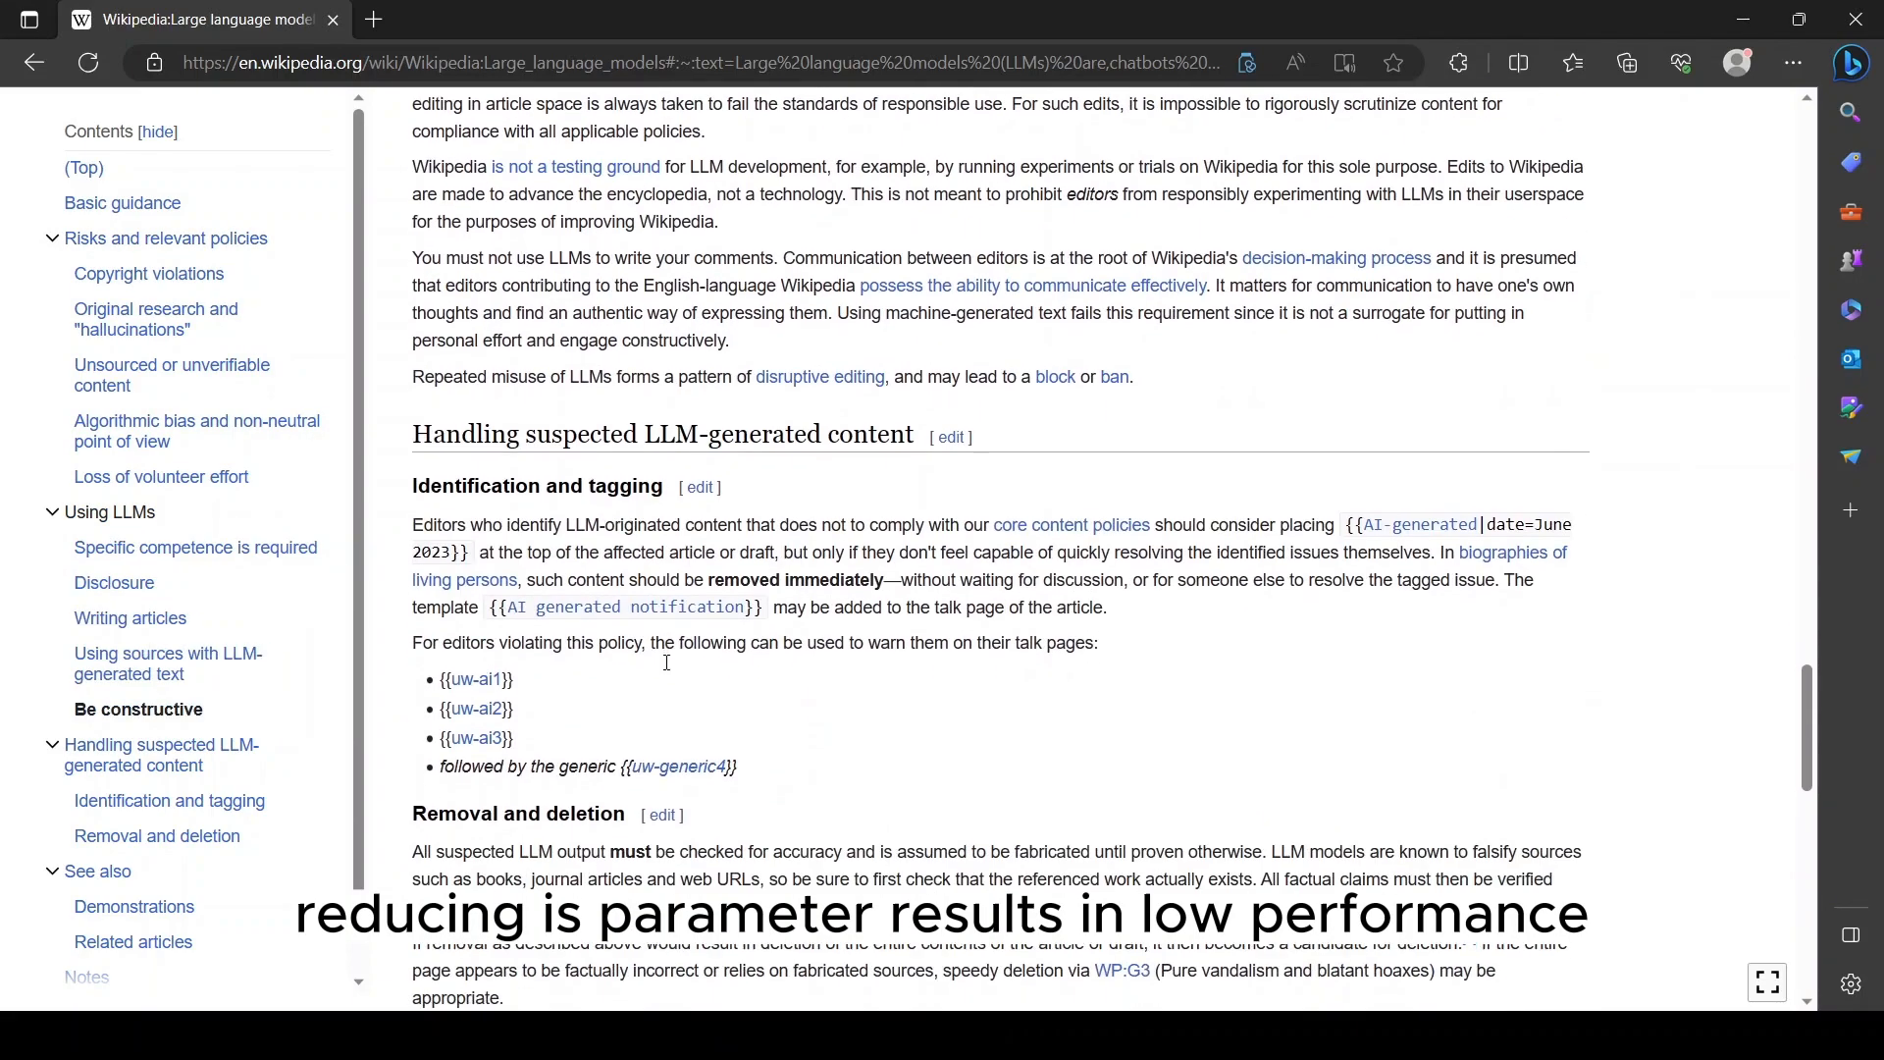
scroll("down", 3)
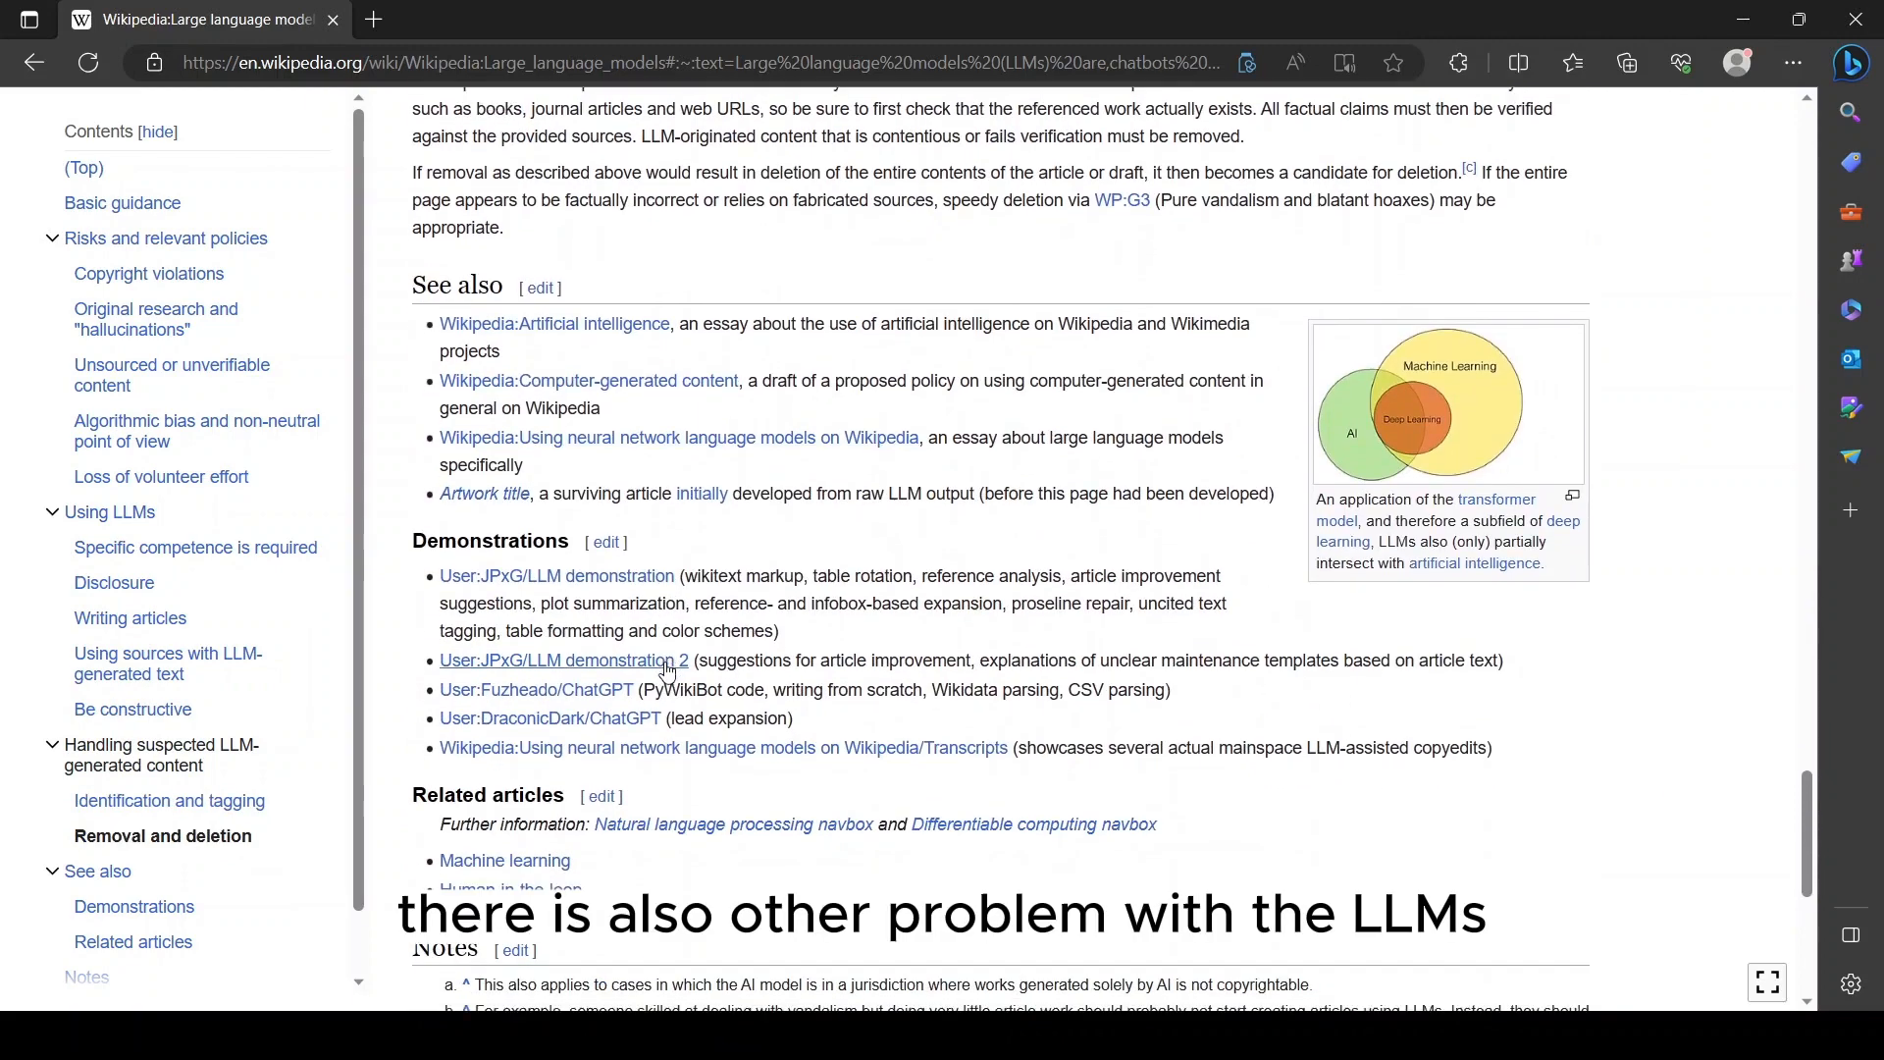
scroll("down", 3)
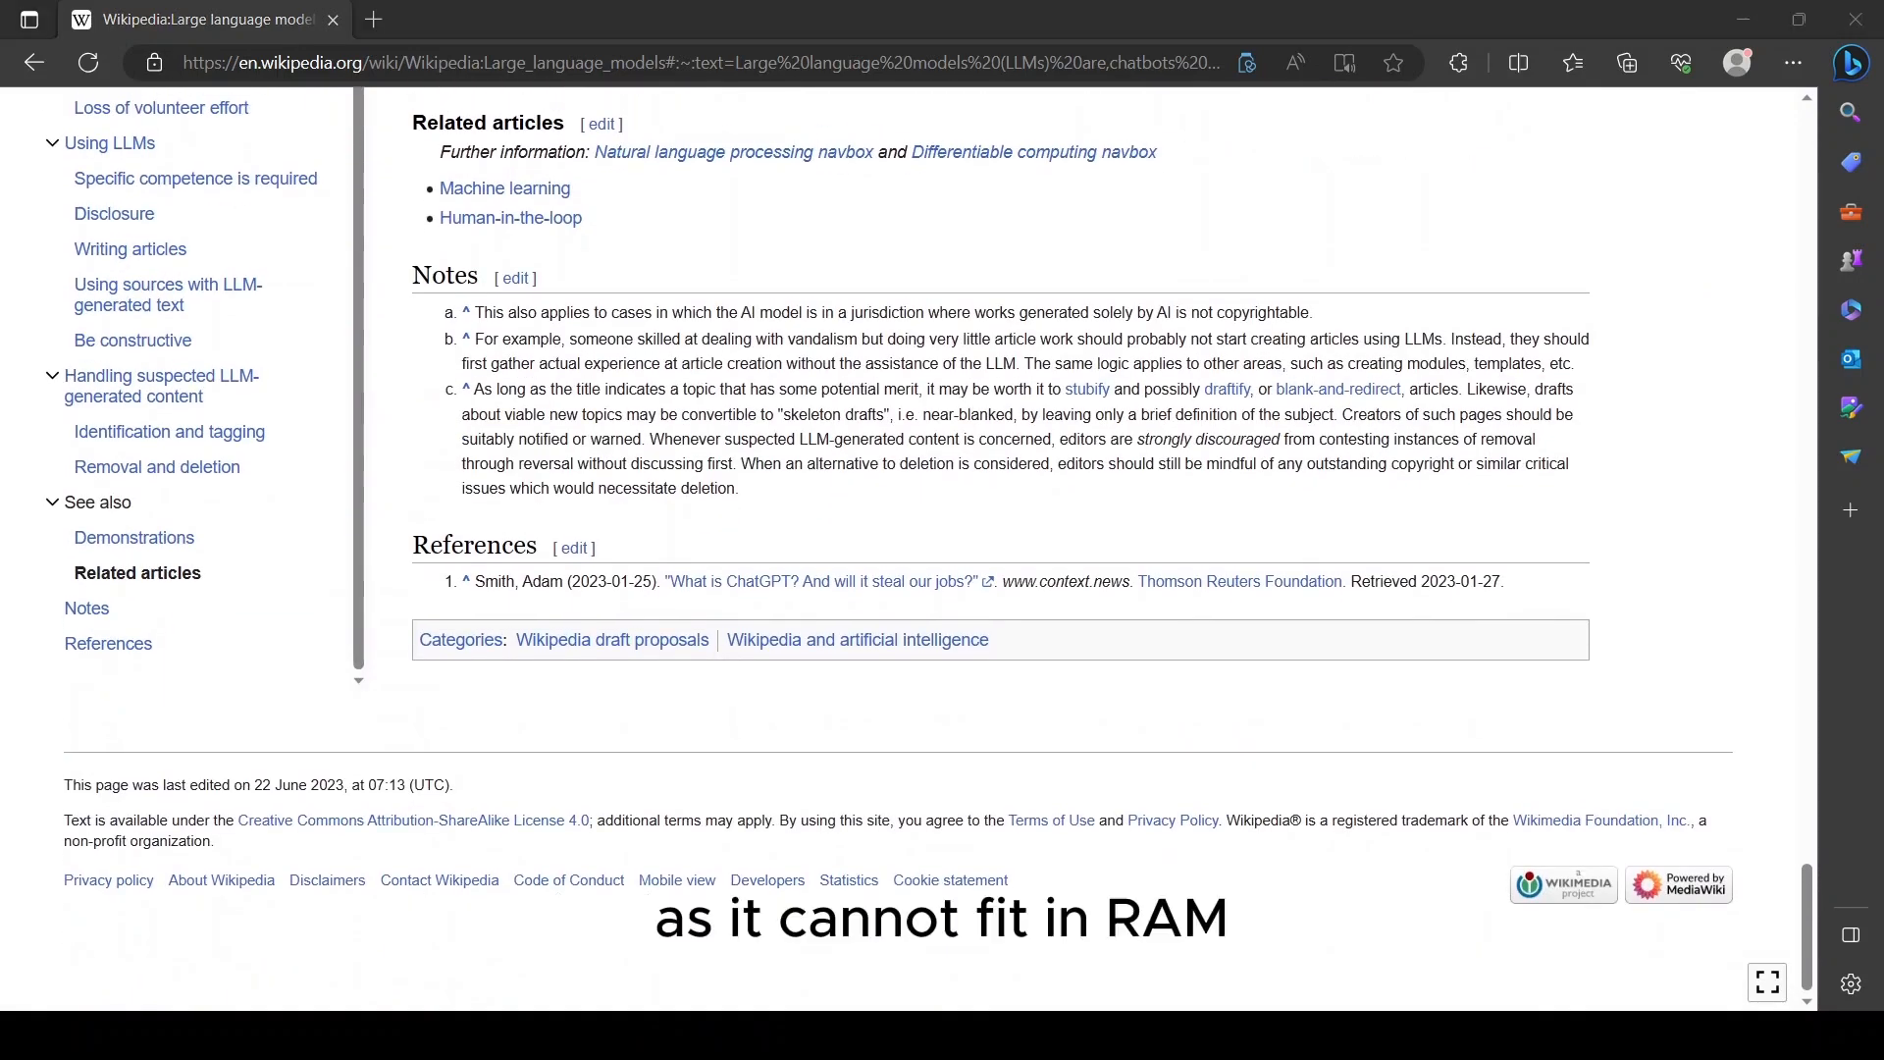
- Skim the bitsandbytes 4-bit quantization and QLoRA blog post, then return to the Falcon model files
left_click(492, 19)
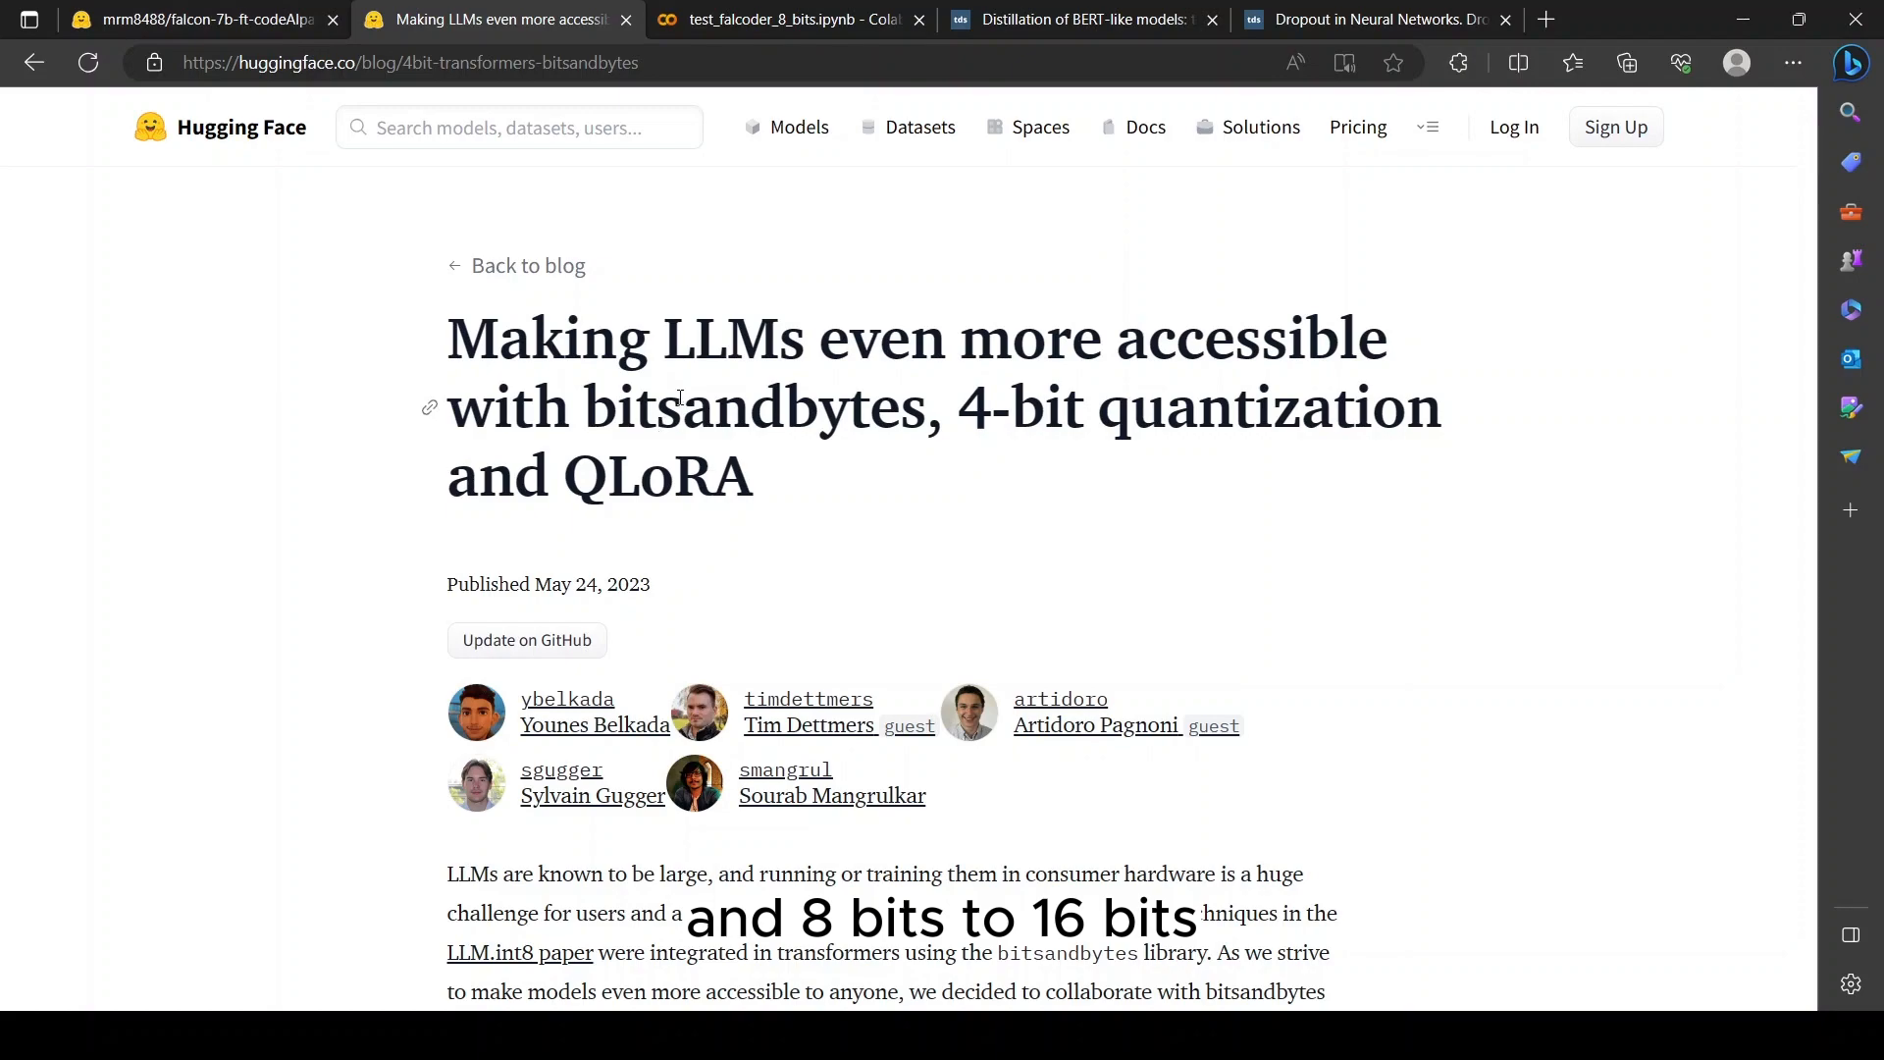
scroll("down", 3)
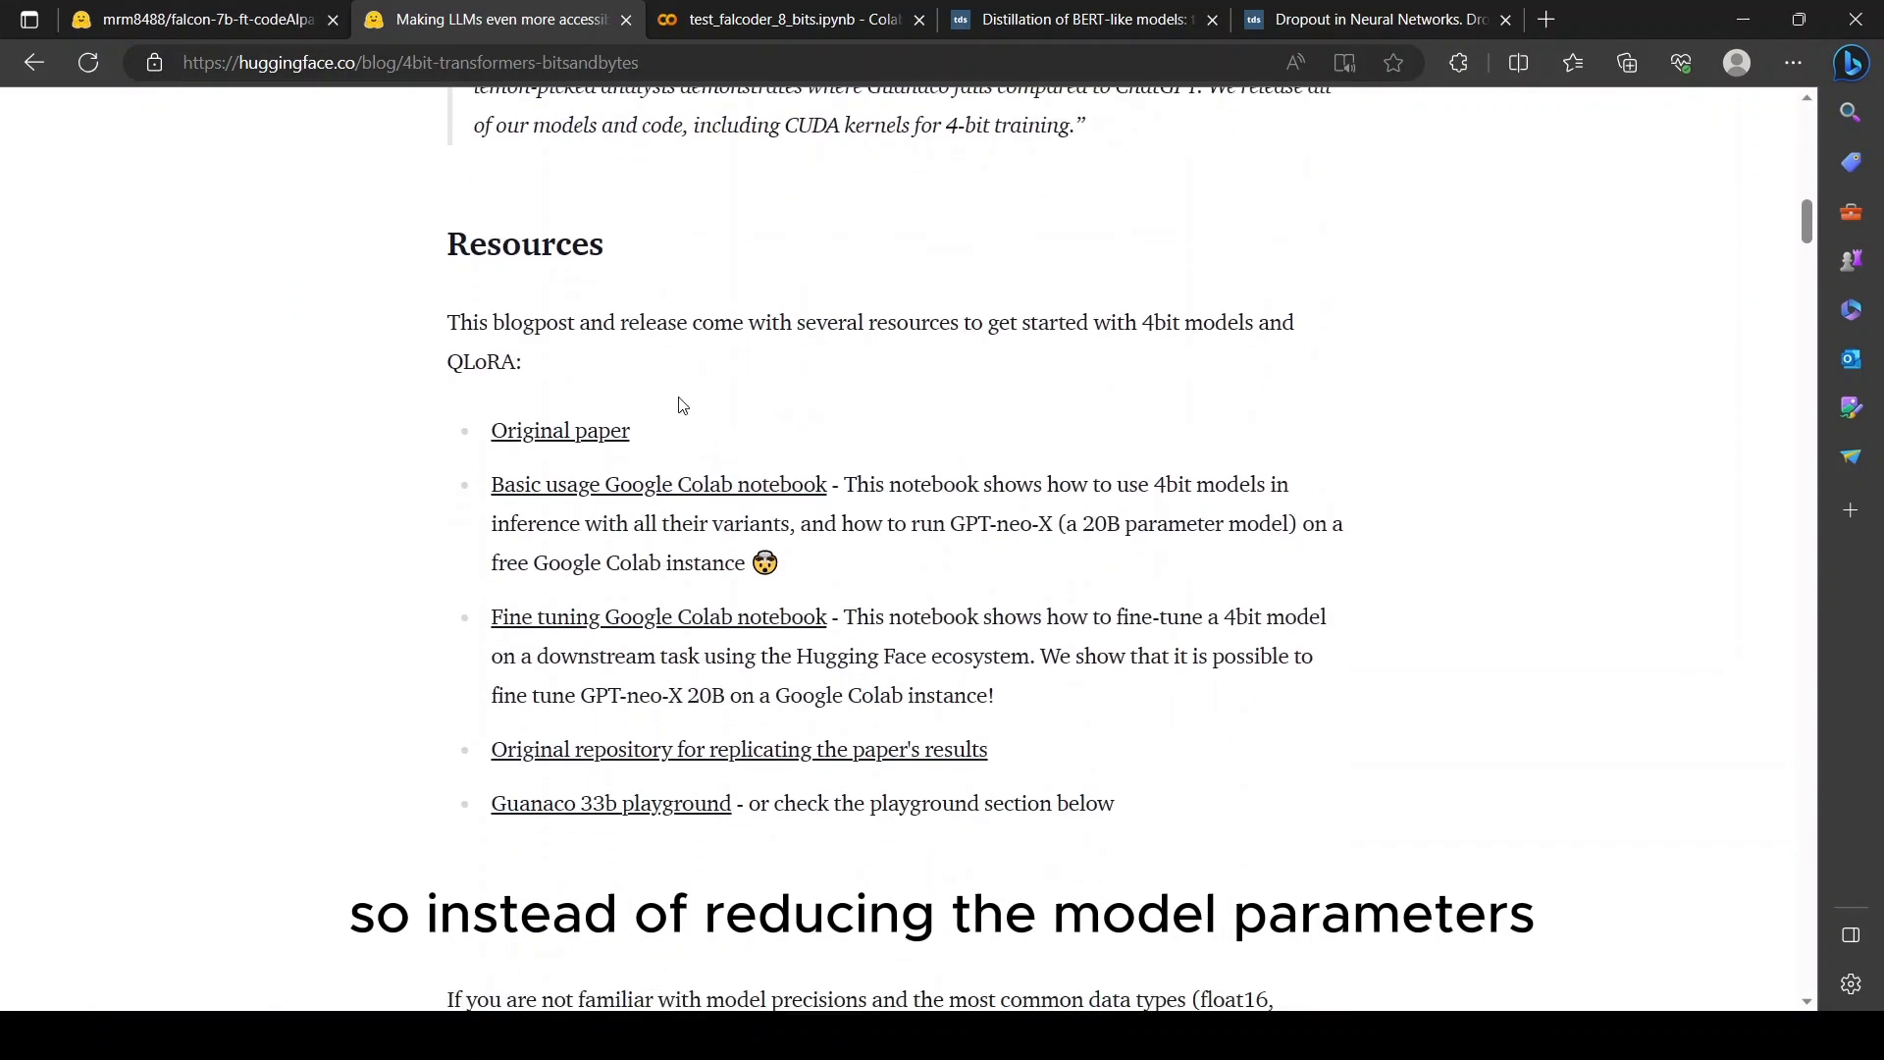
scroll("down", 3)
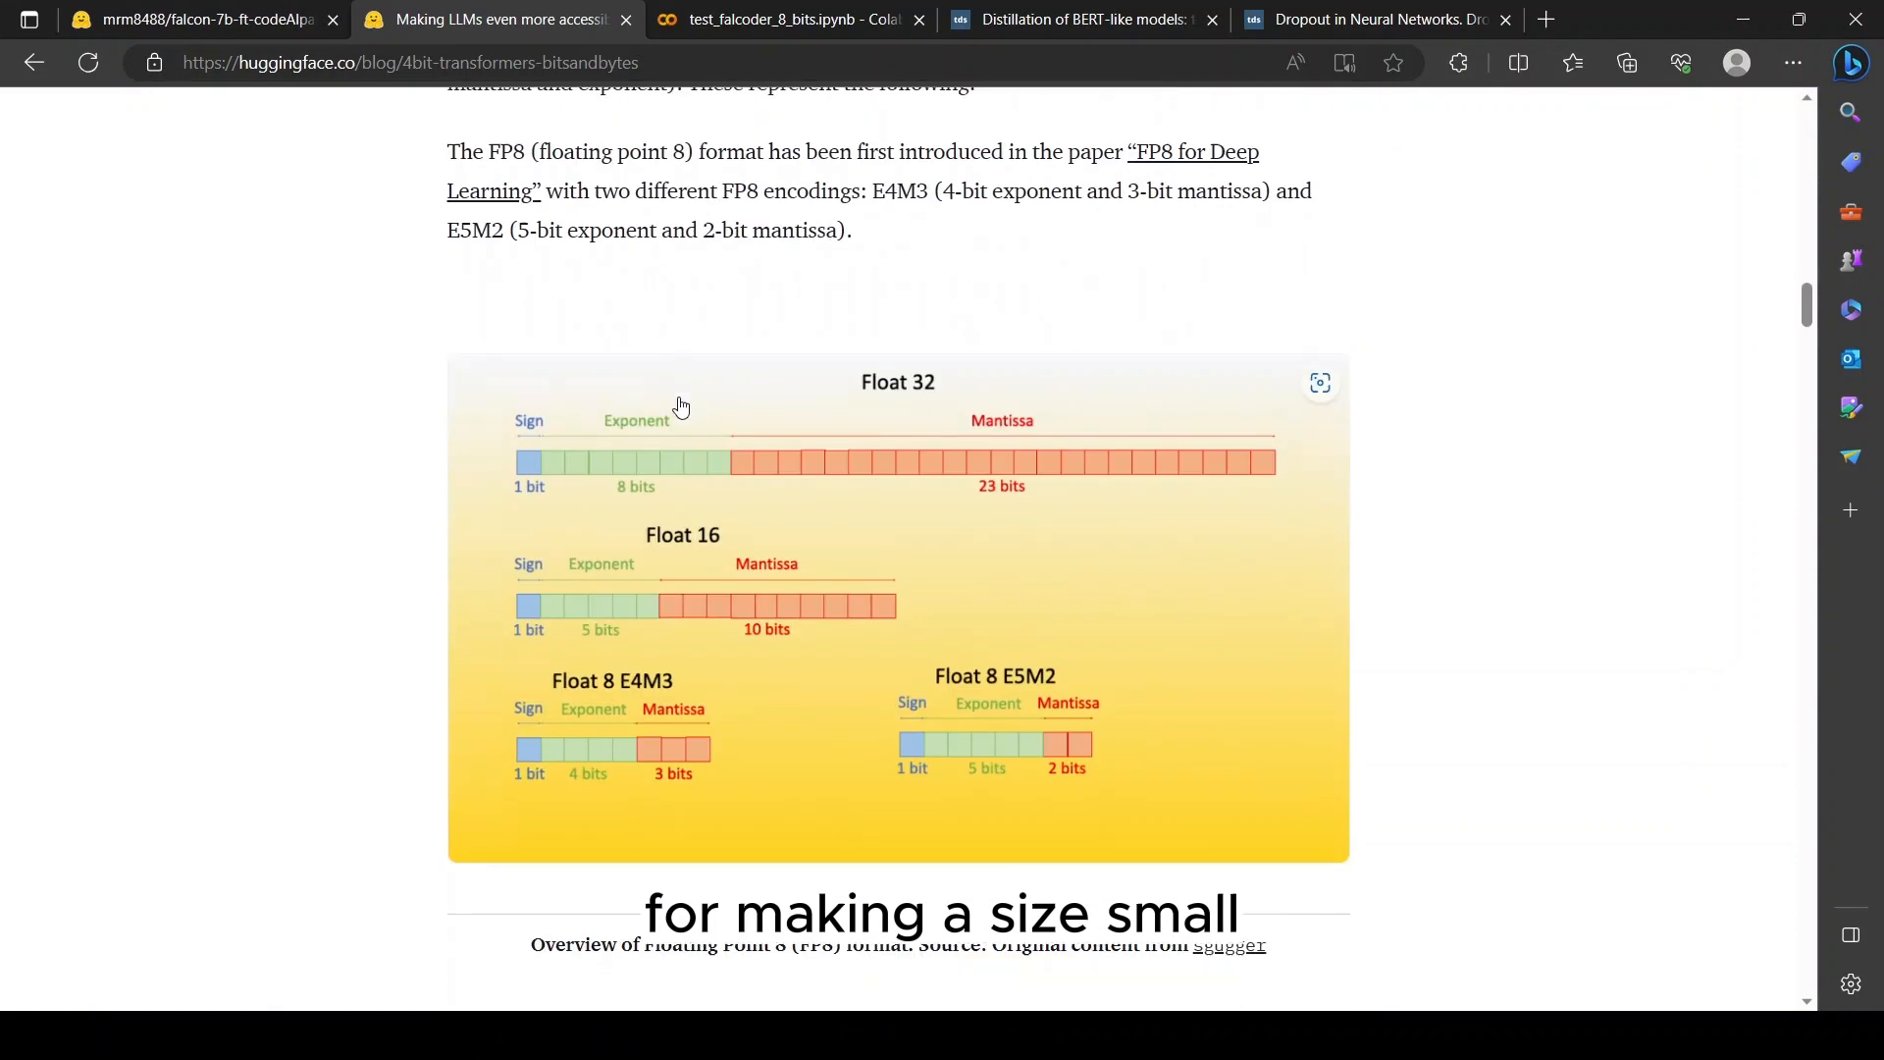
scroll("down", 3)
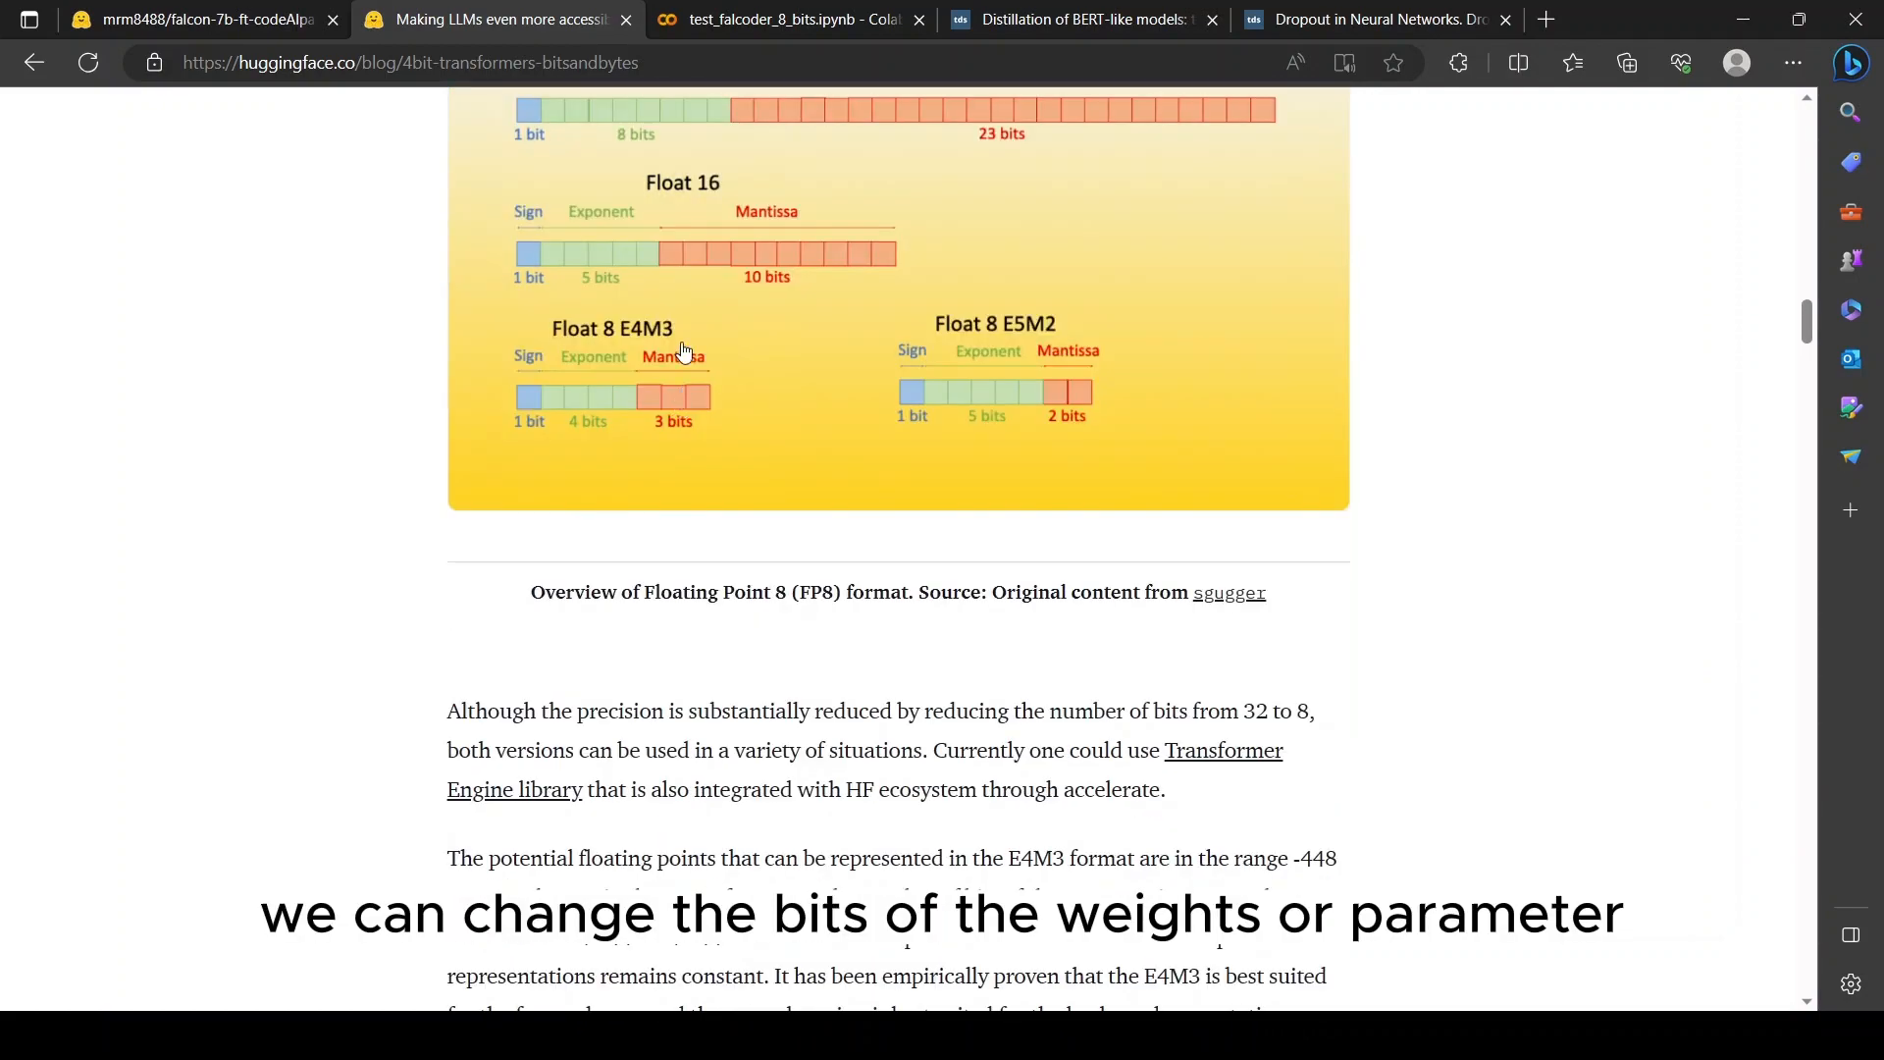
scroll("down", 3)
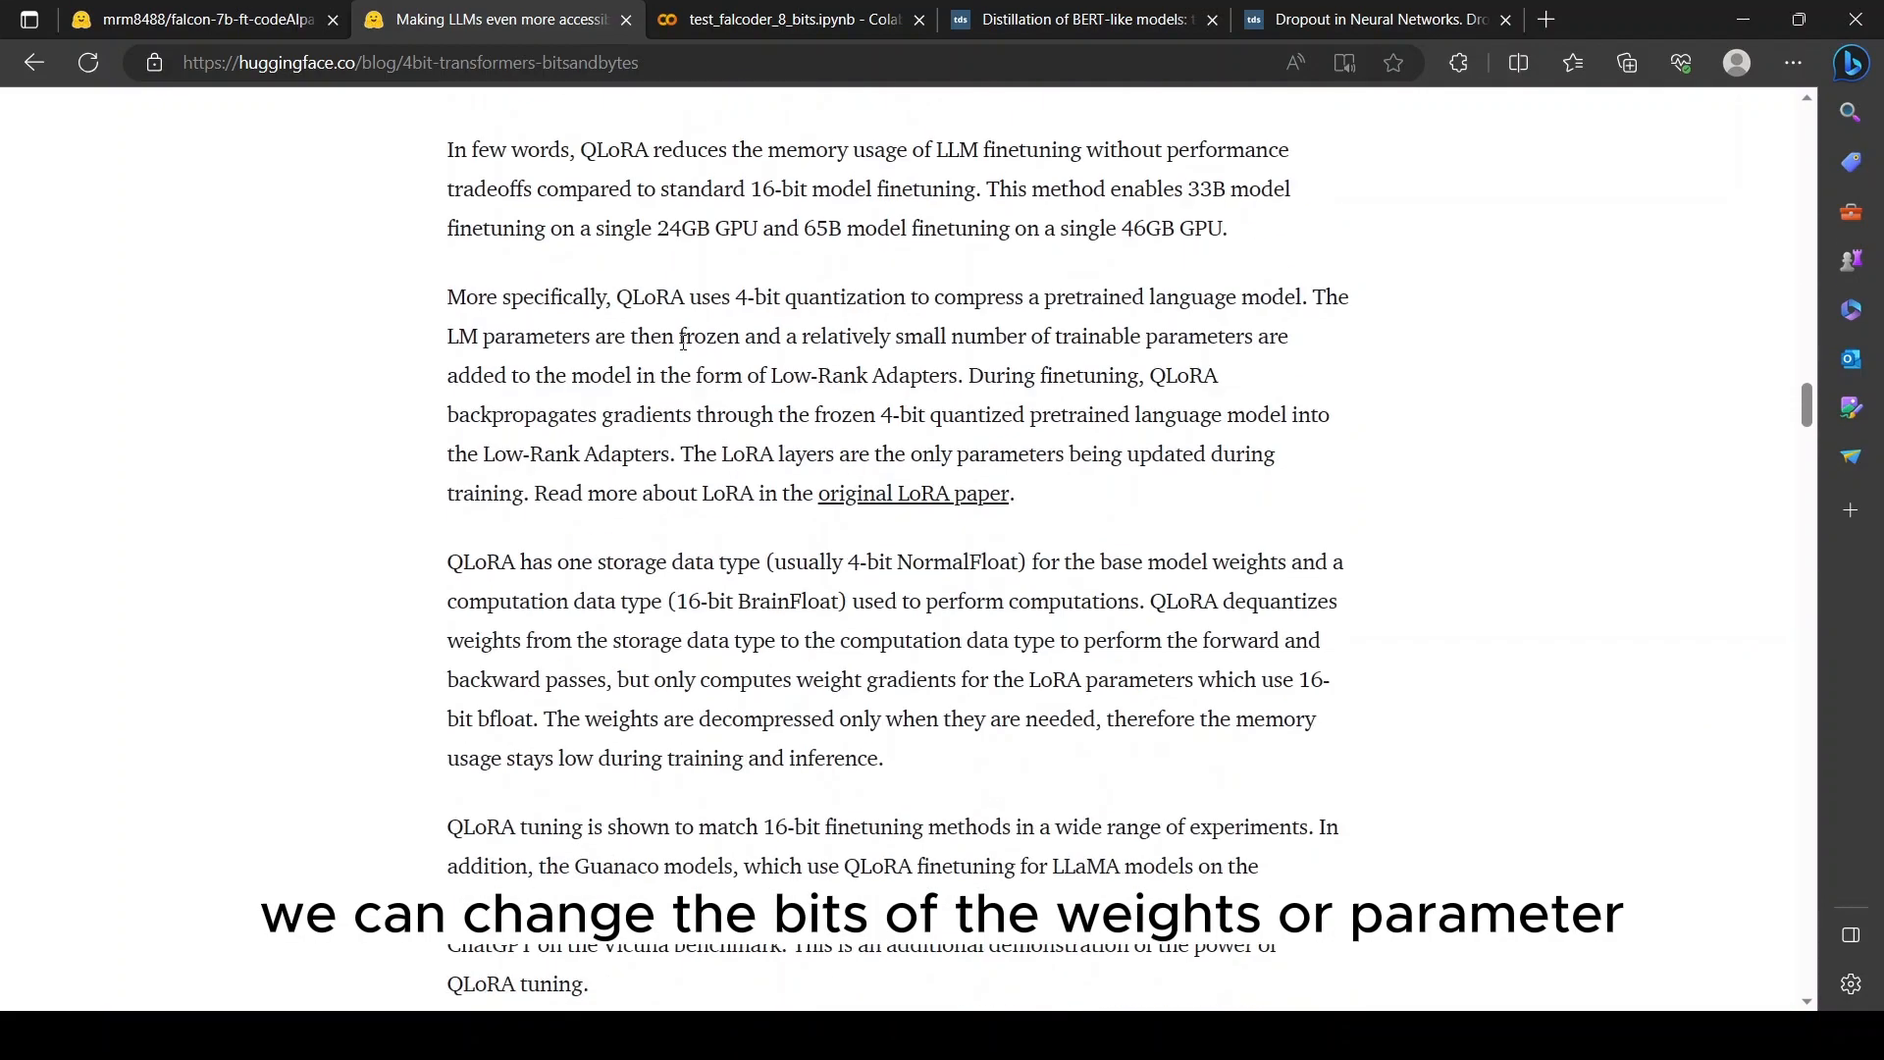
scroll("down", 3)
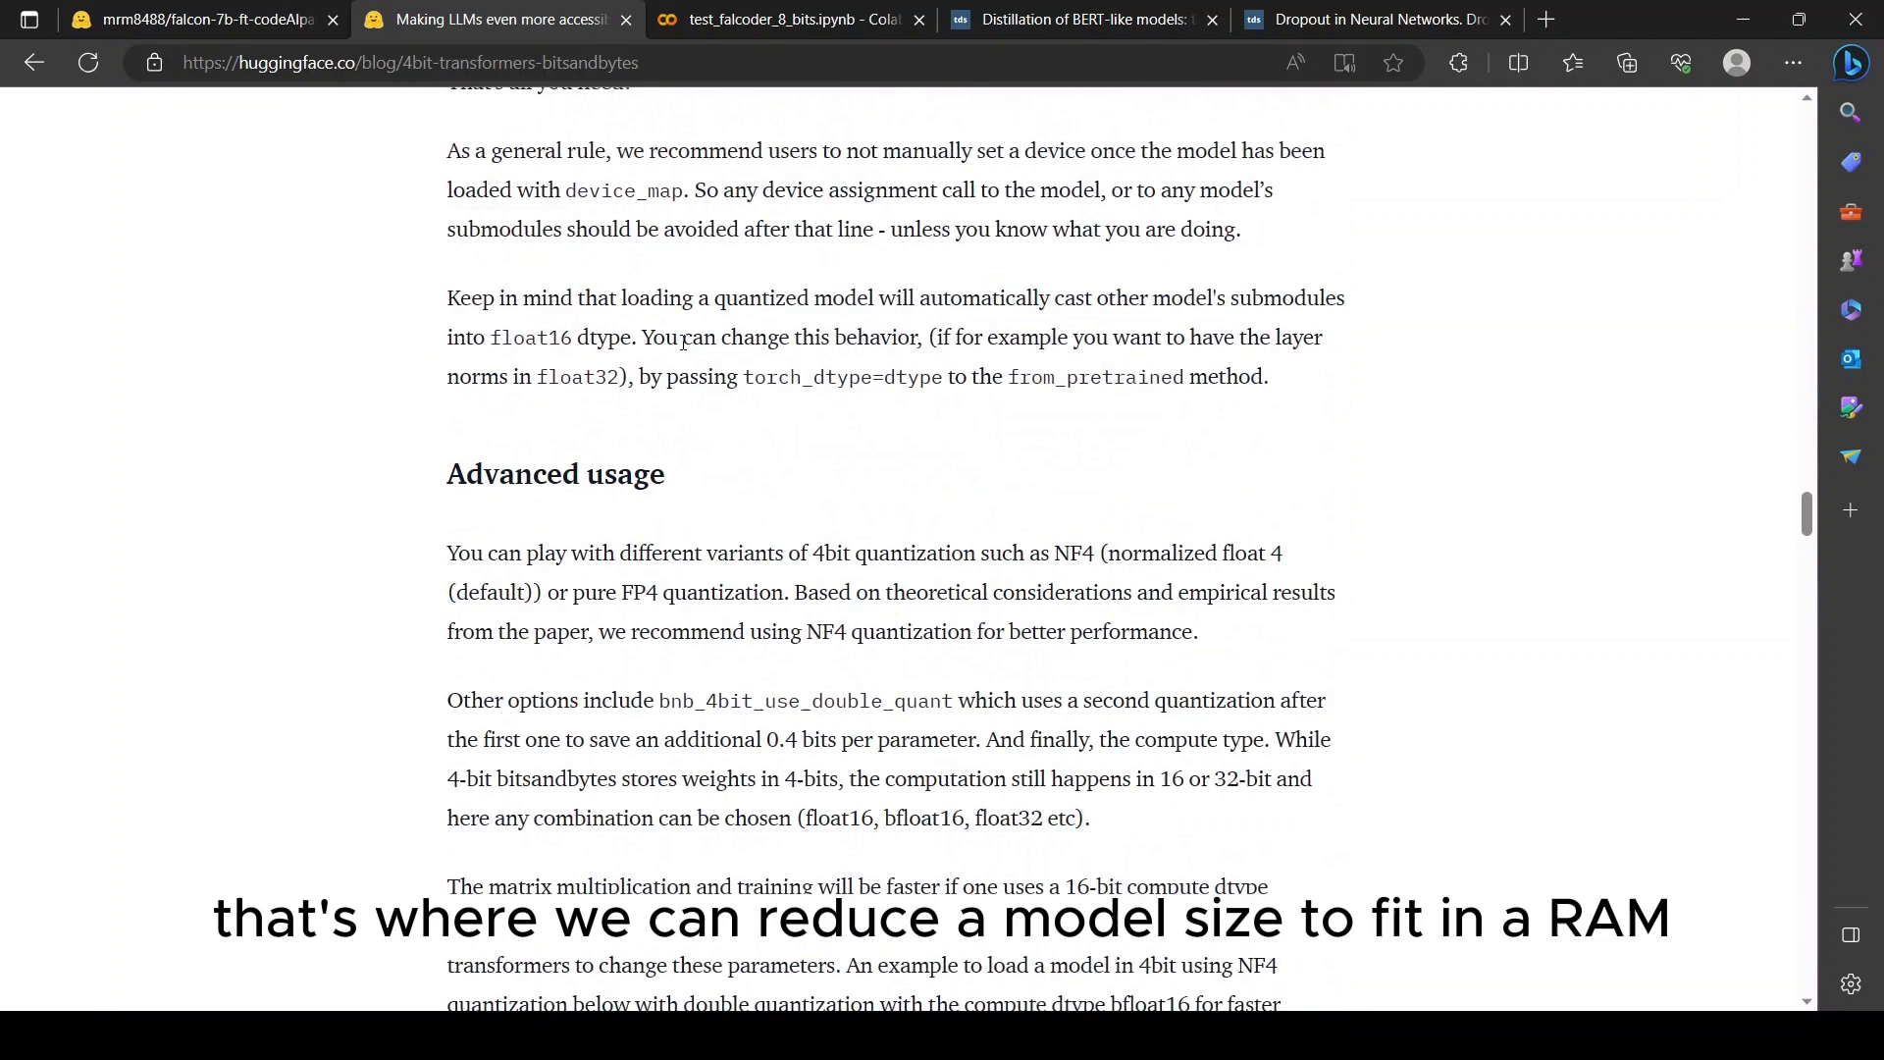
scroll("down", 3)
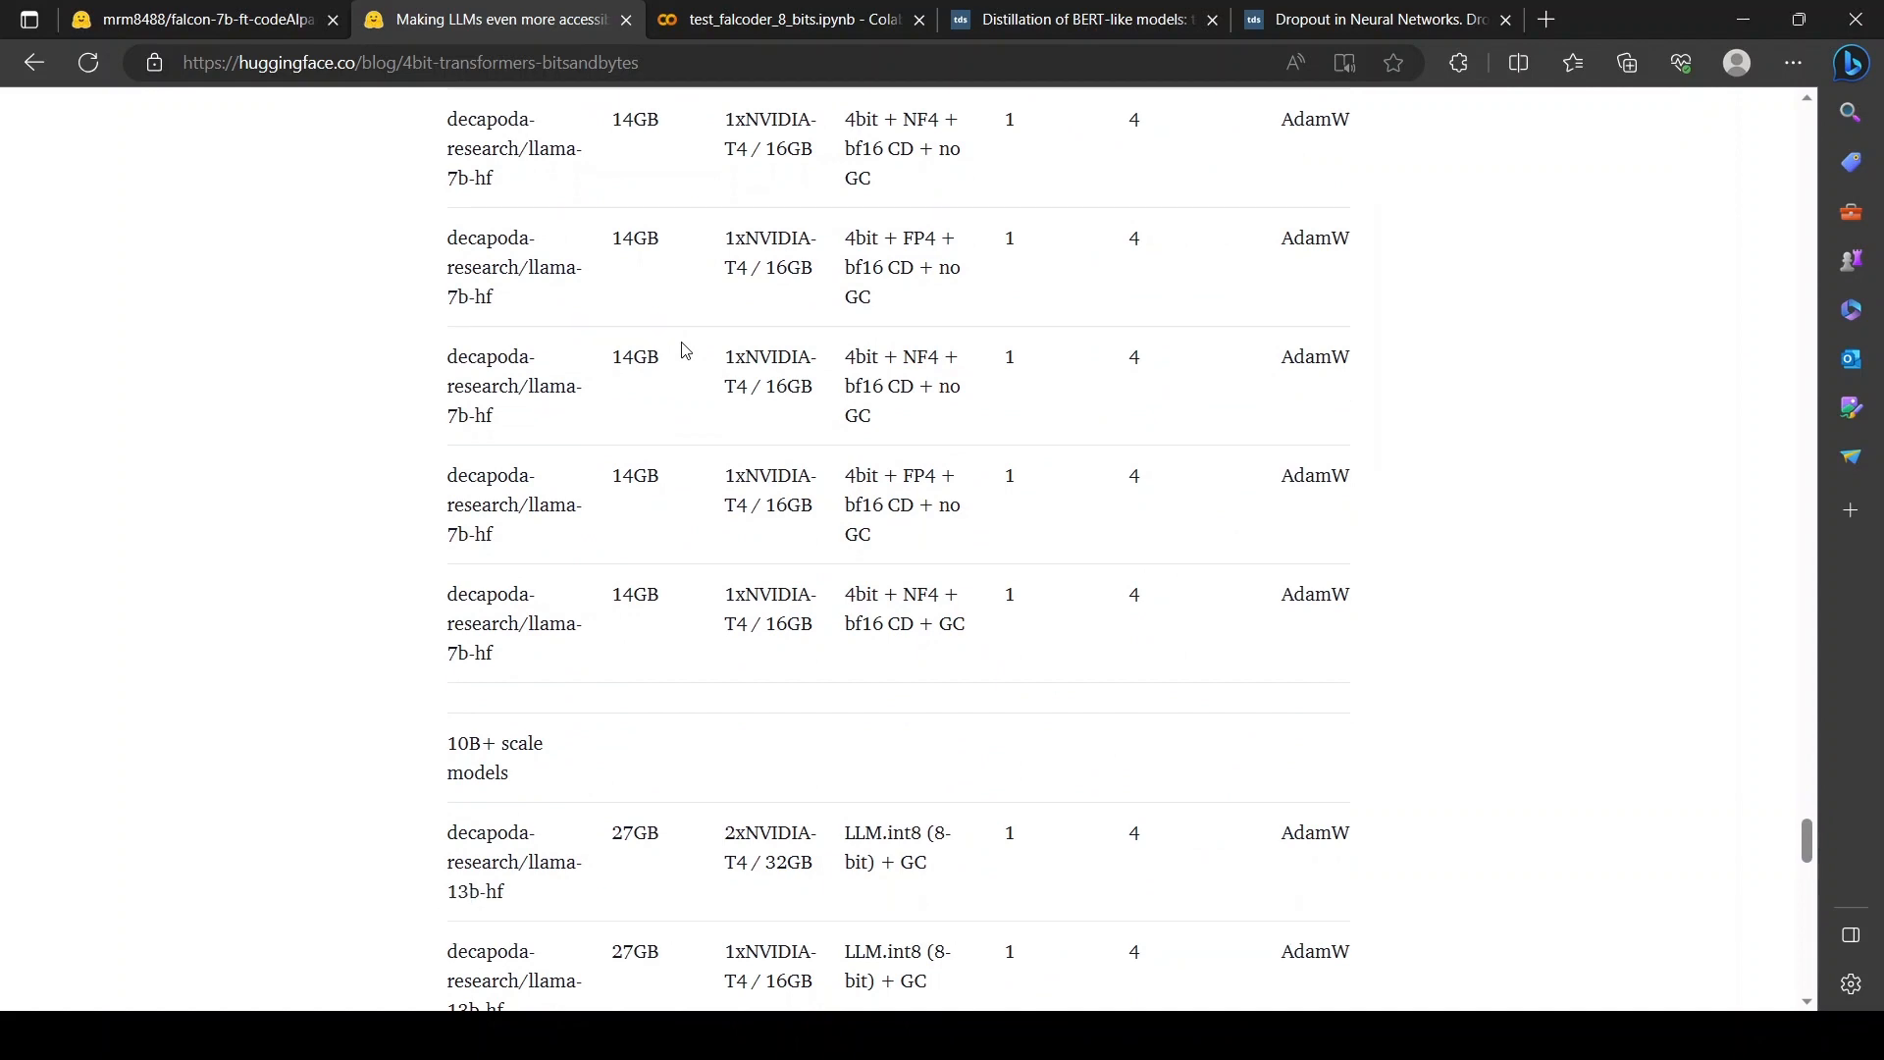
left_click(198, 19)
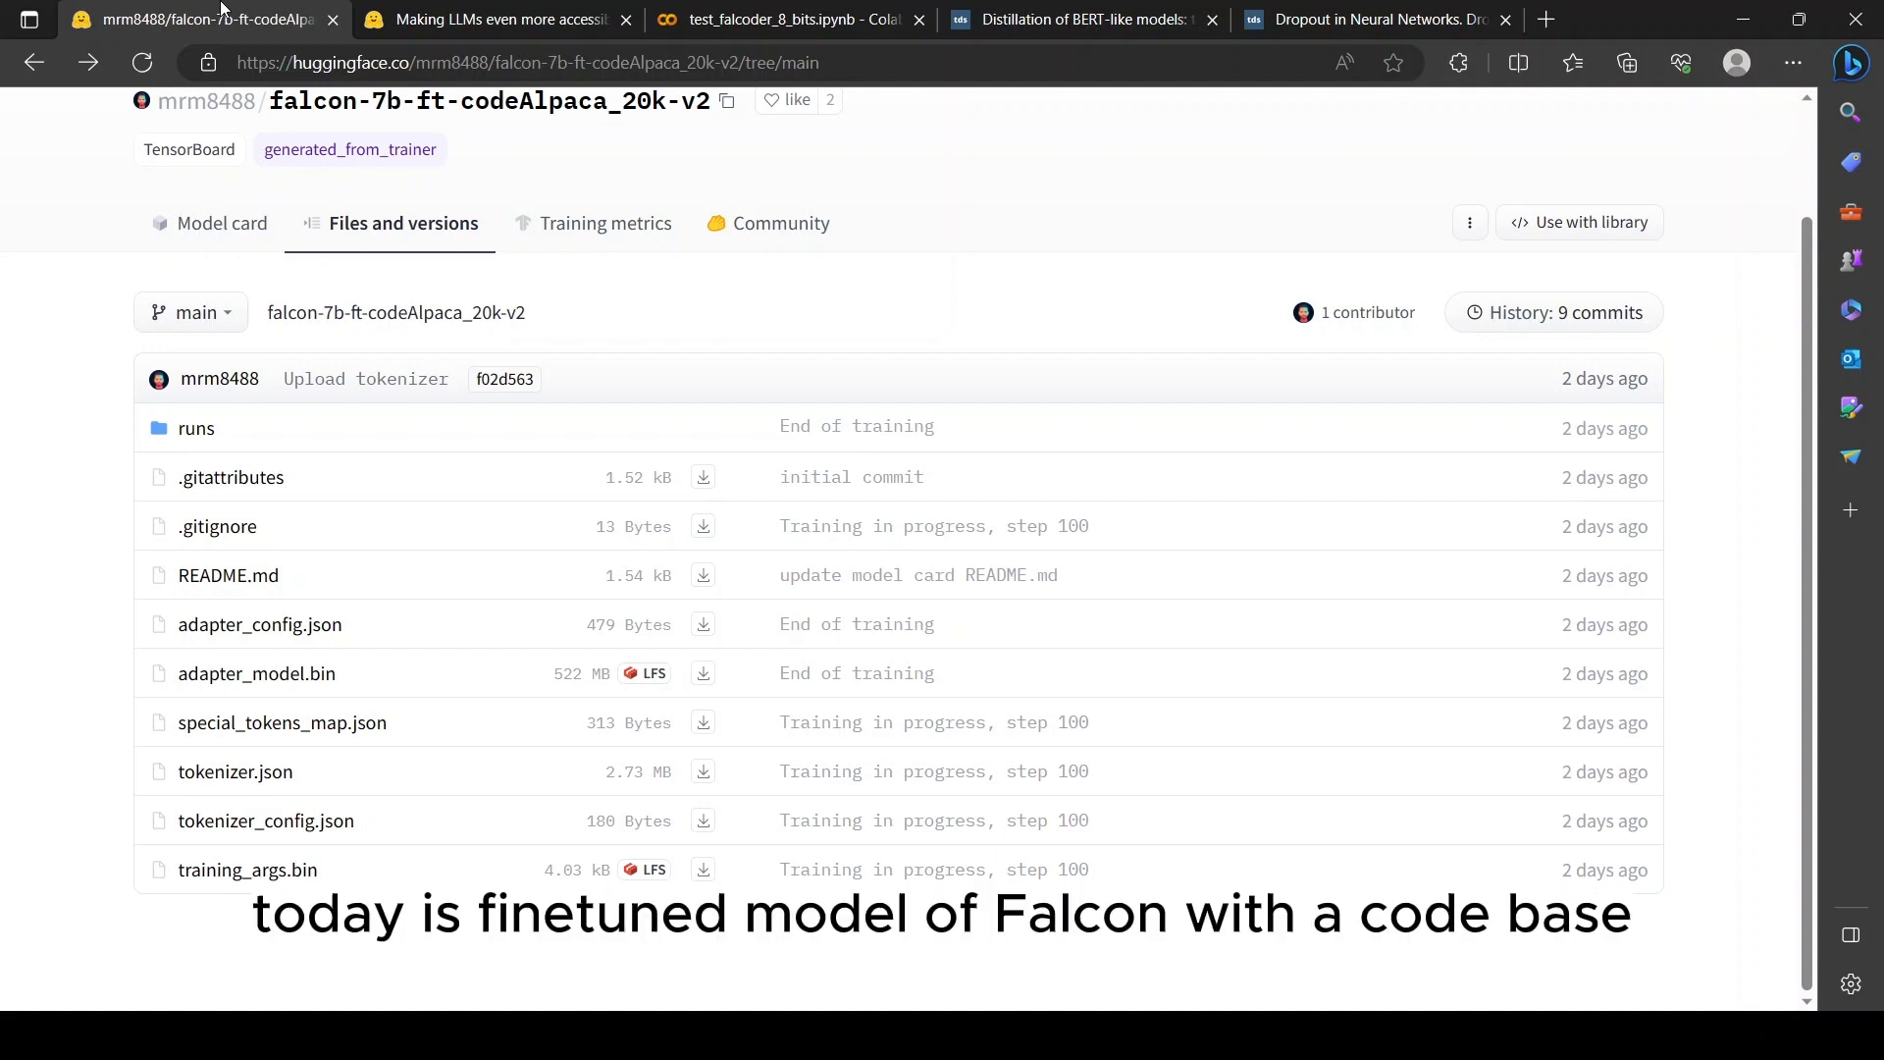
mouse_move(259, 624)
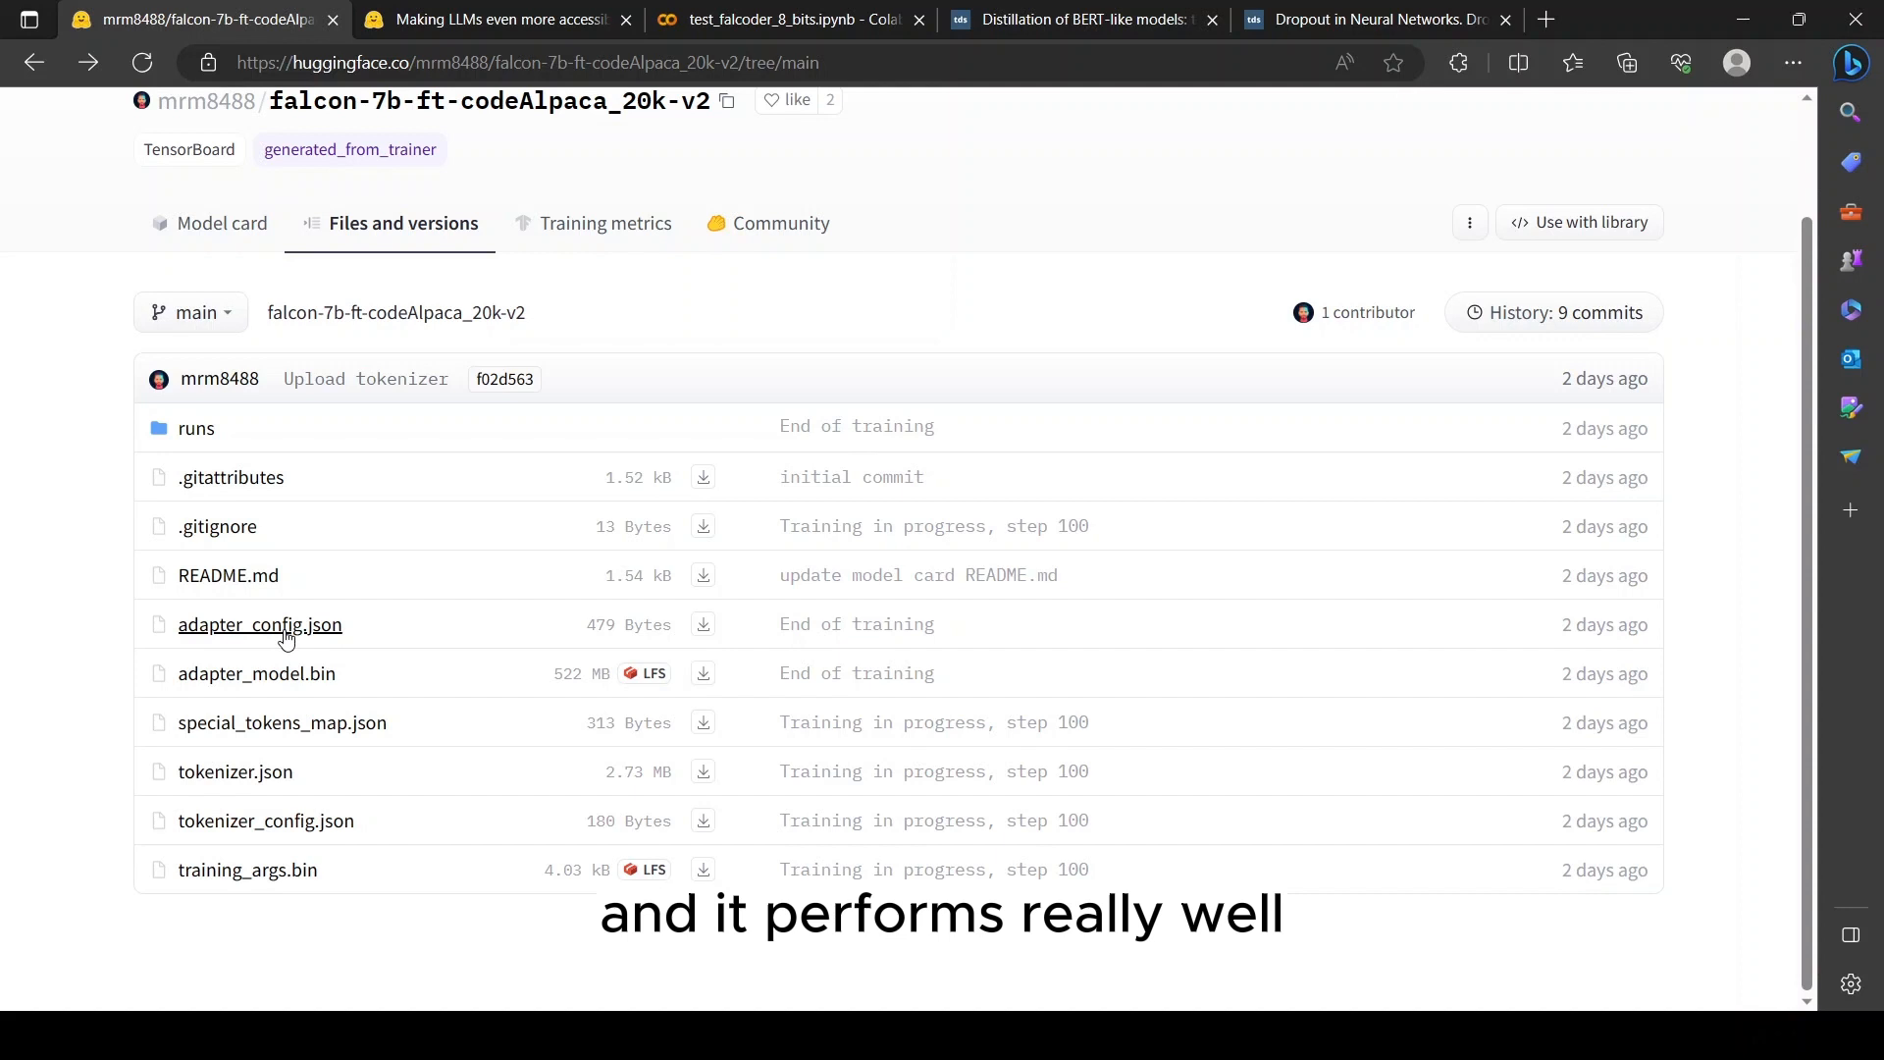
- View adapter_config.json of the falcon-7b-ft-codeAlpaca_20k-v2 repository
left_click(259, 624)
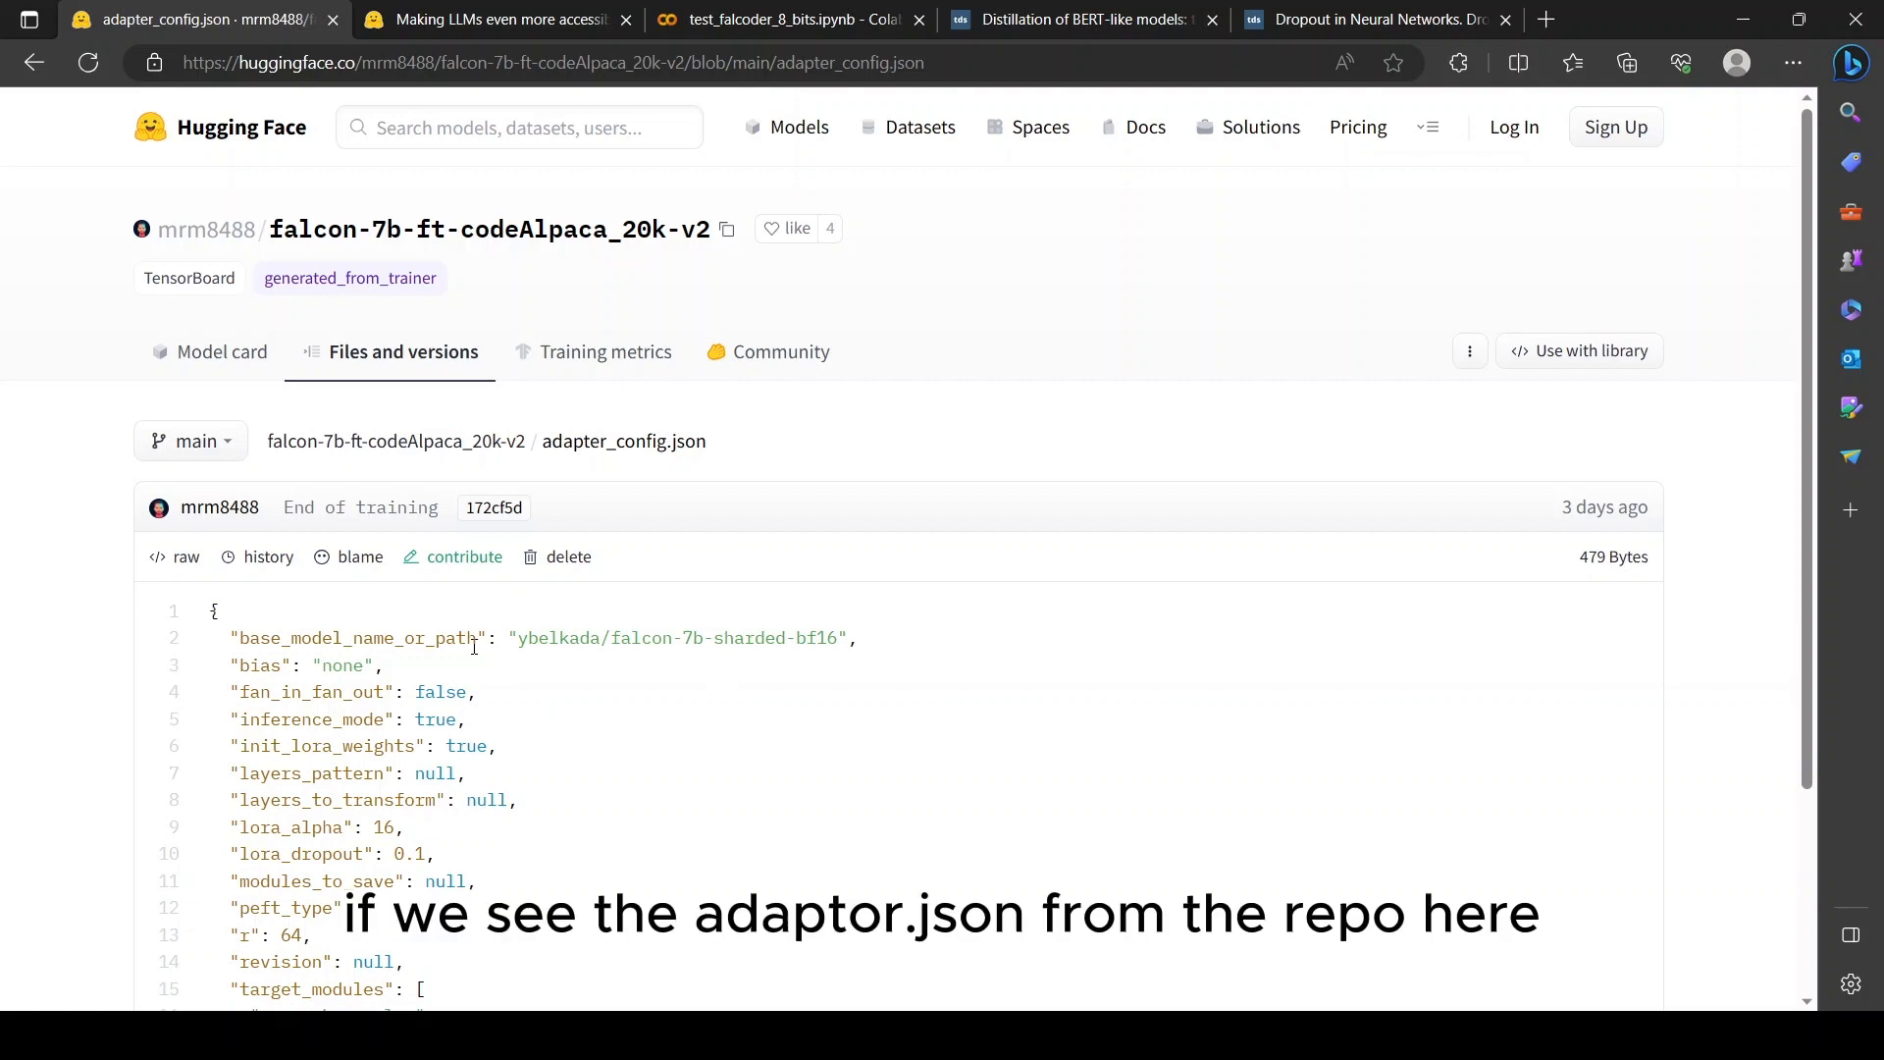
mouse_move(554, 666)
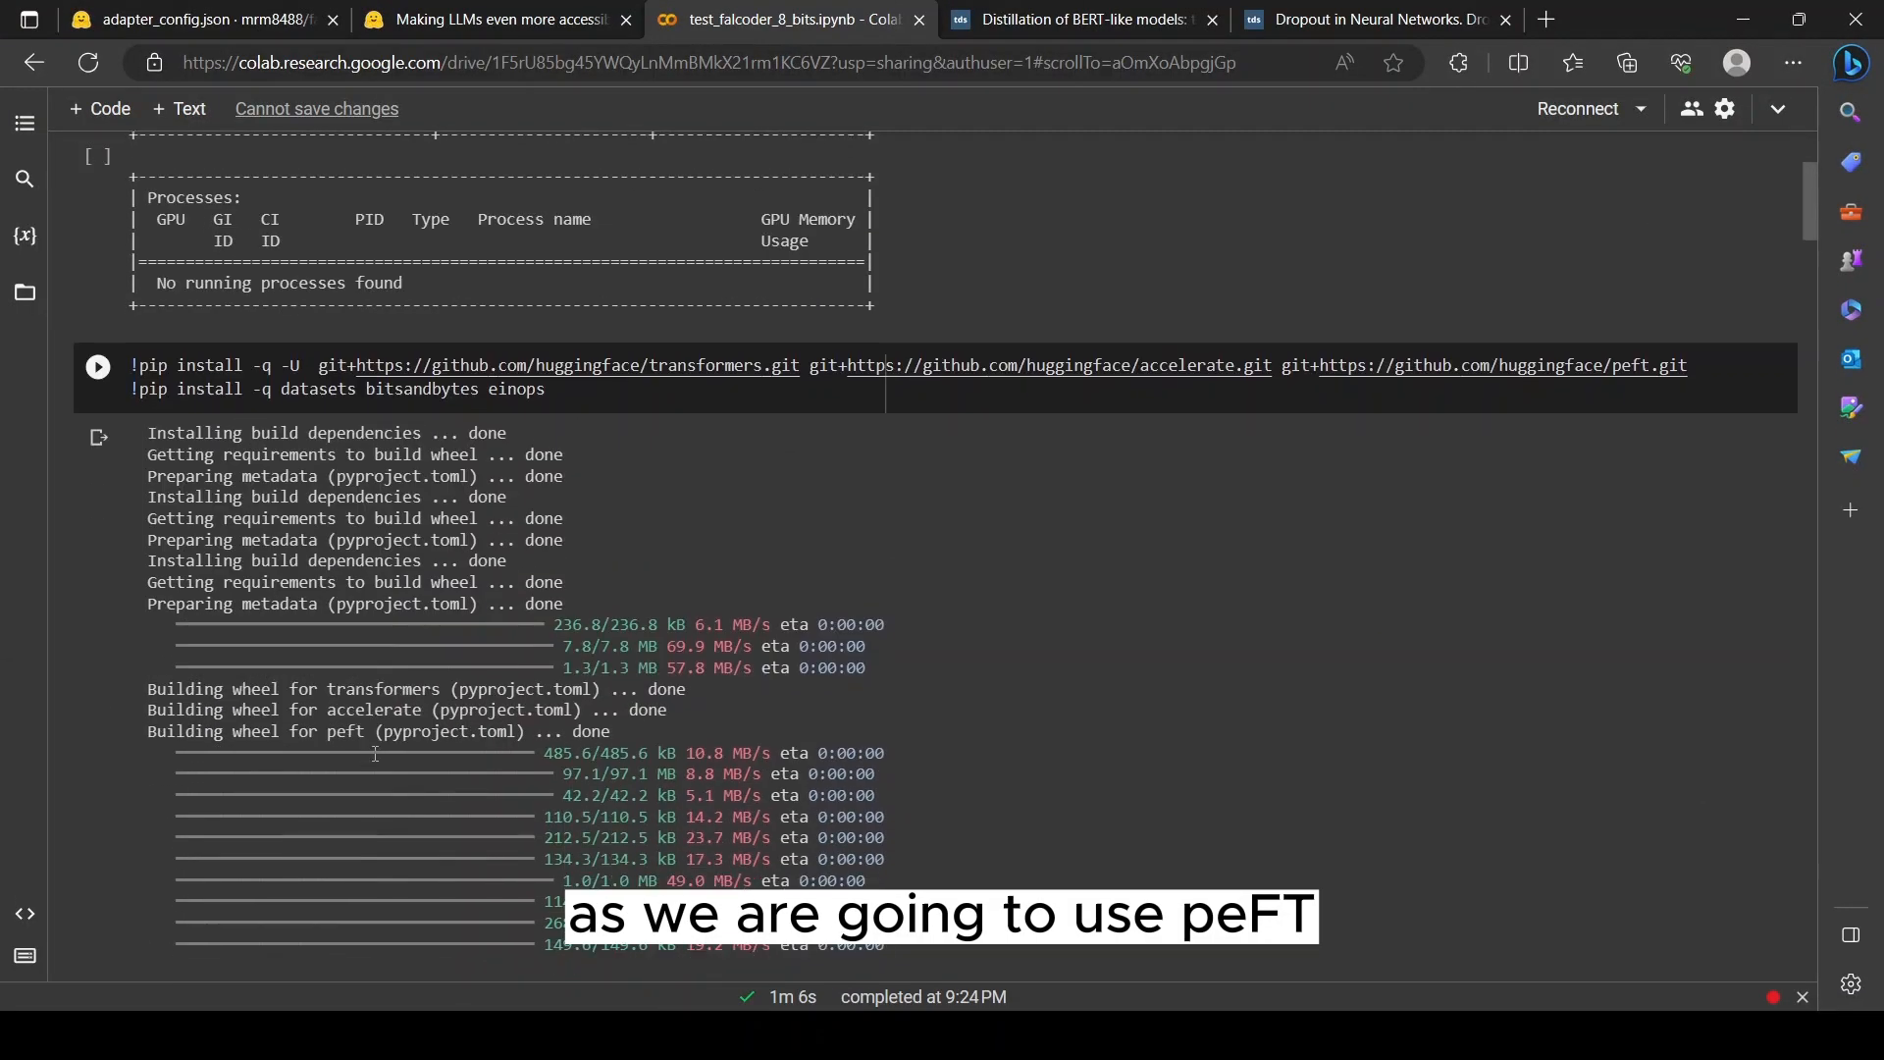
scroll("down", 3)
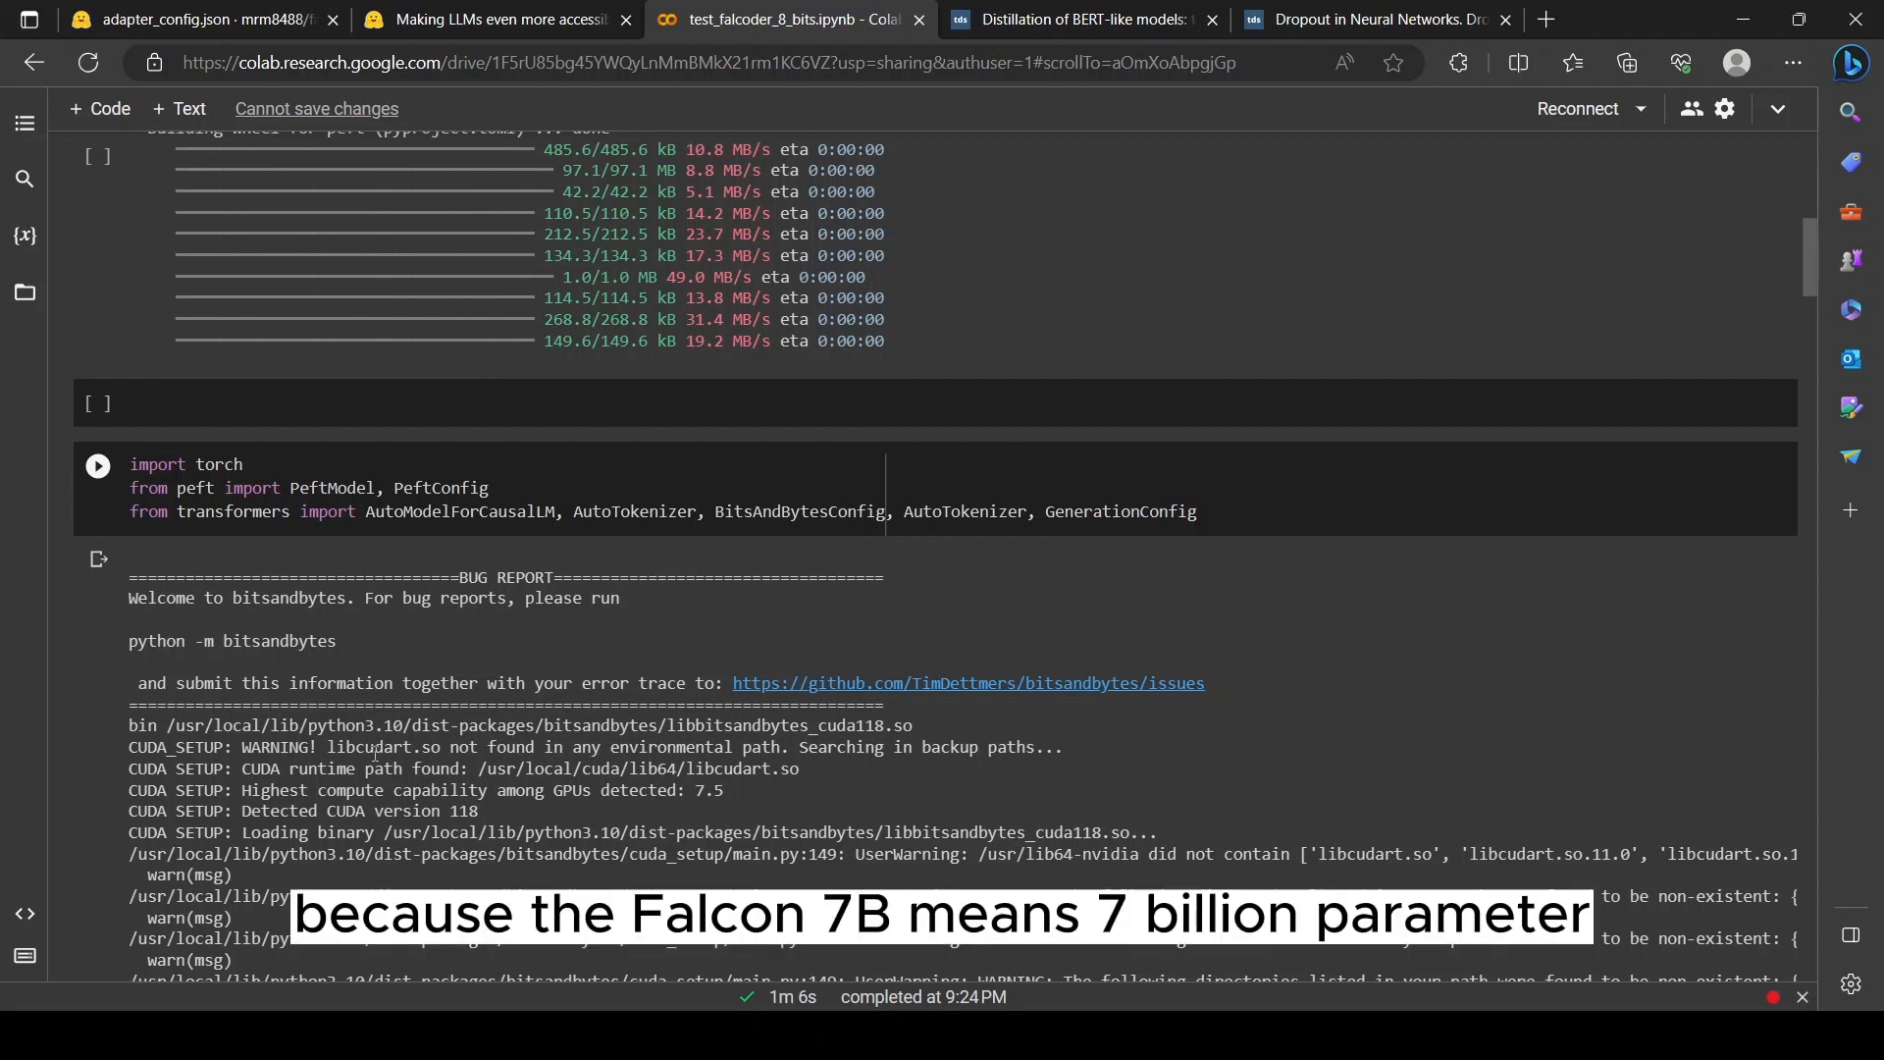
scroll("down", 3)
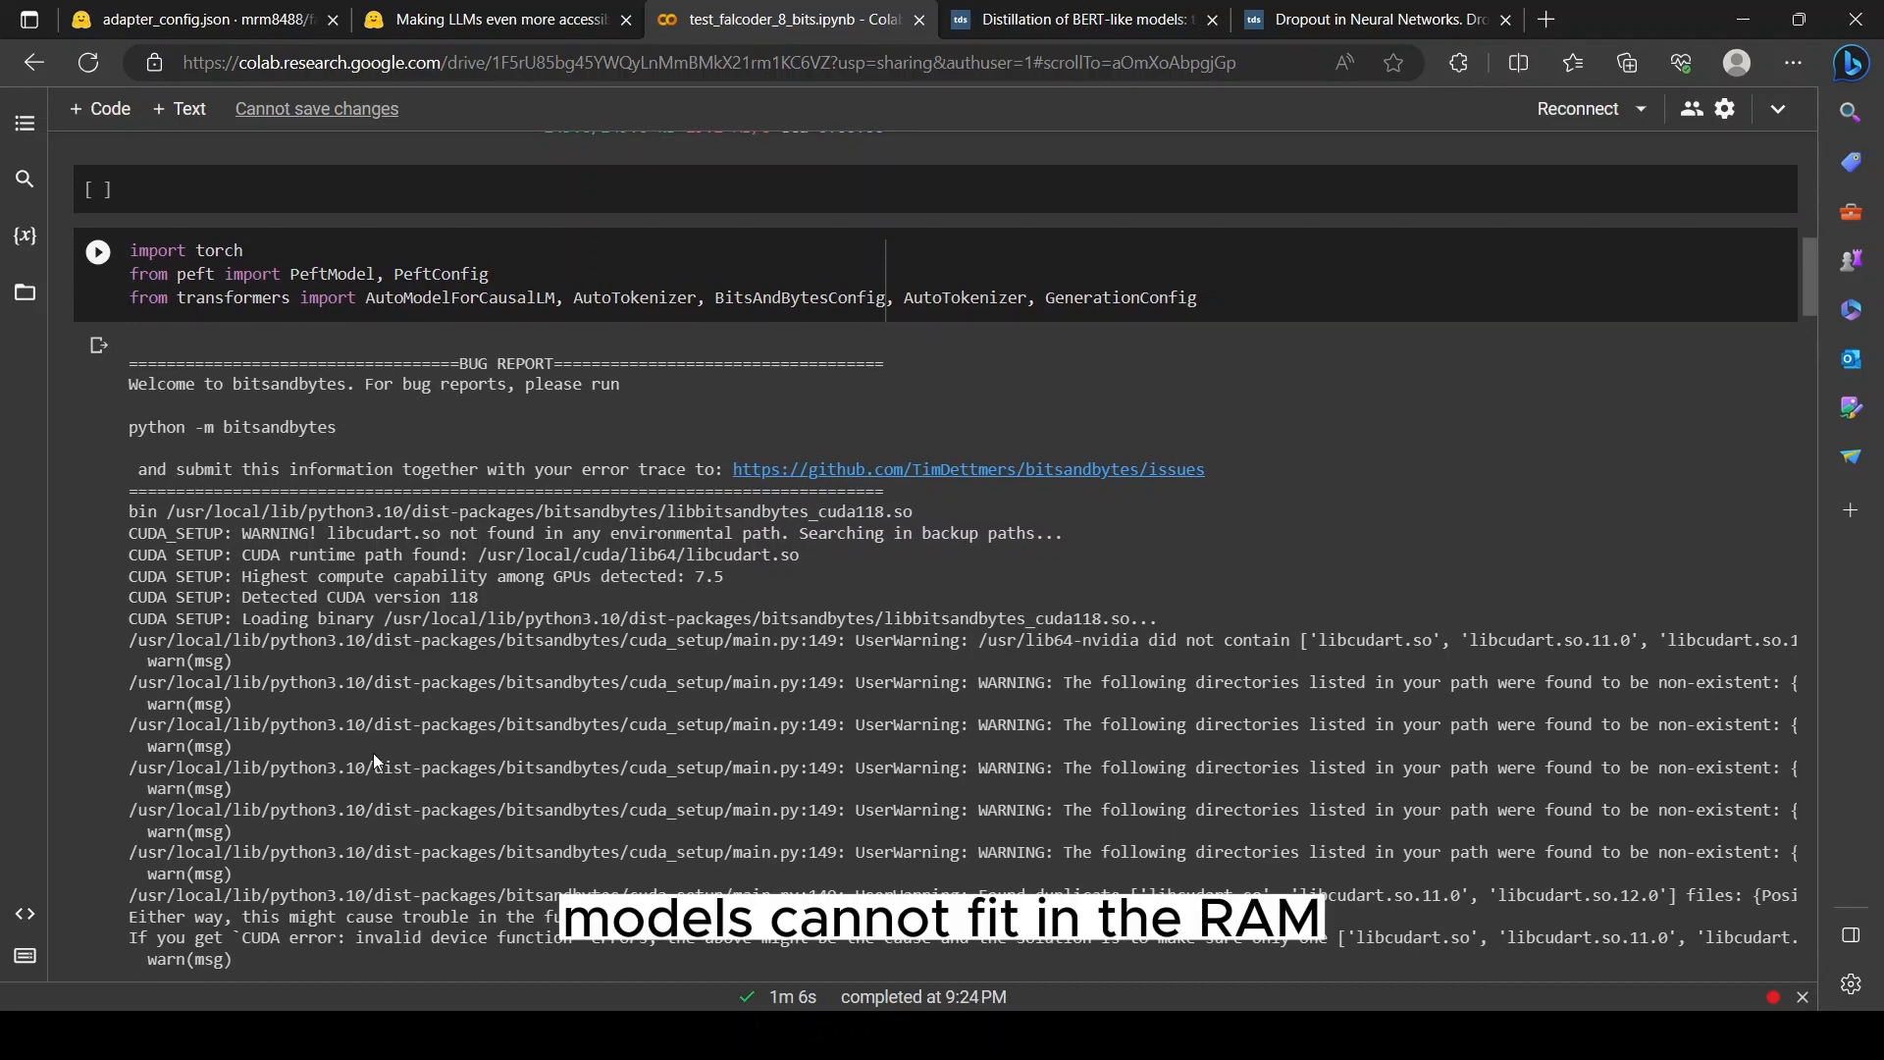
scroll("down", 3)
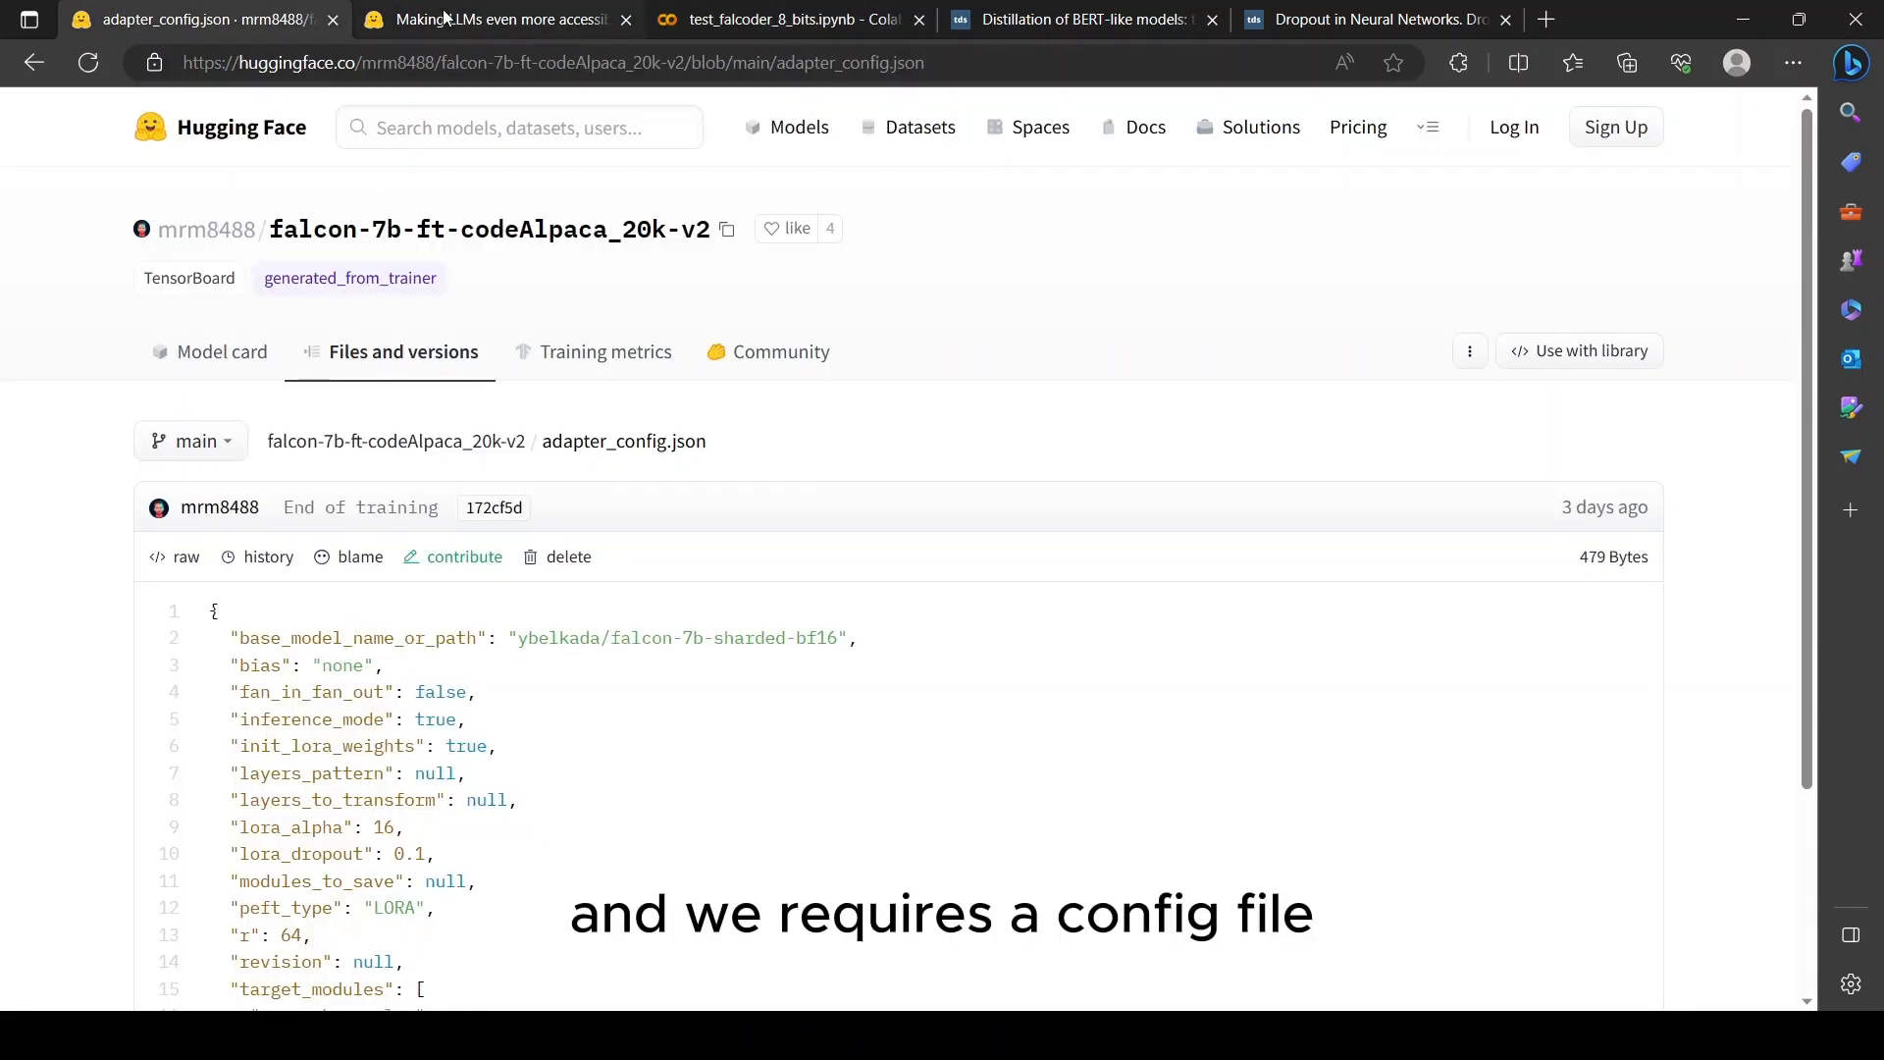
left_click(787, 19)
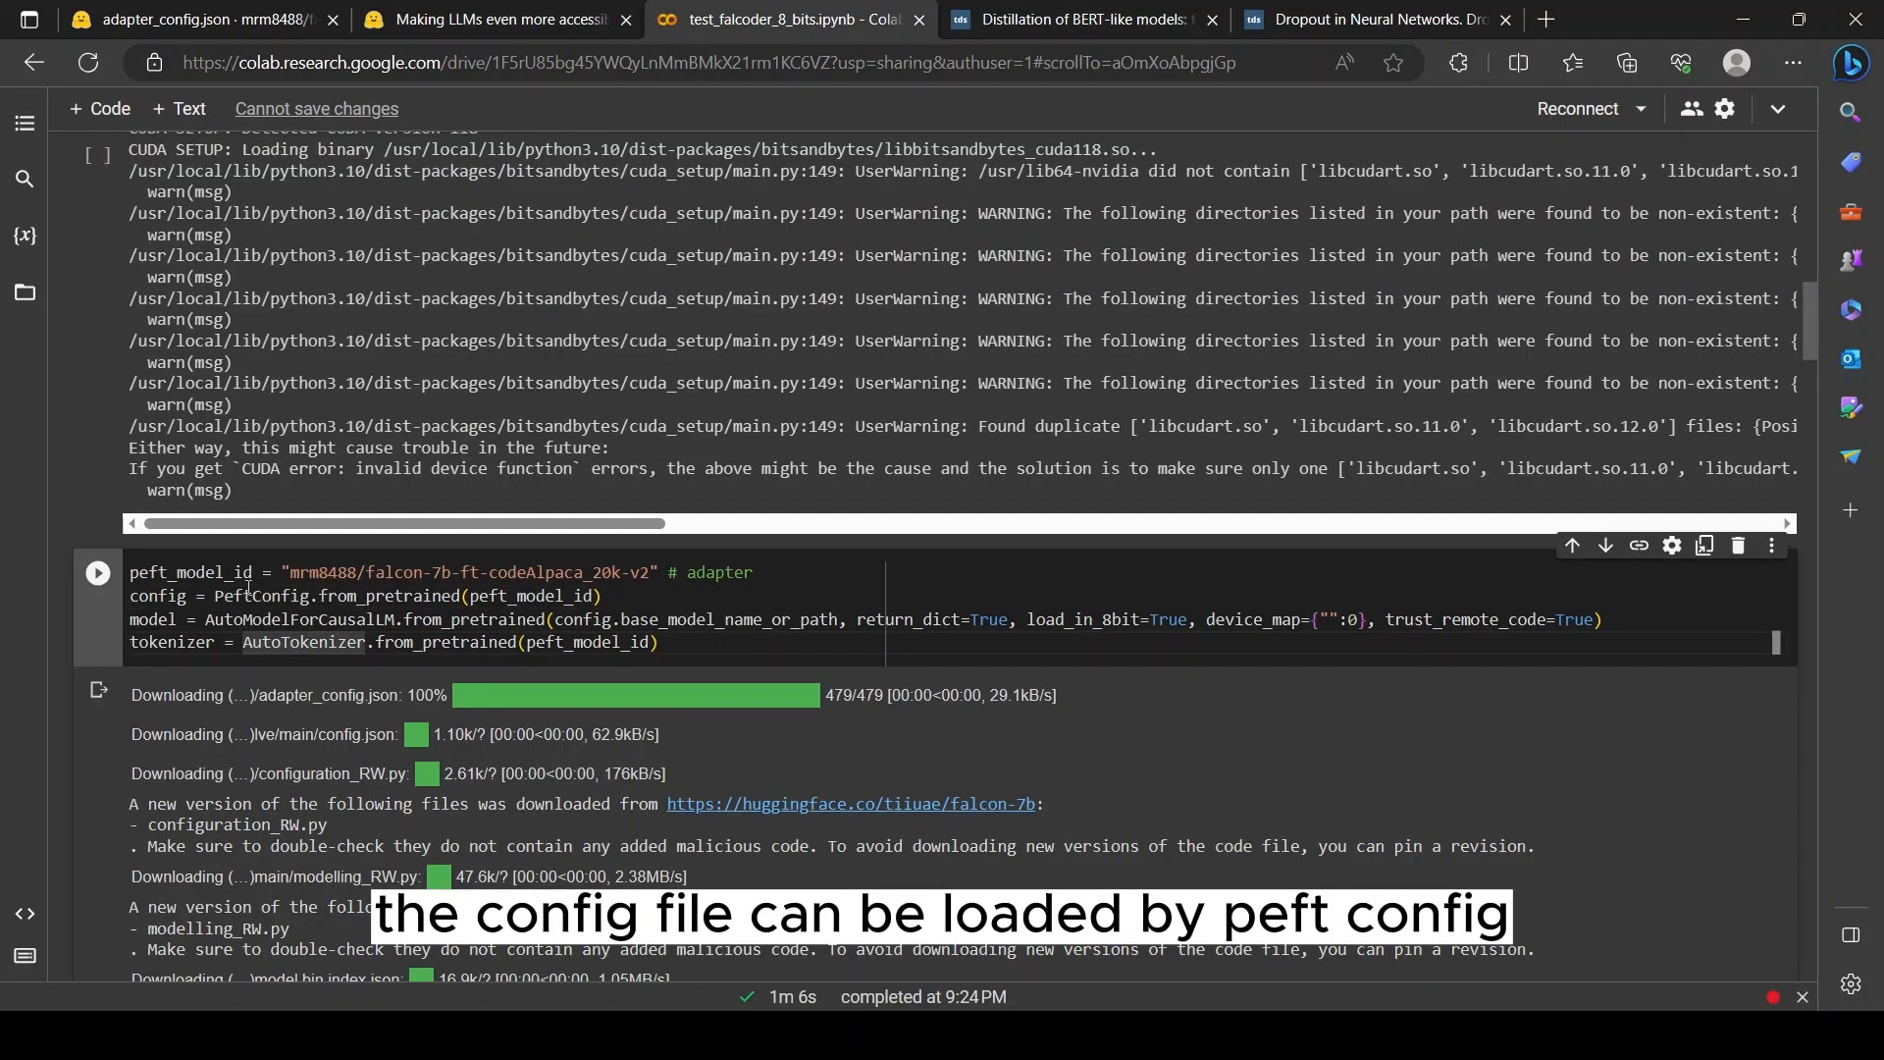
double_click(335, 596)
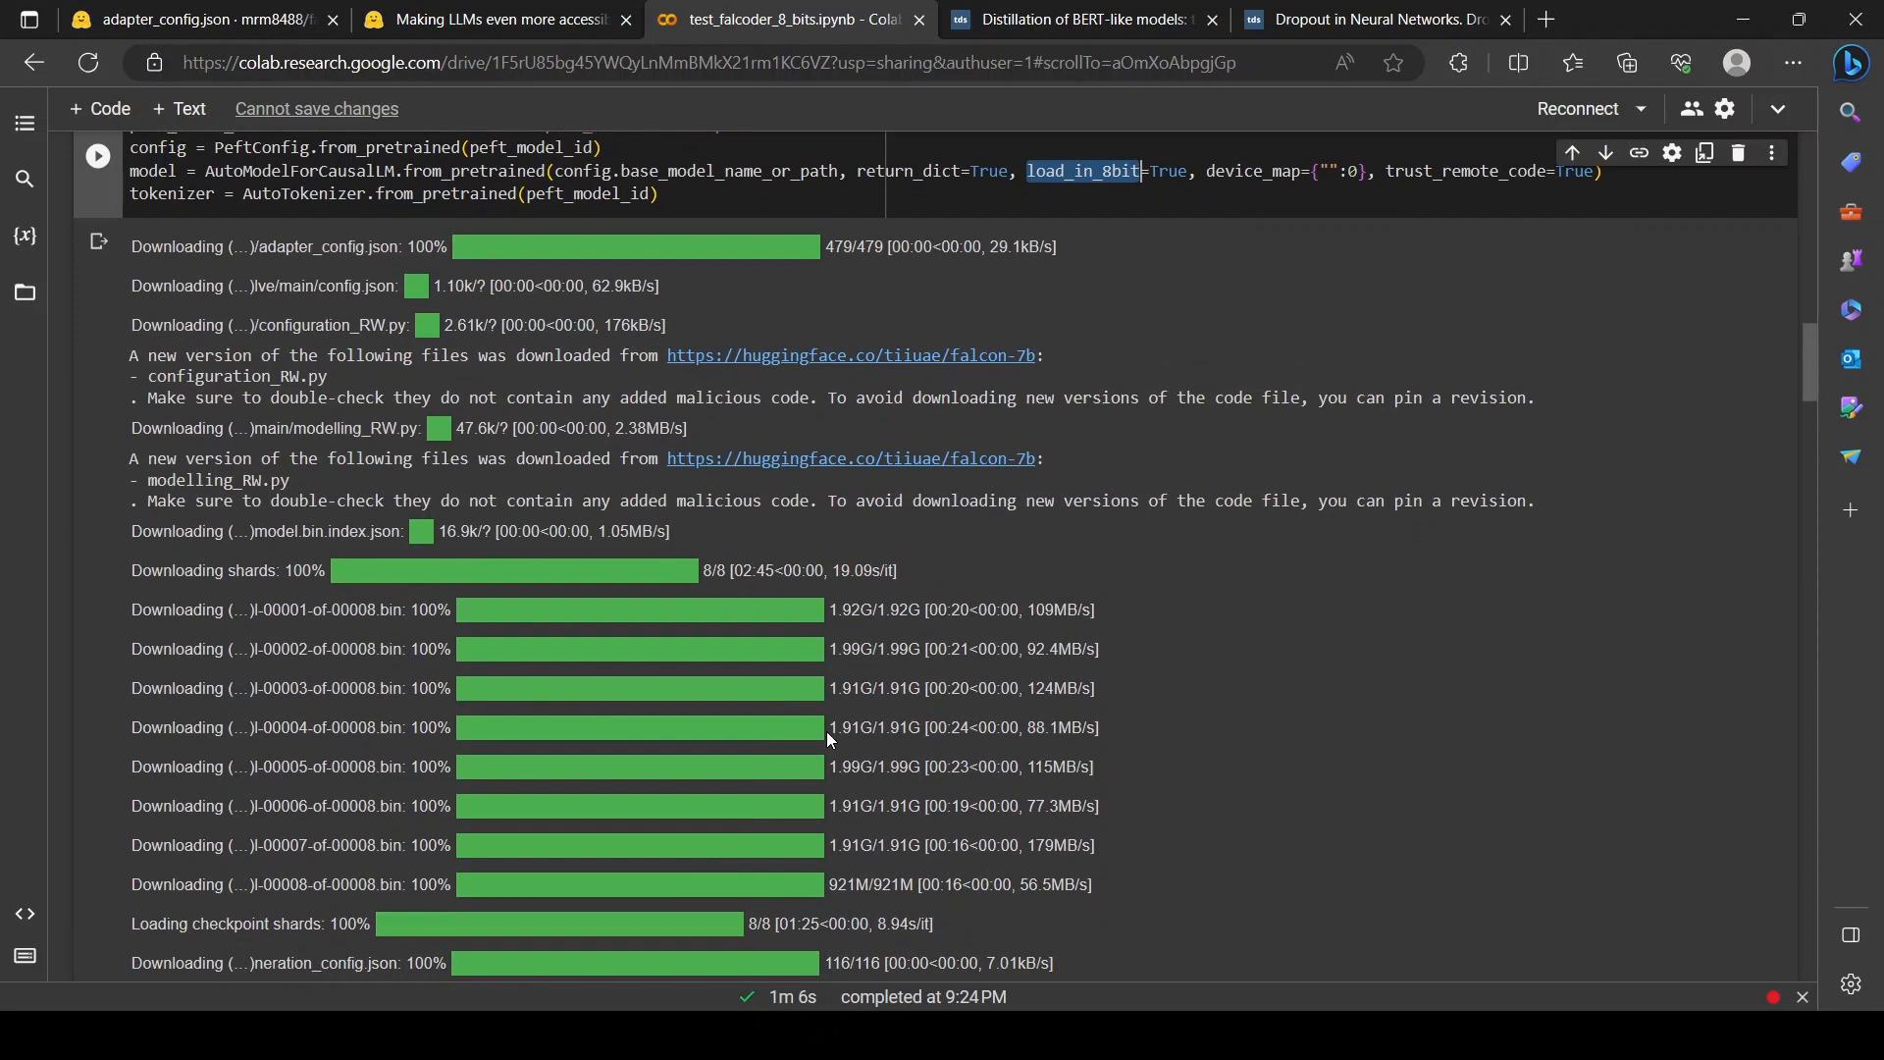
double_click(848, 726)
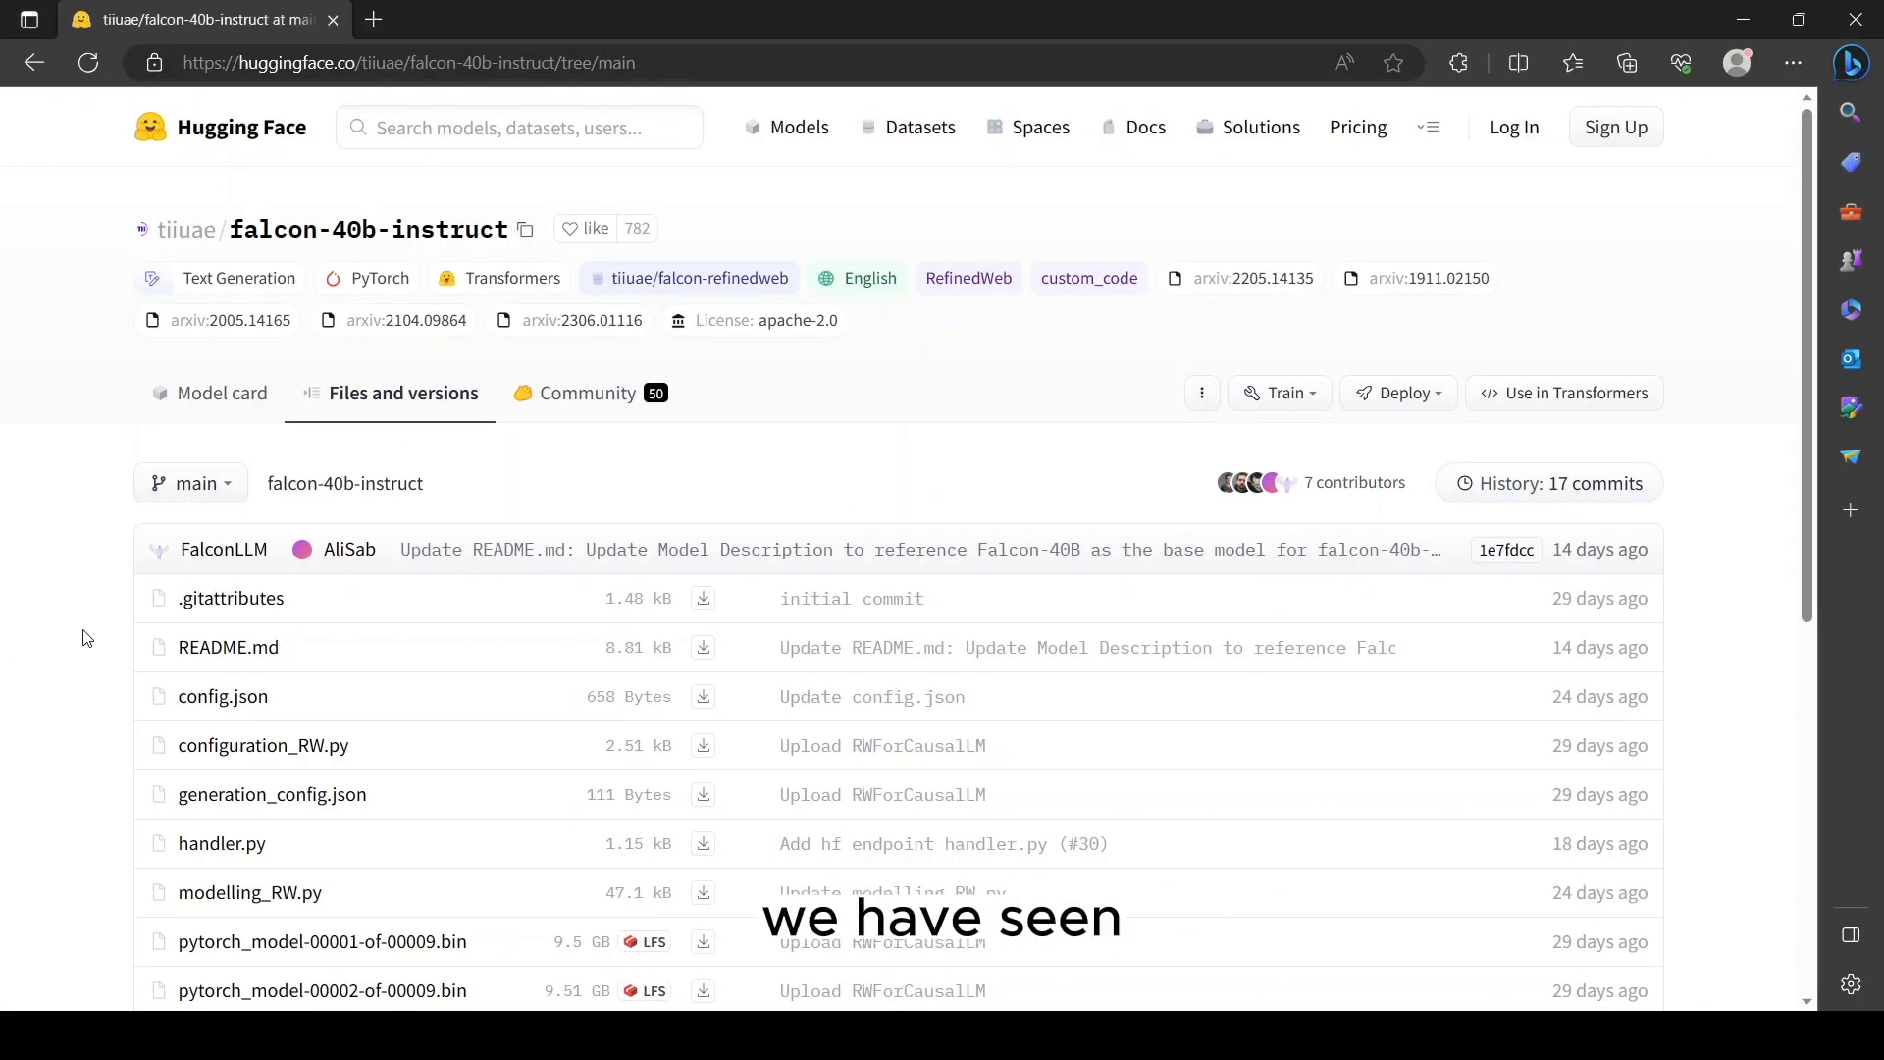
- Review the falcon-40b-instruct file list and return to the Colab notebook
scroll("down", 3)
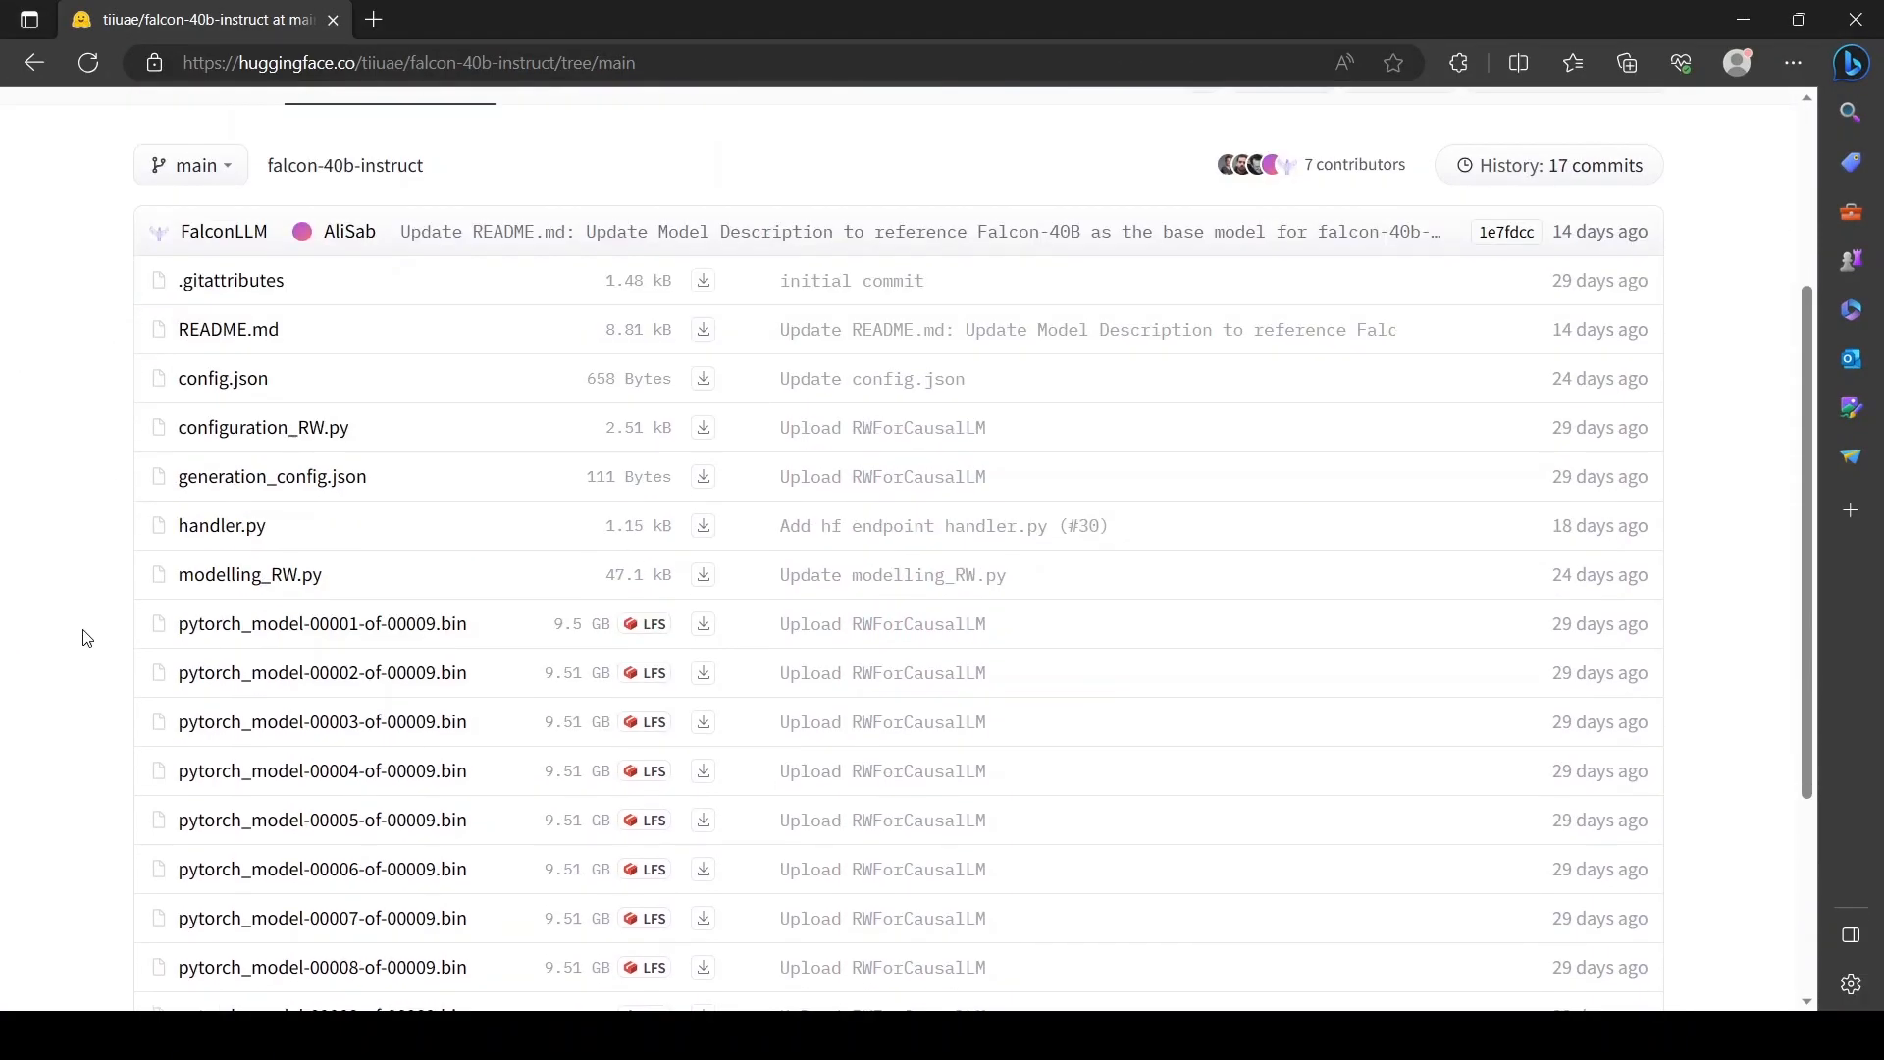
scroll("down", 3)
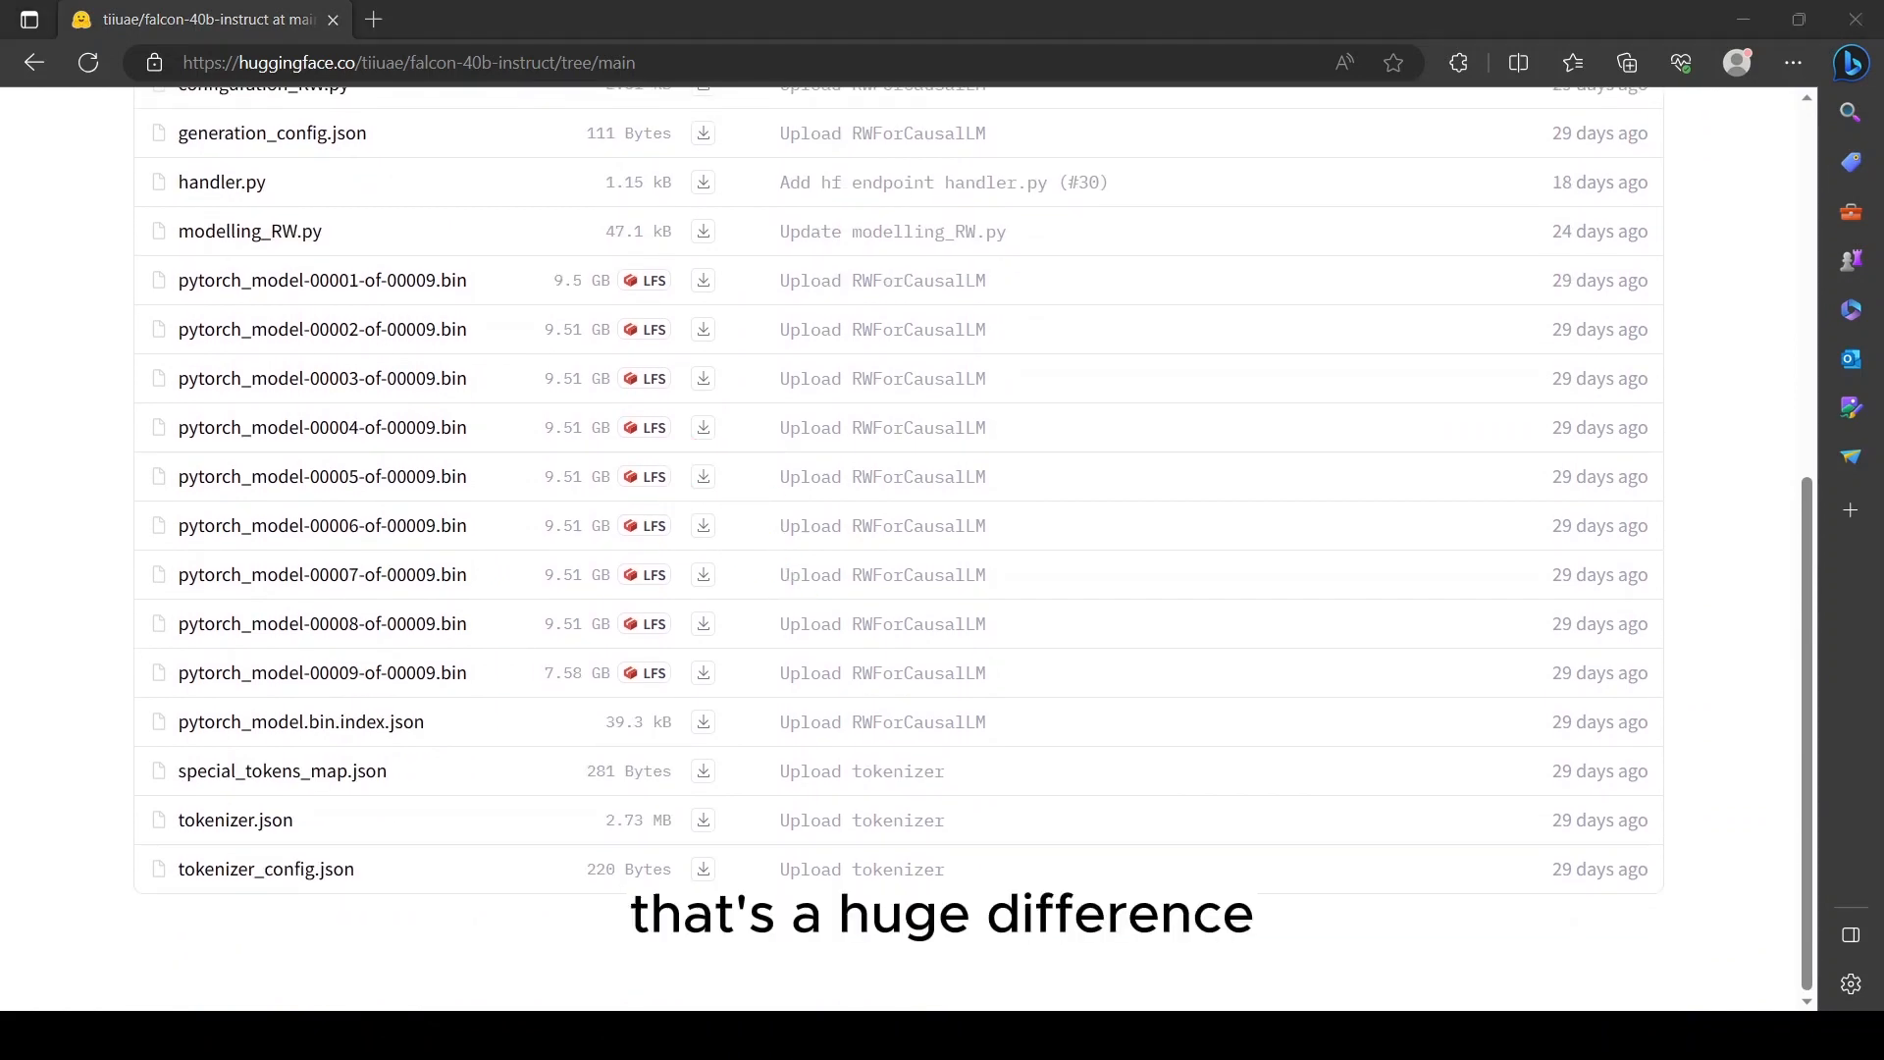
left_click(787, 20)
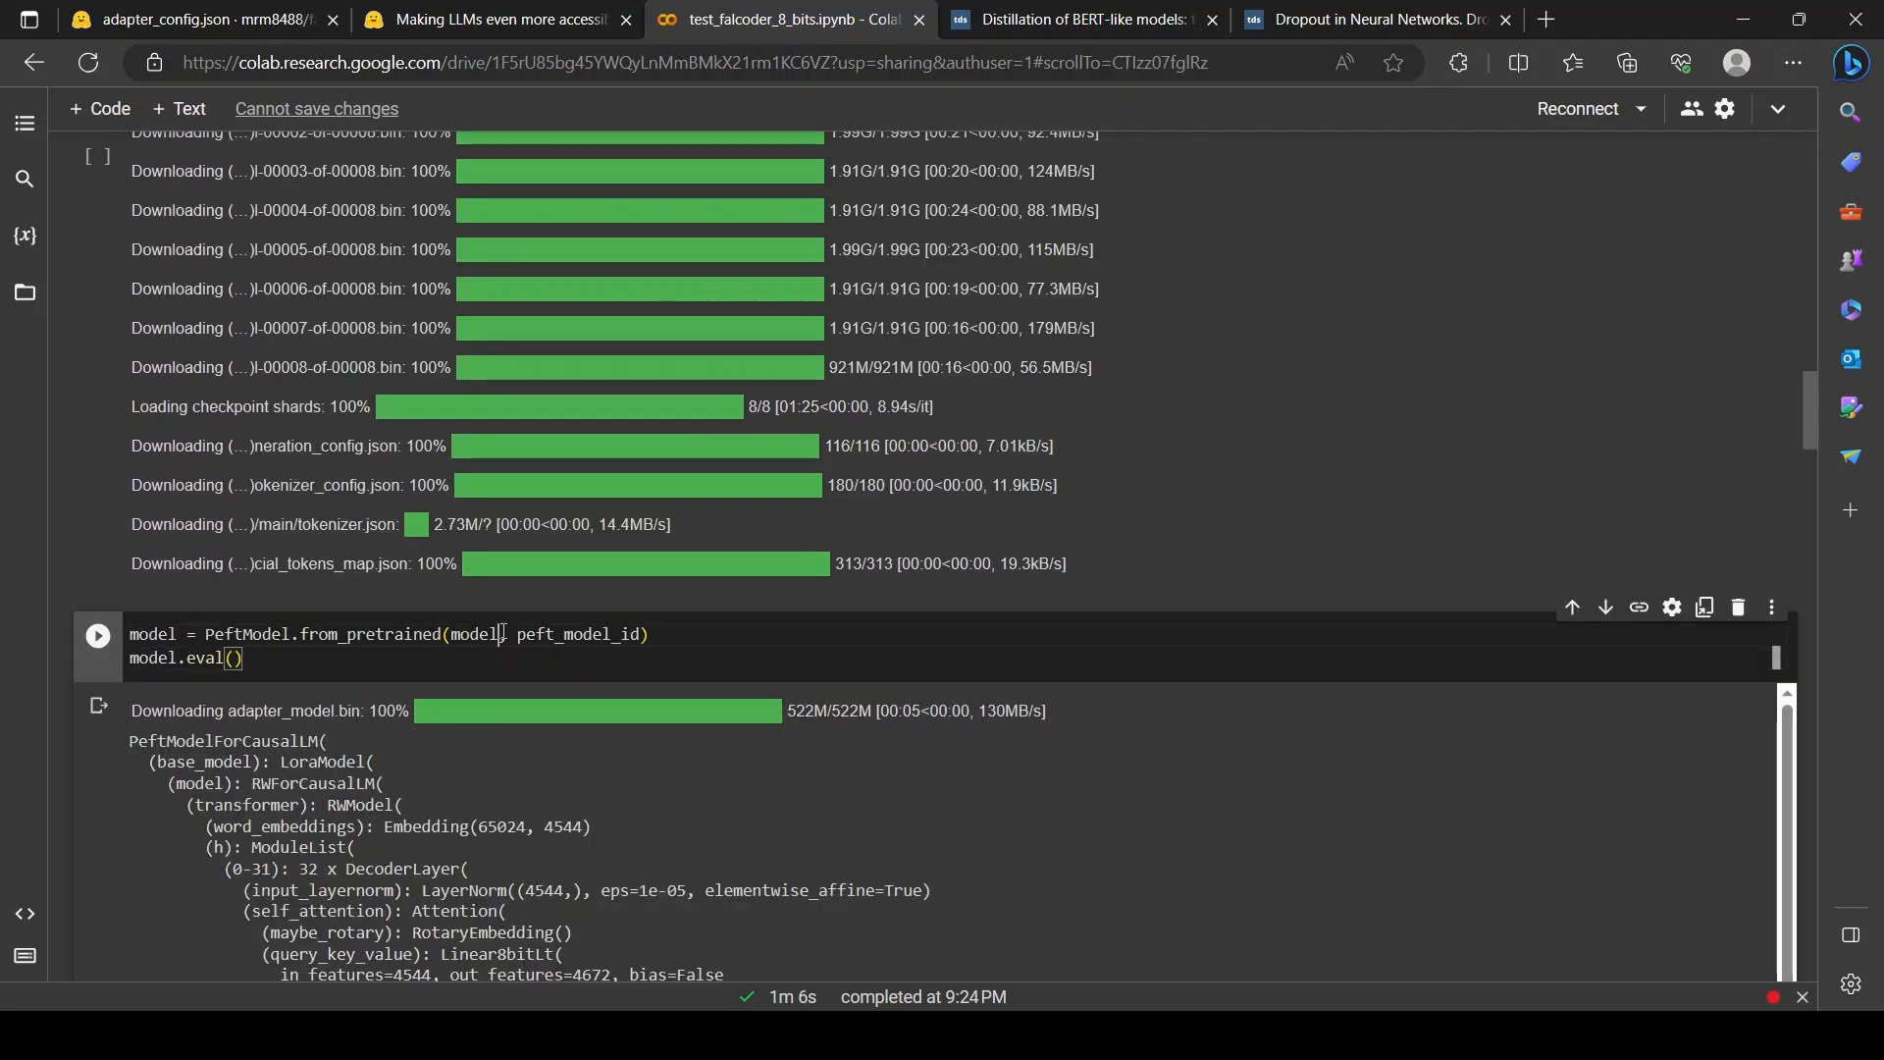
double_click(581, 634)
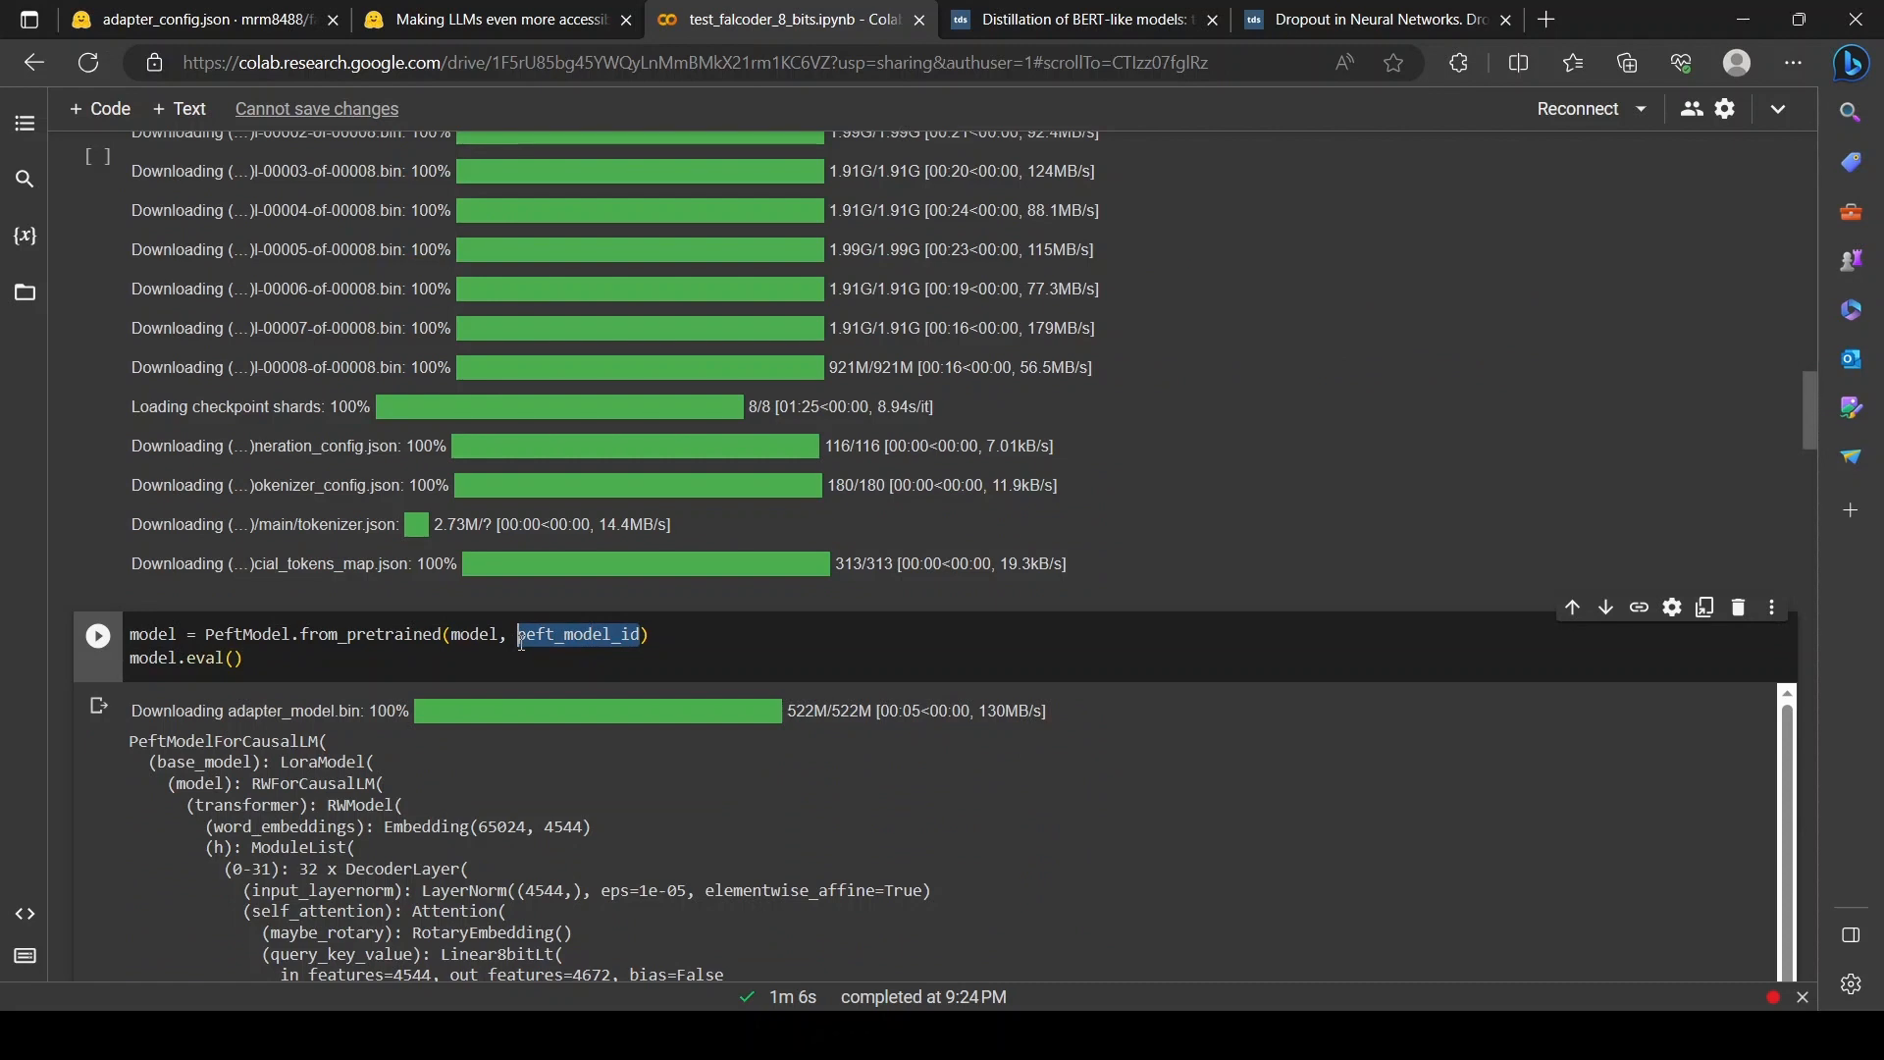
left_click(192, 20)
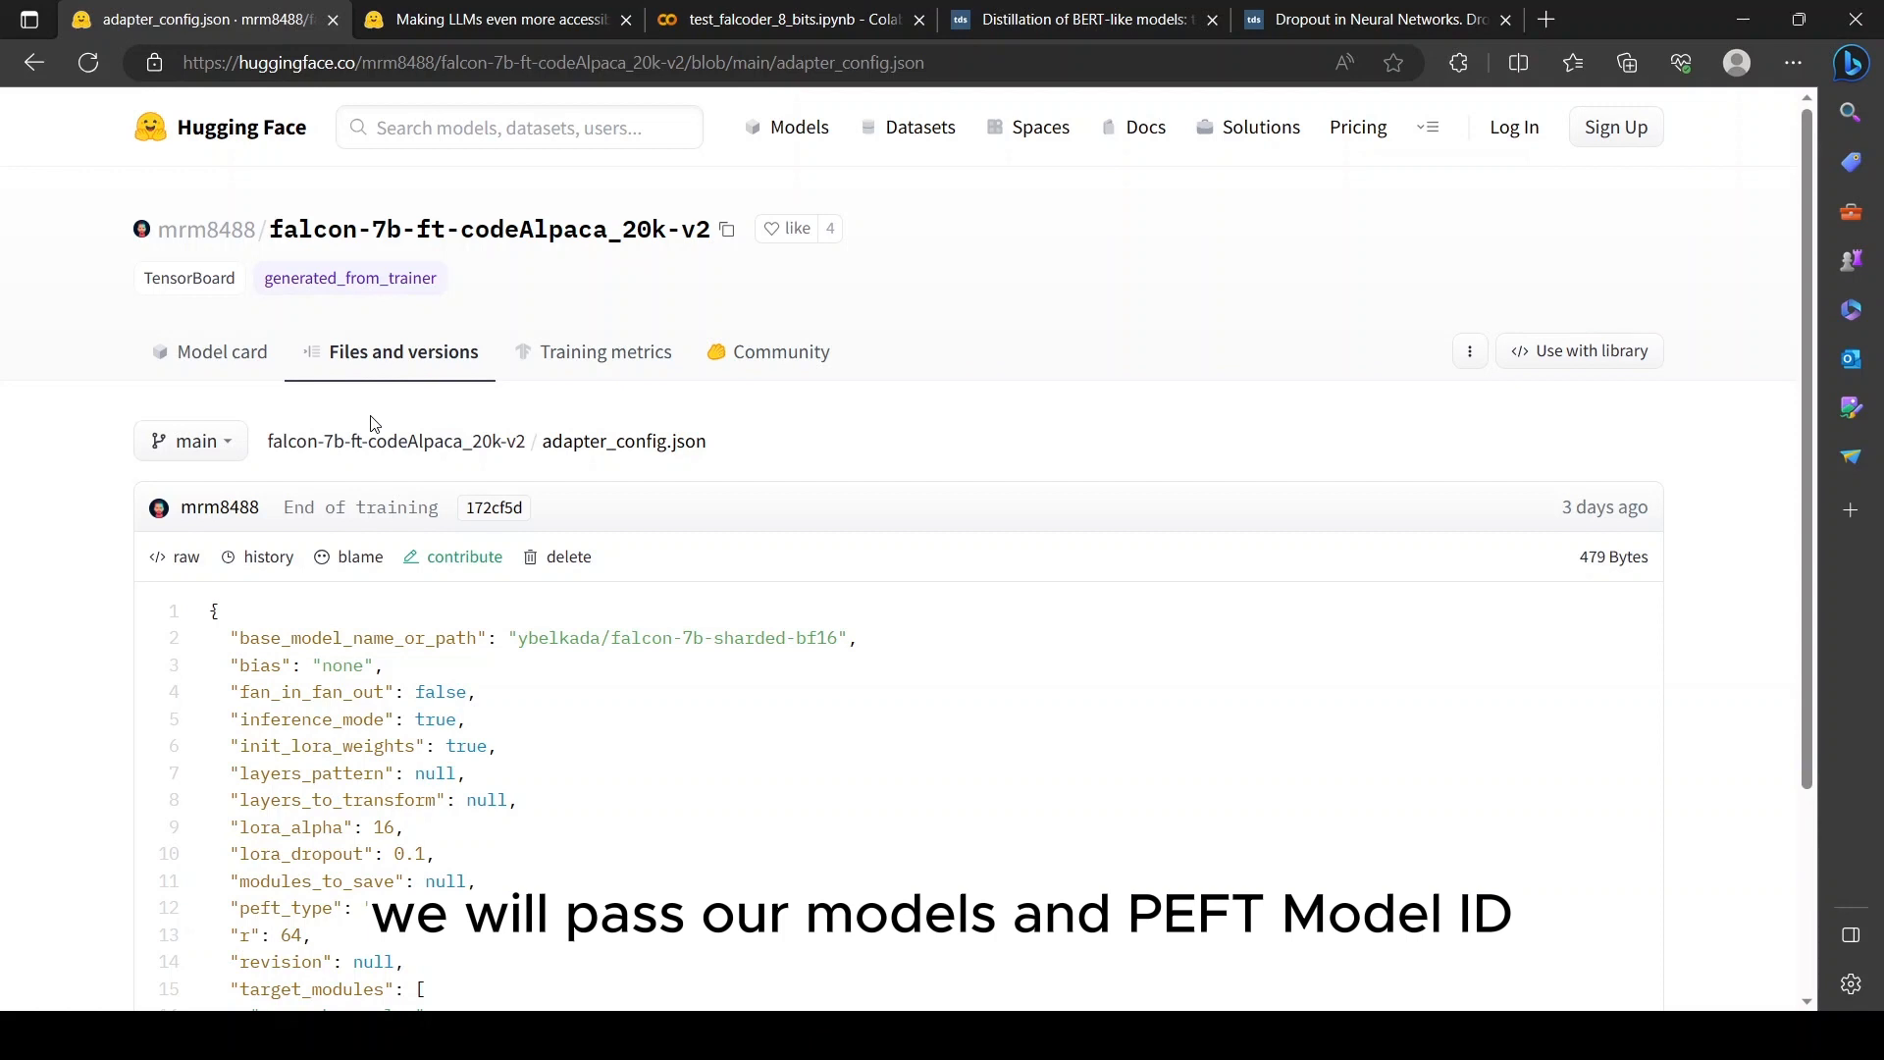
left_click(781, 20)
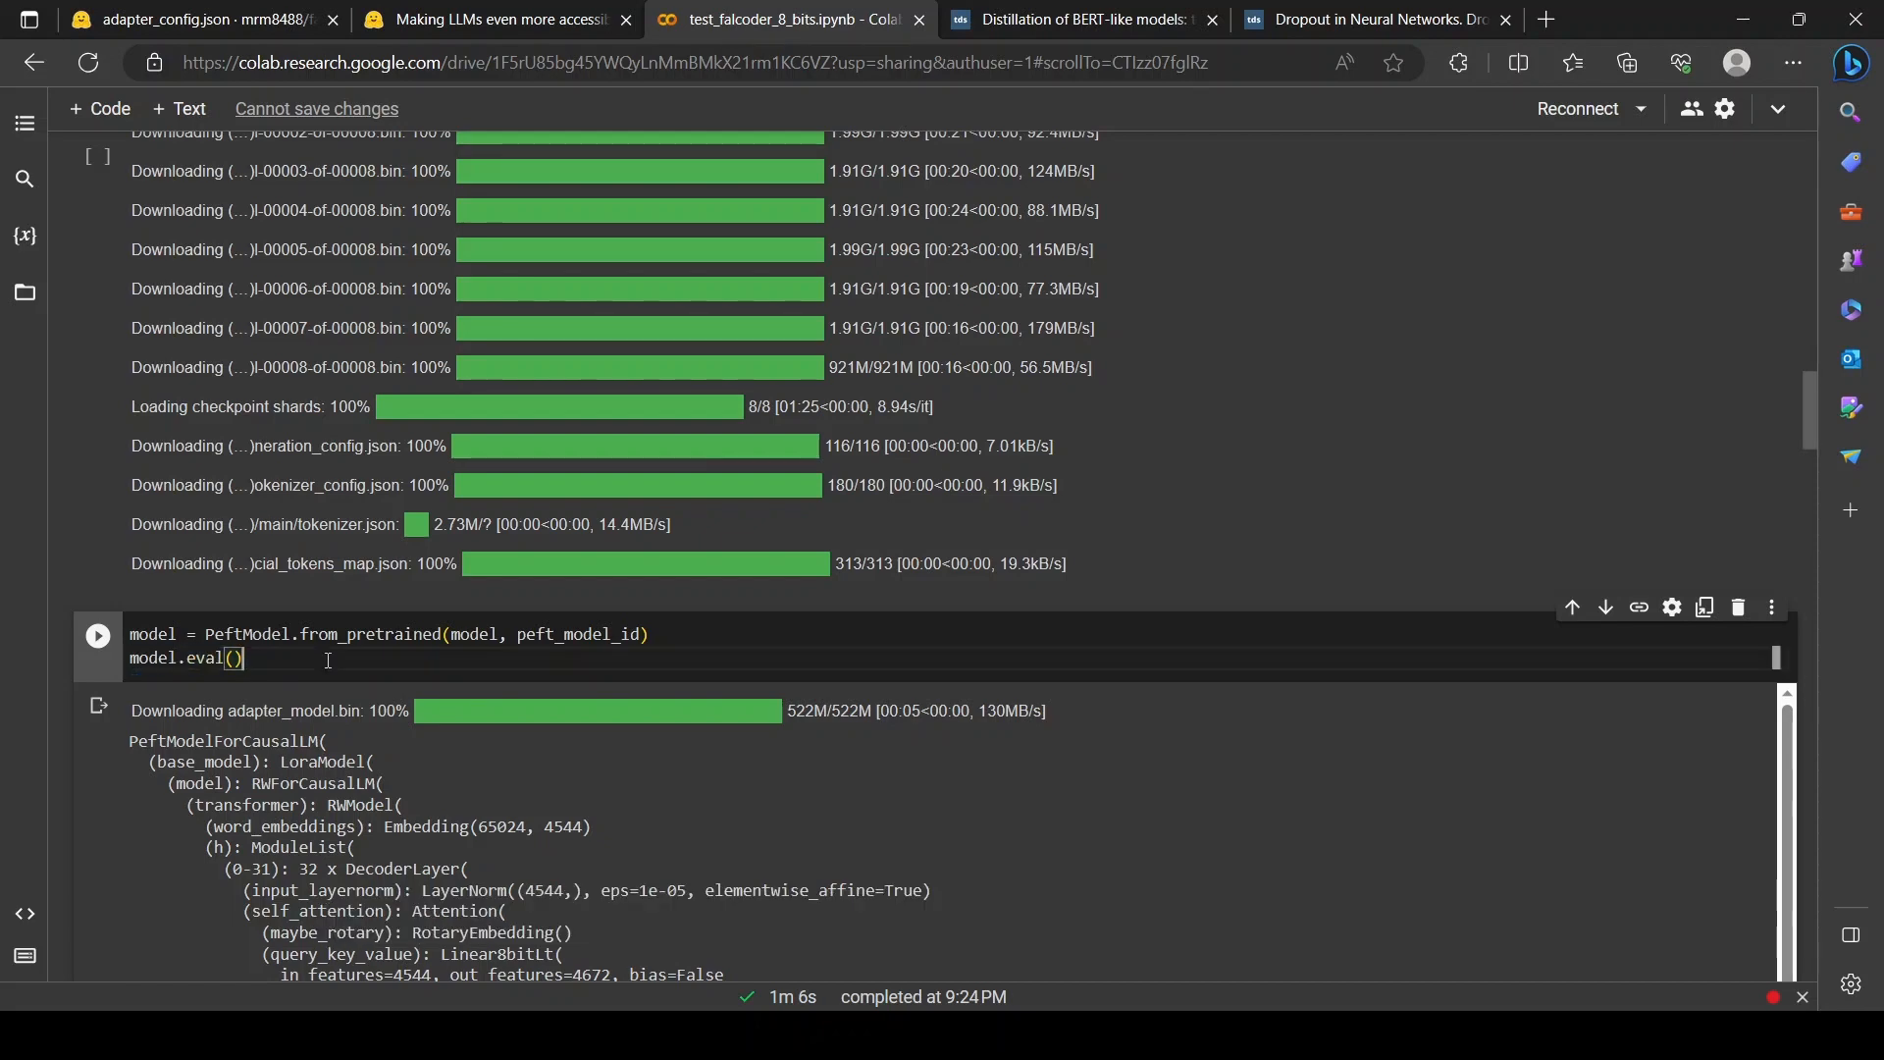
scroll("down", 3)
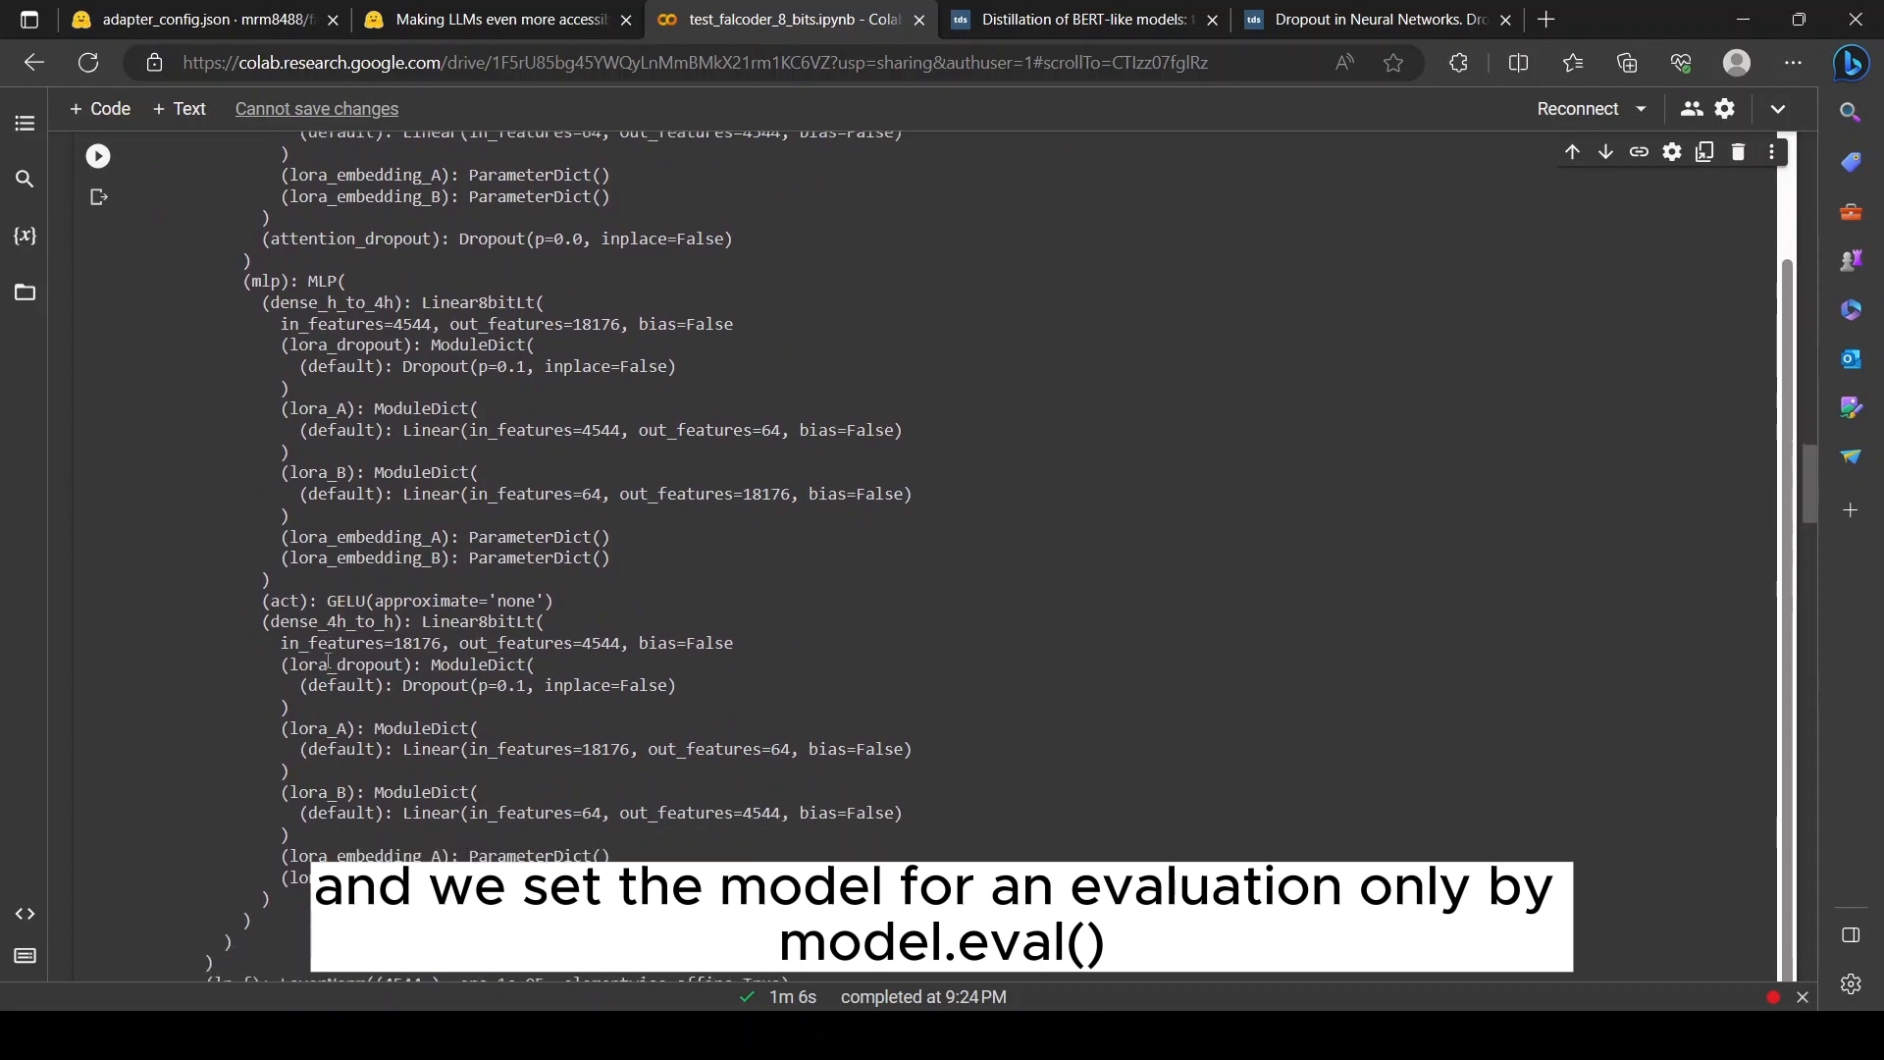
scroll("down", 3)
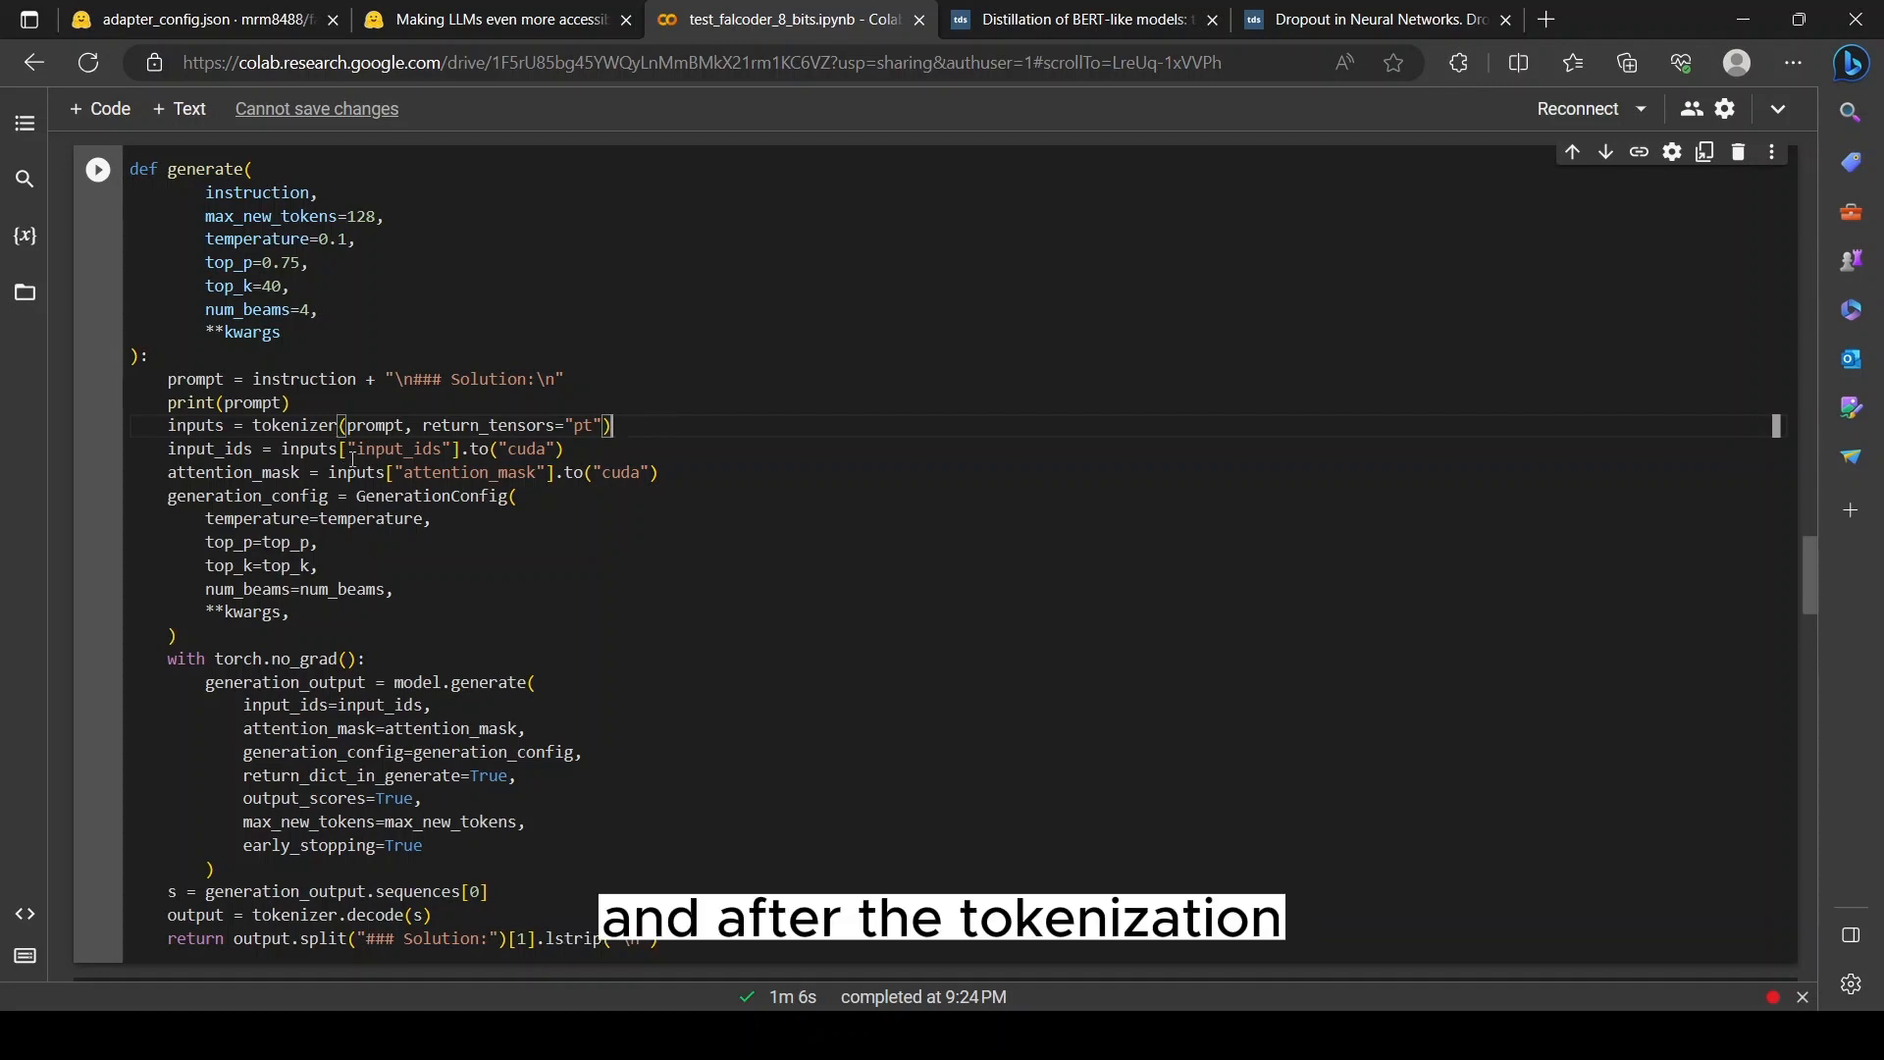
double_click(397, 447)
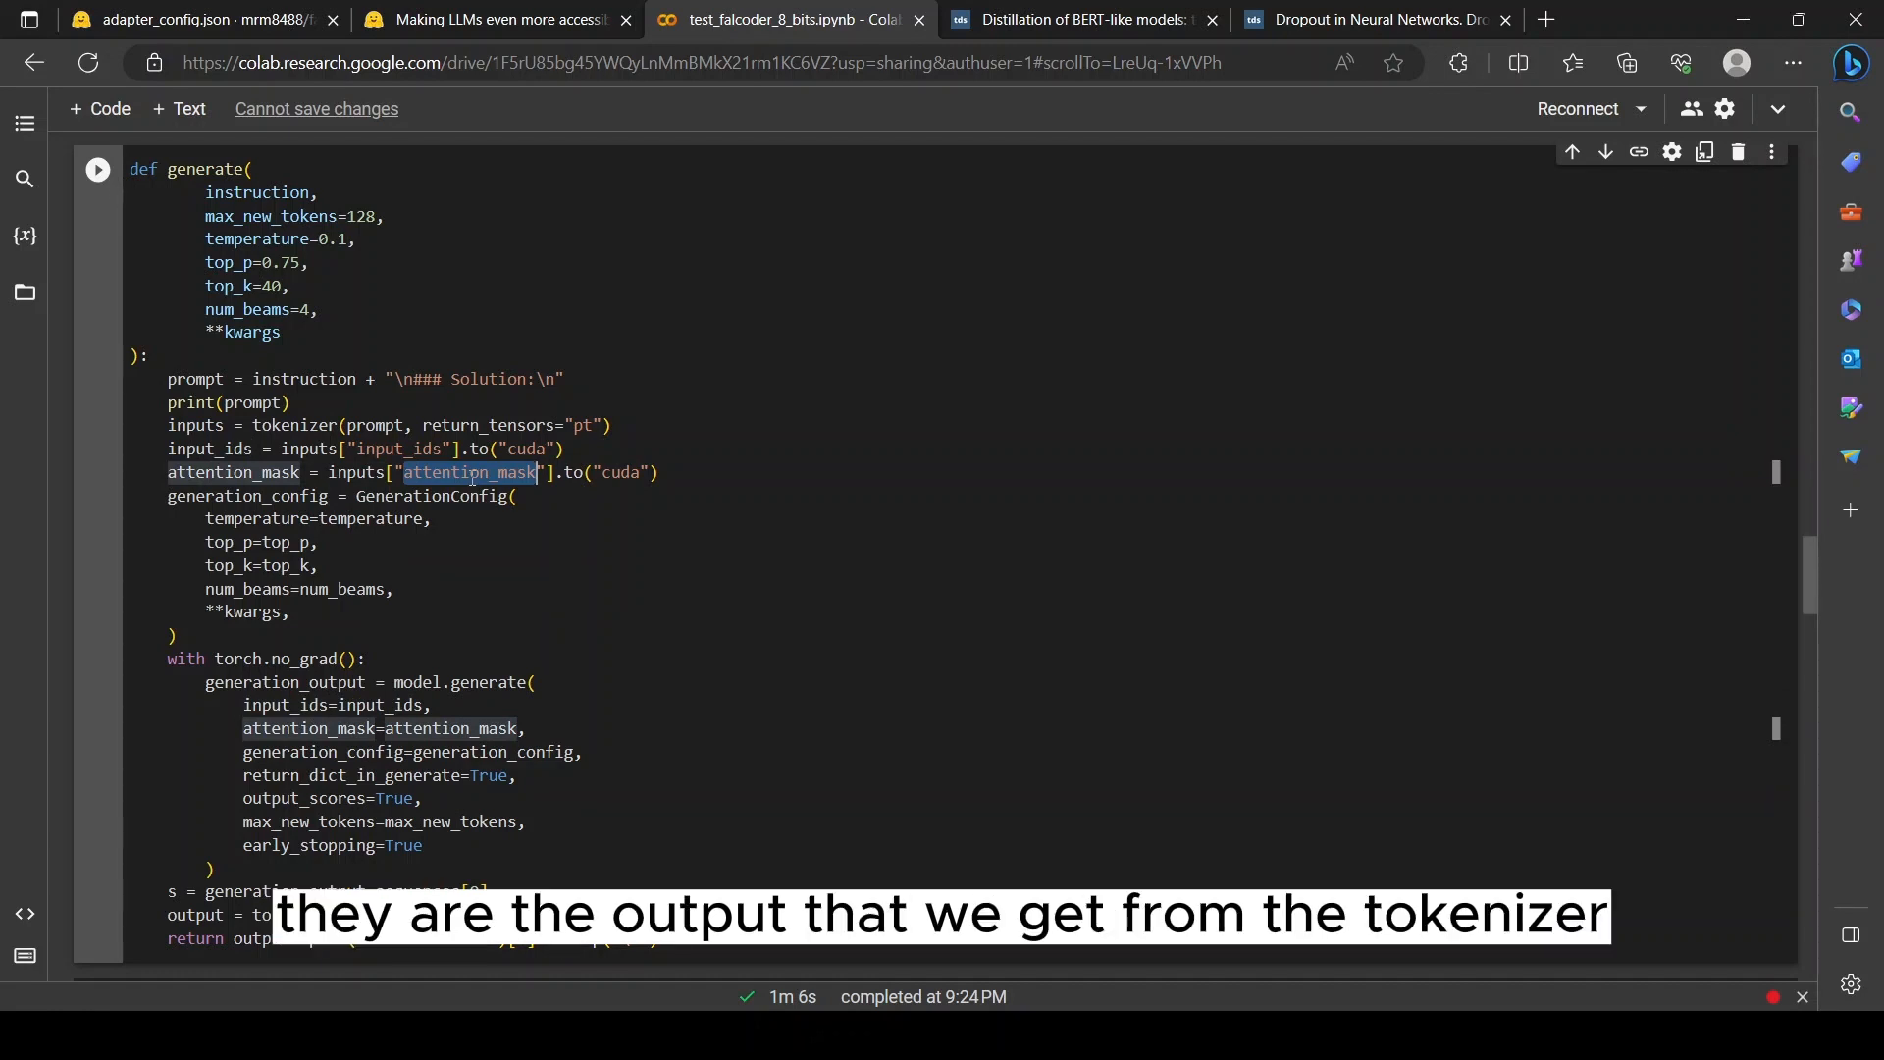
mouse_move(459, 544)
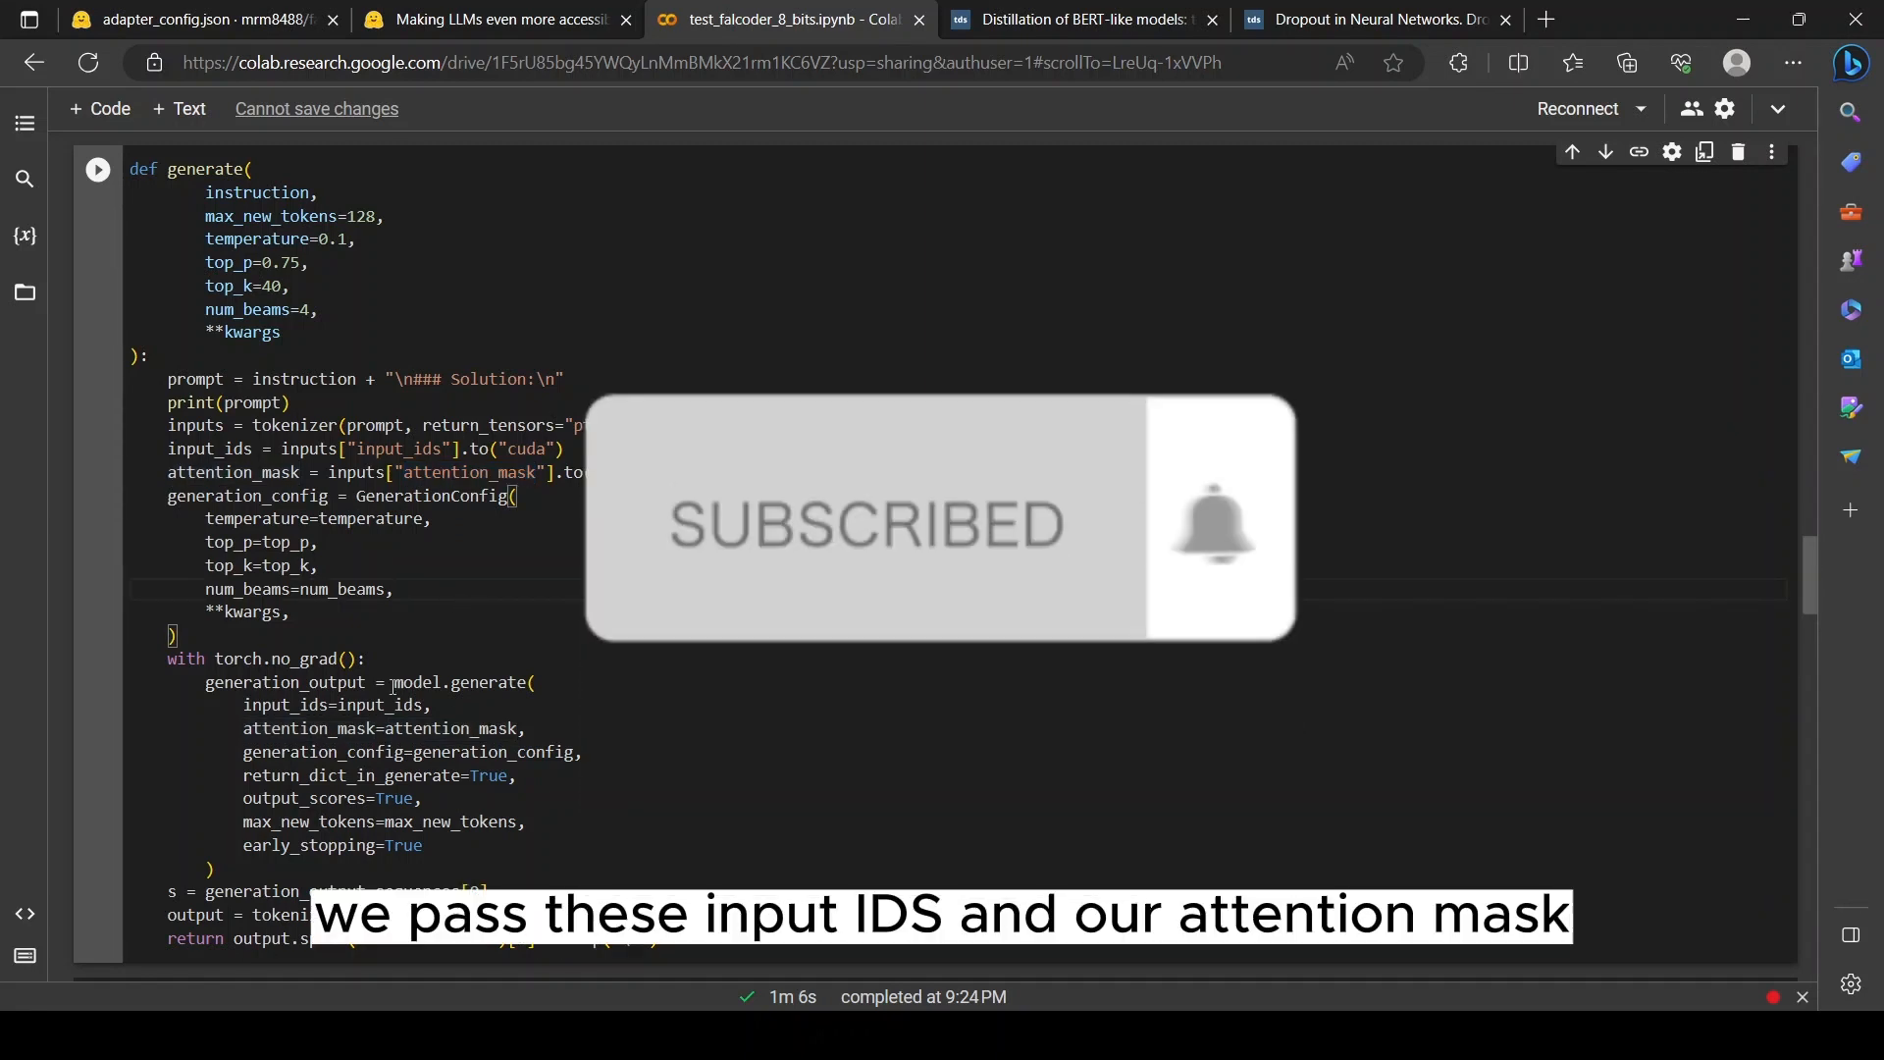
left_click_drag(392, 681, 460, 822)
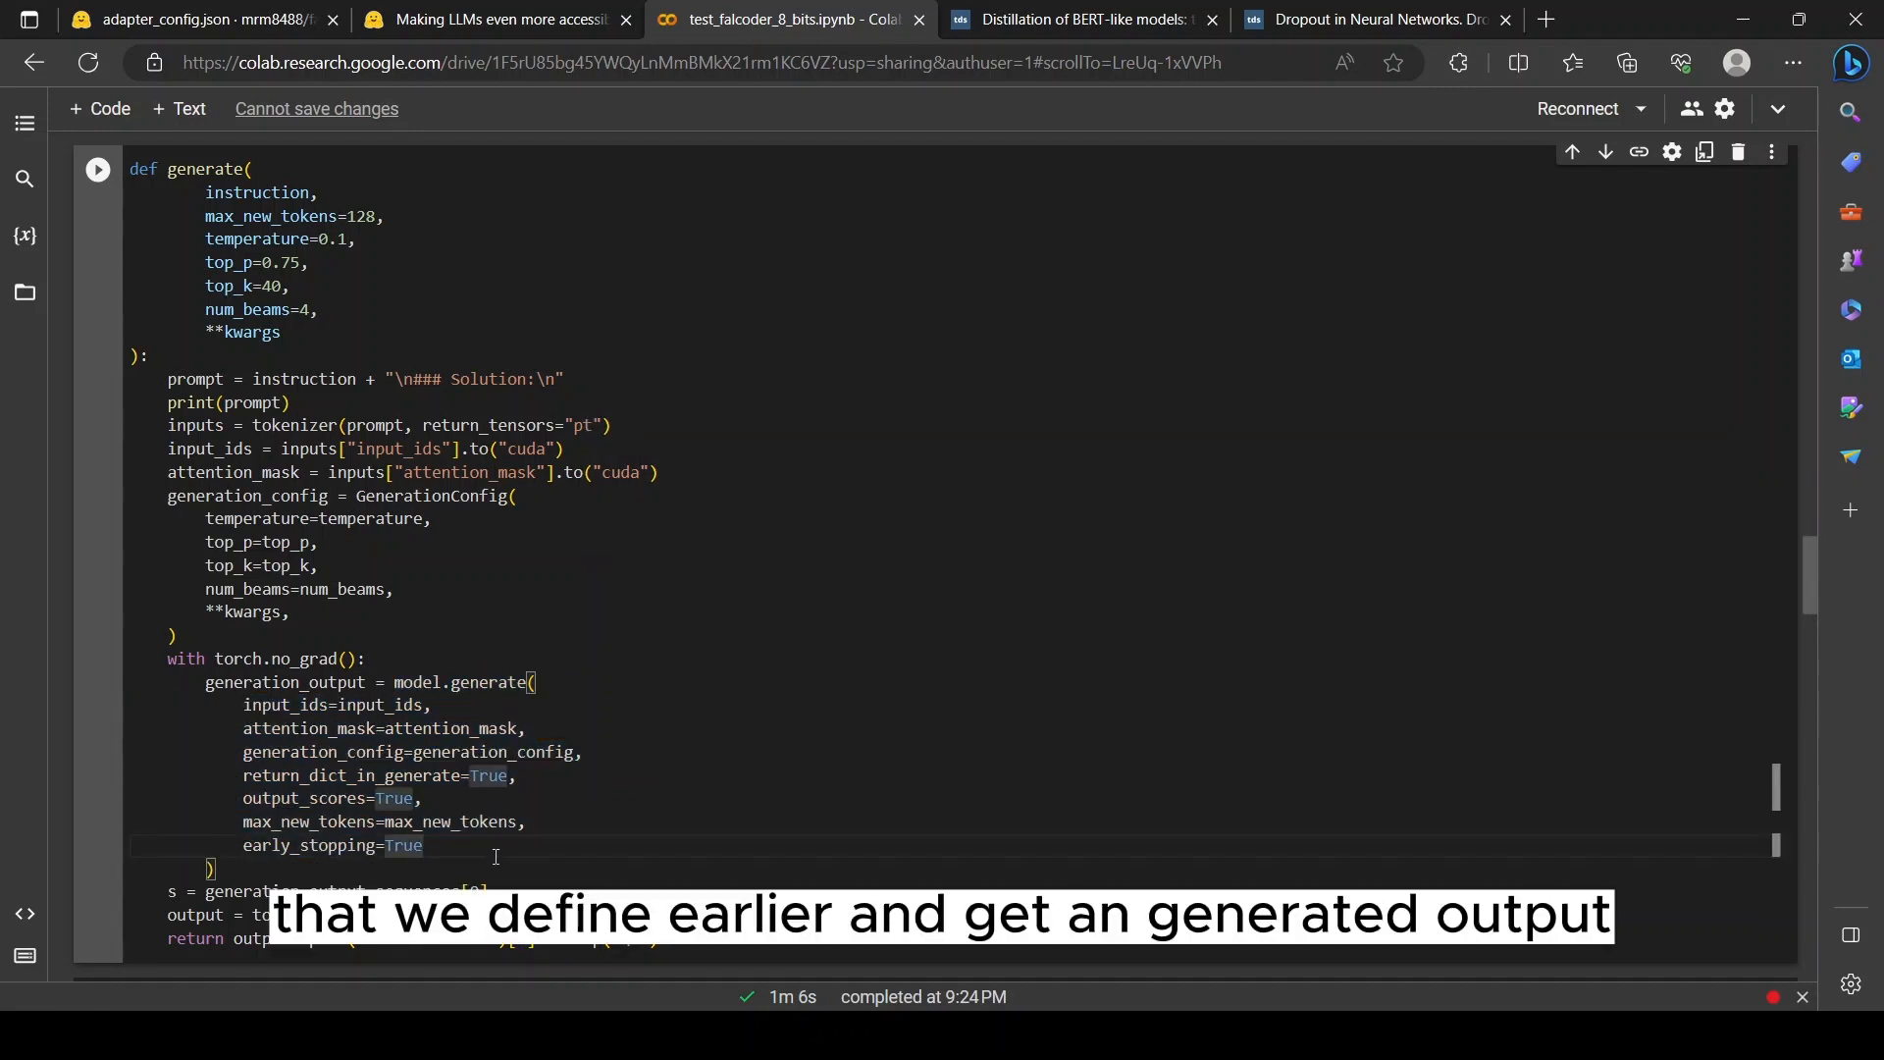
double_click(286, 681)
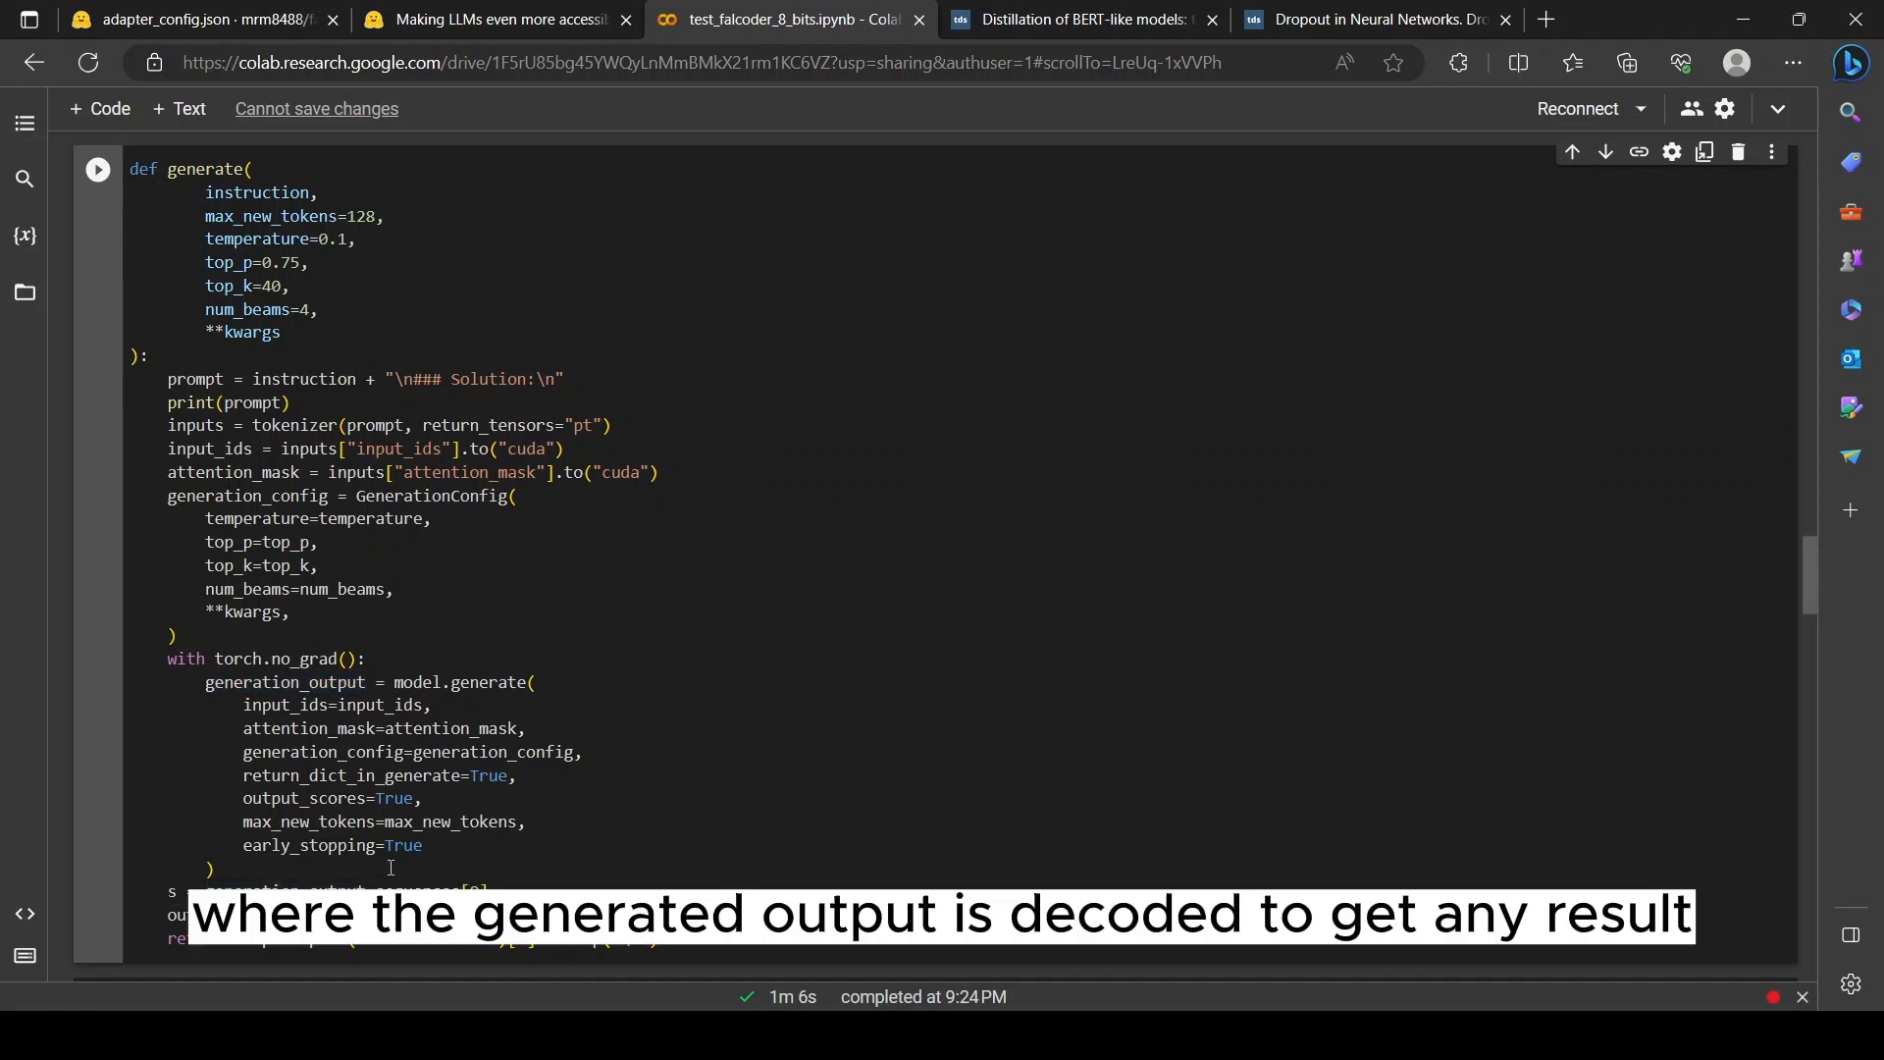
scroll("down", 3)
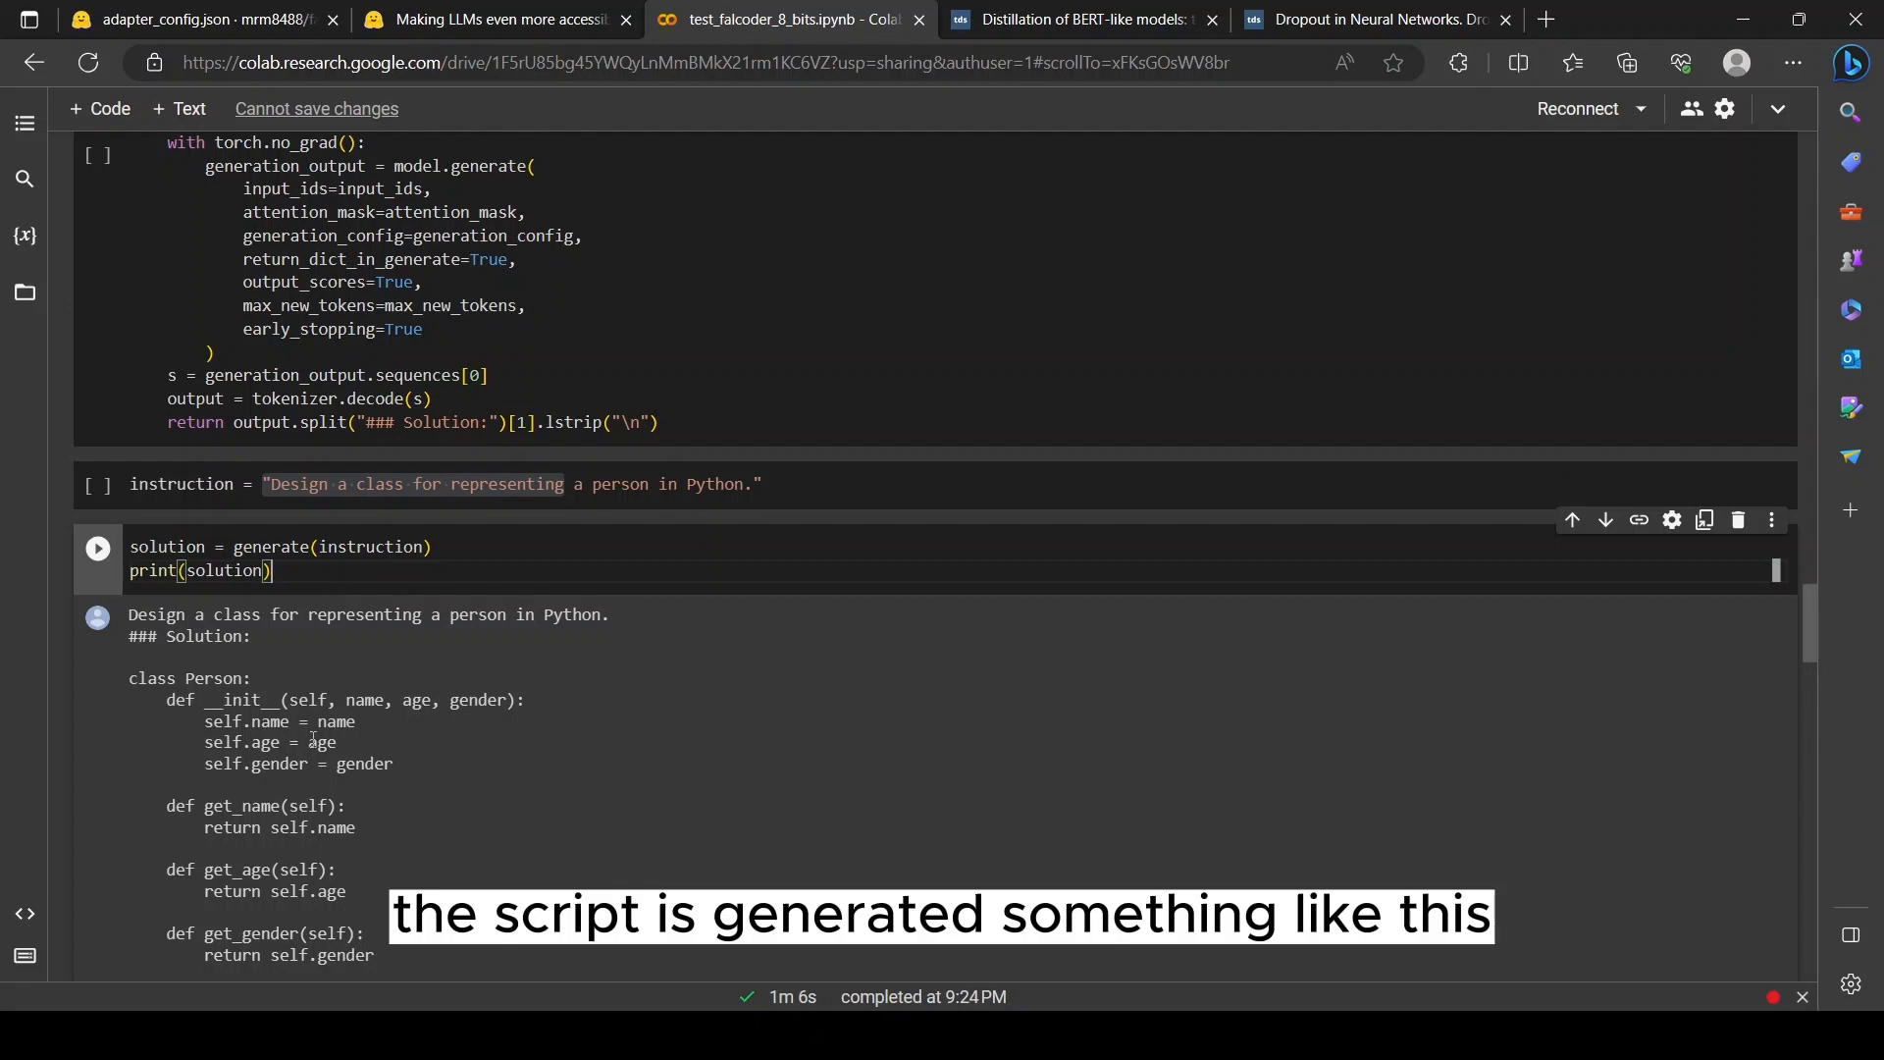
scroll("down", 3)
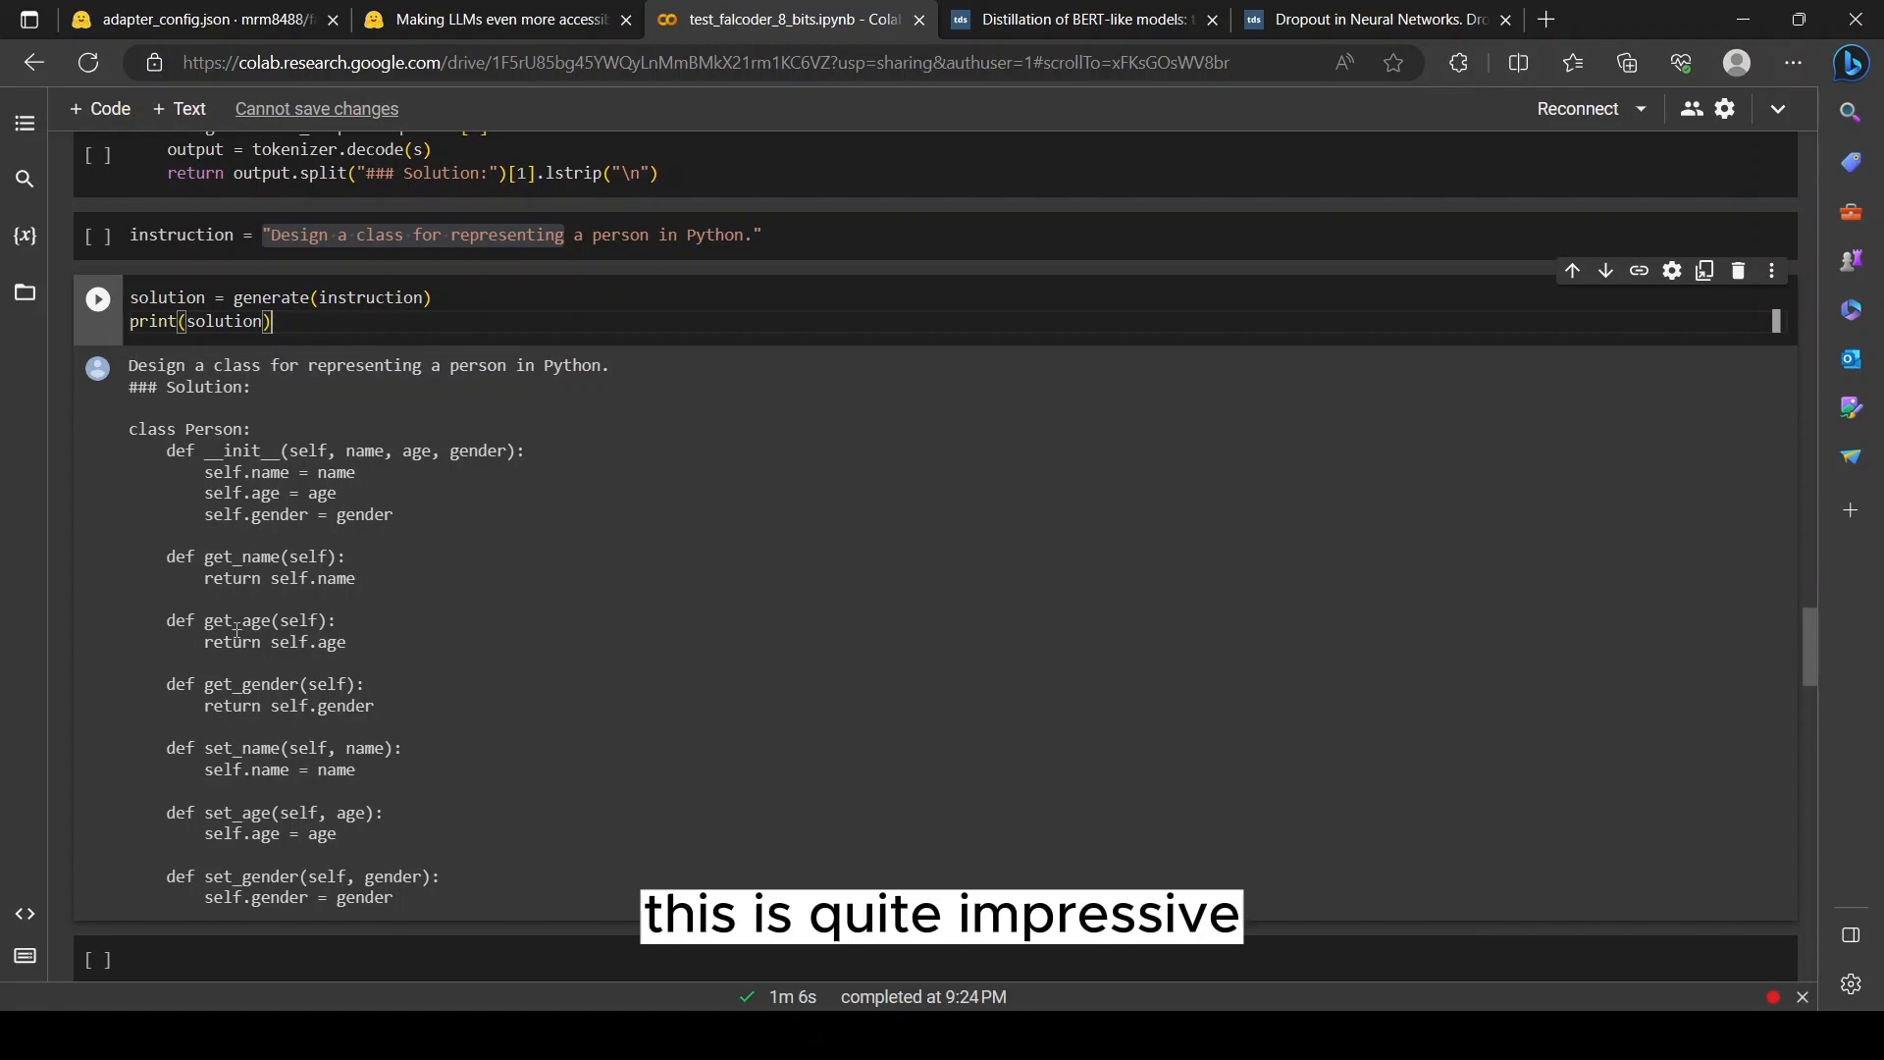
scroll("down", 3)
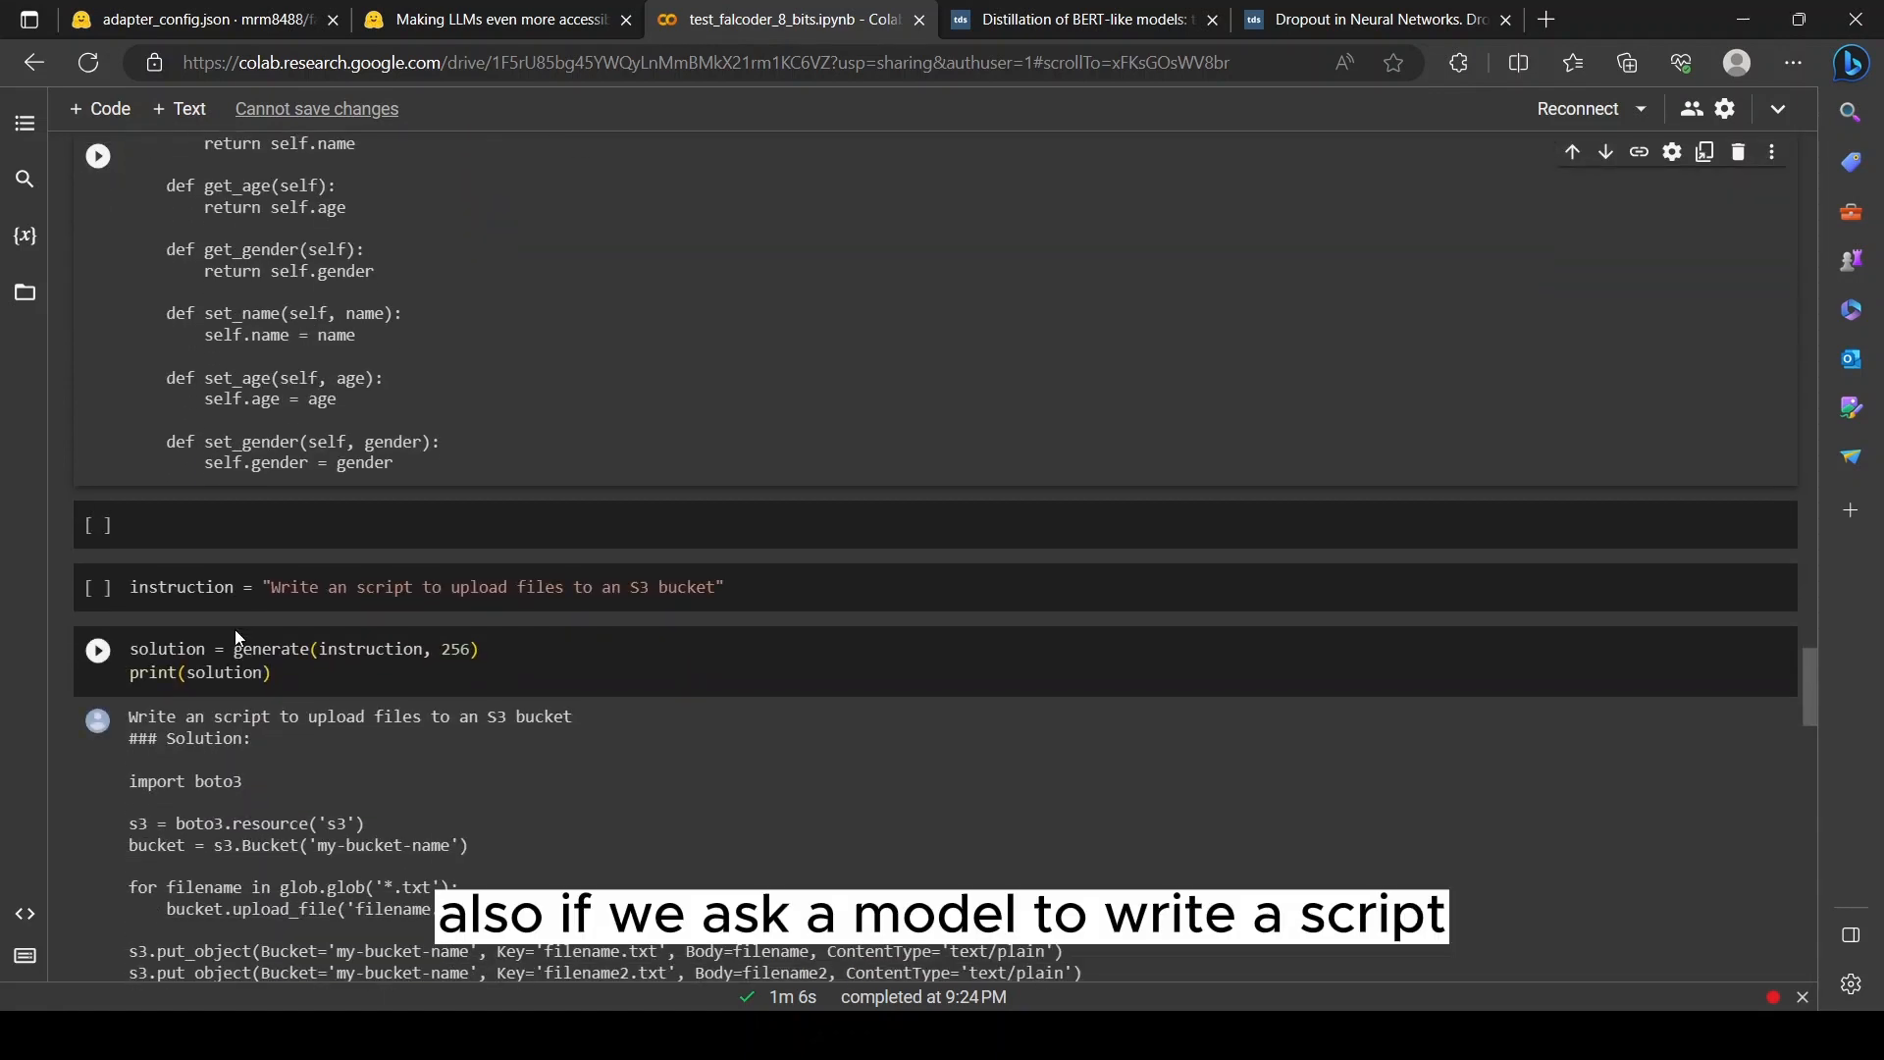
left_click(593, 587)
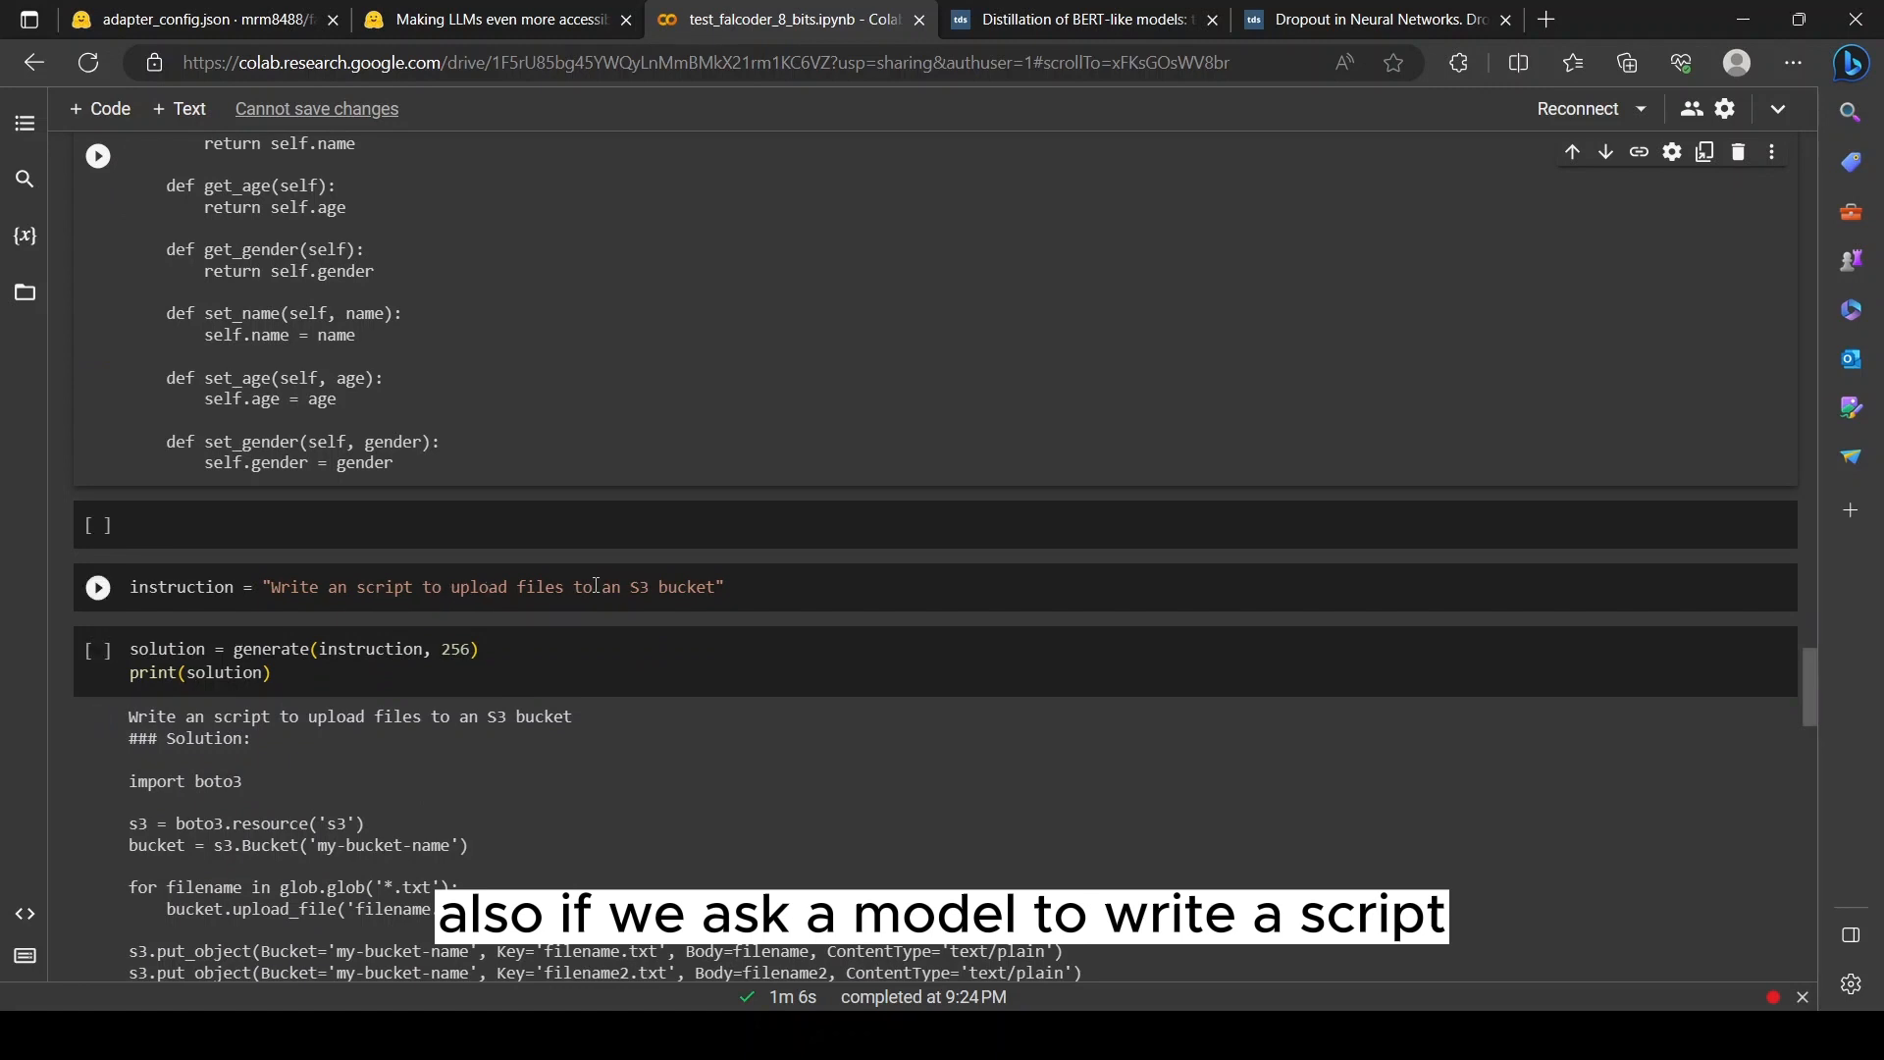
left_click_drag(516, 587, 724, 586)
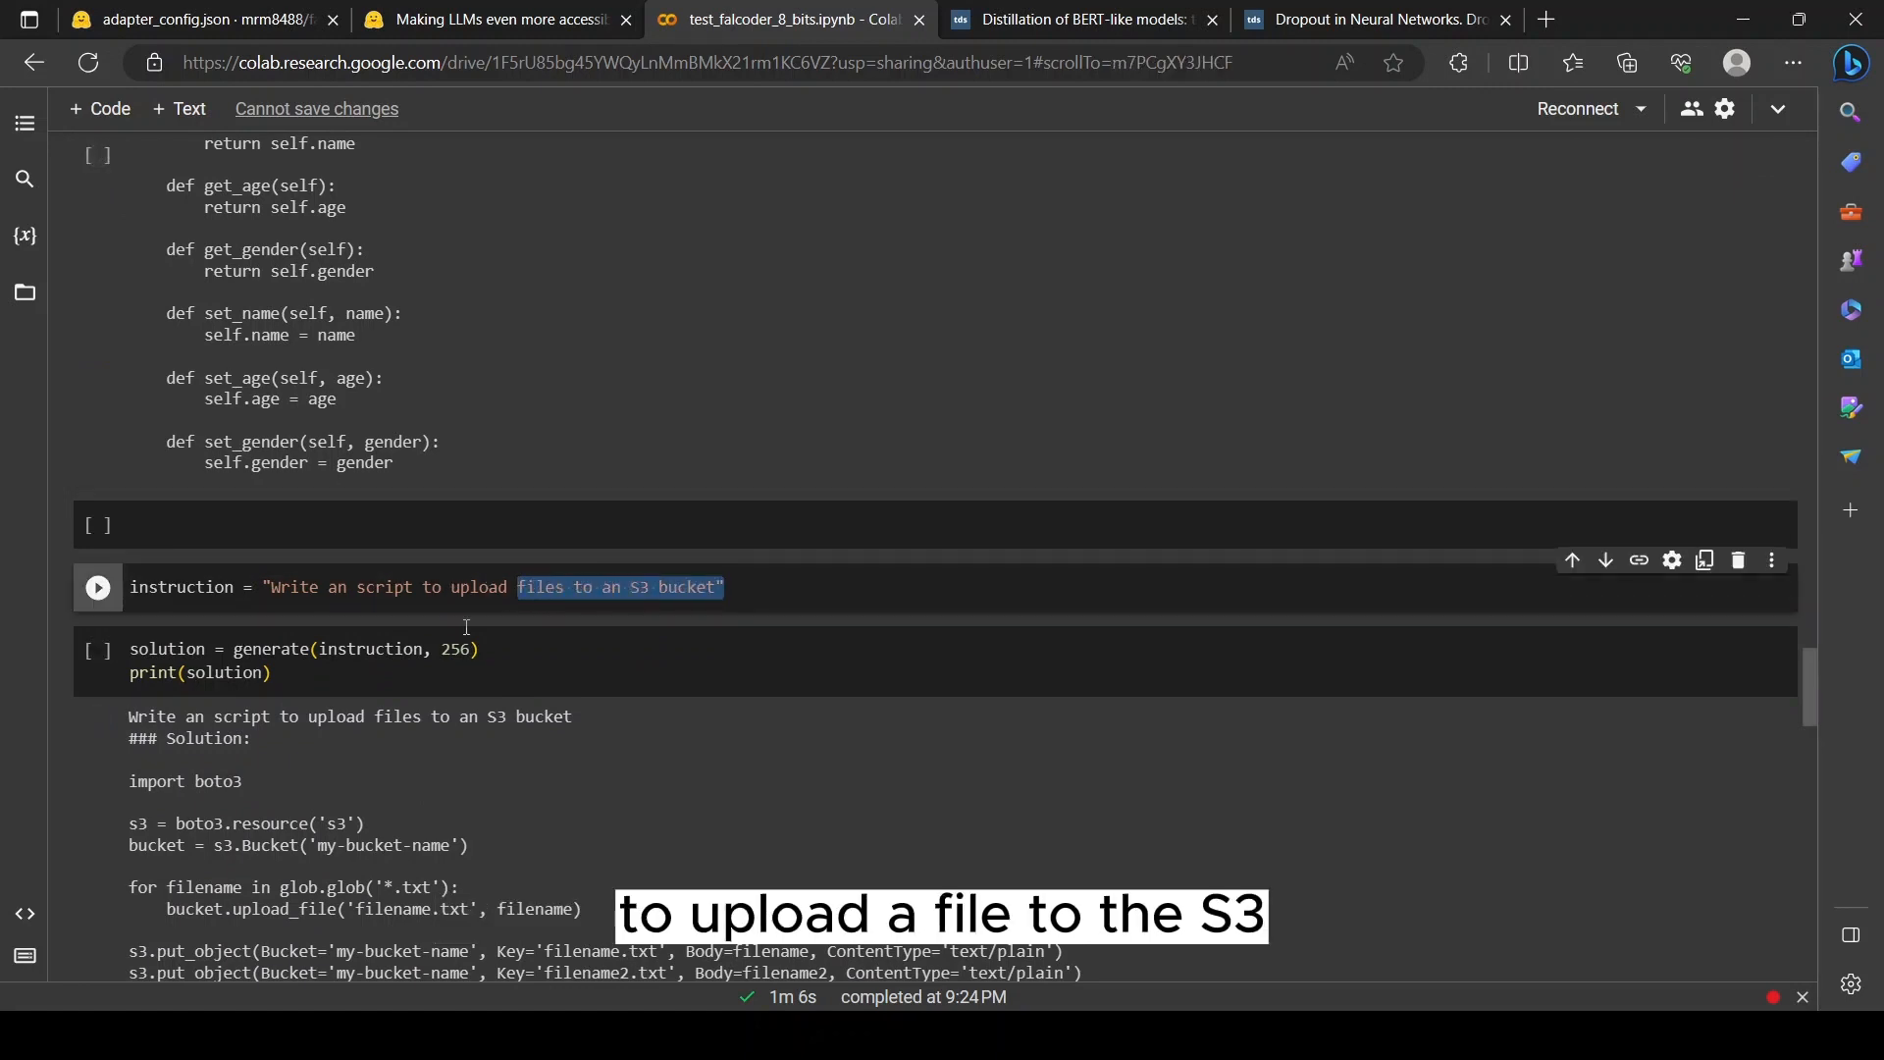
scroll("down", 3)
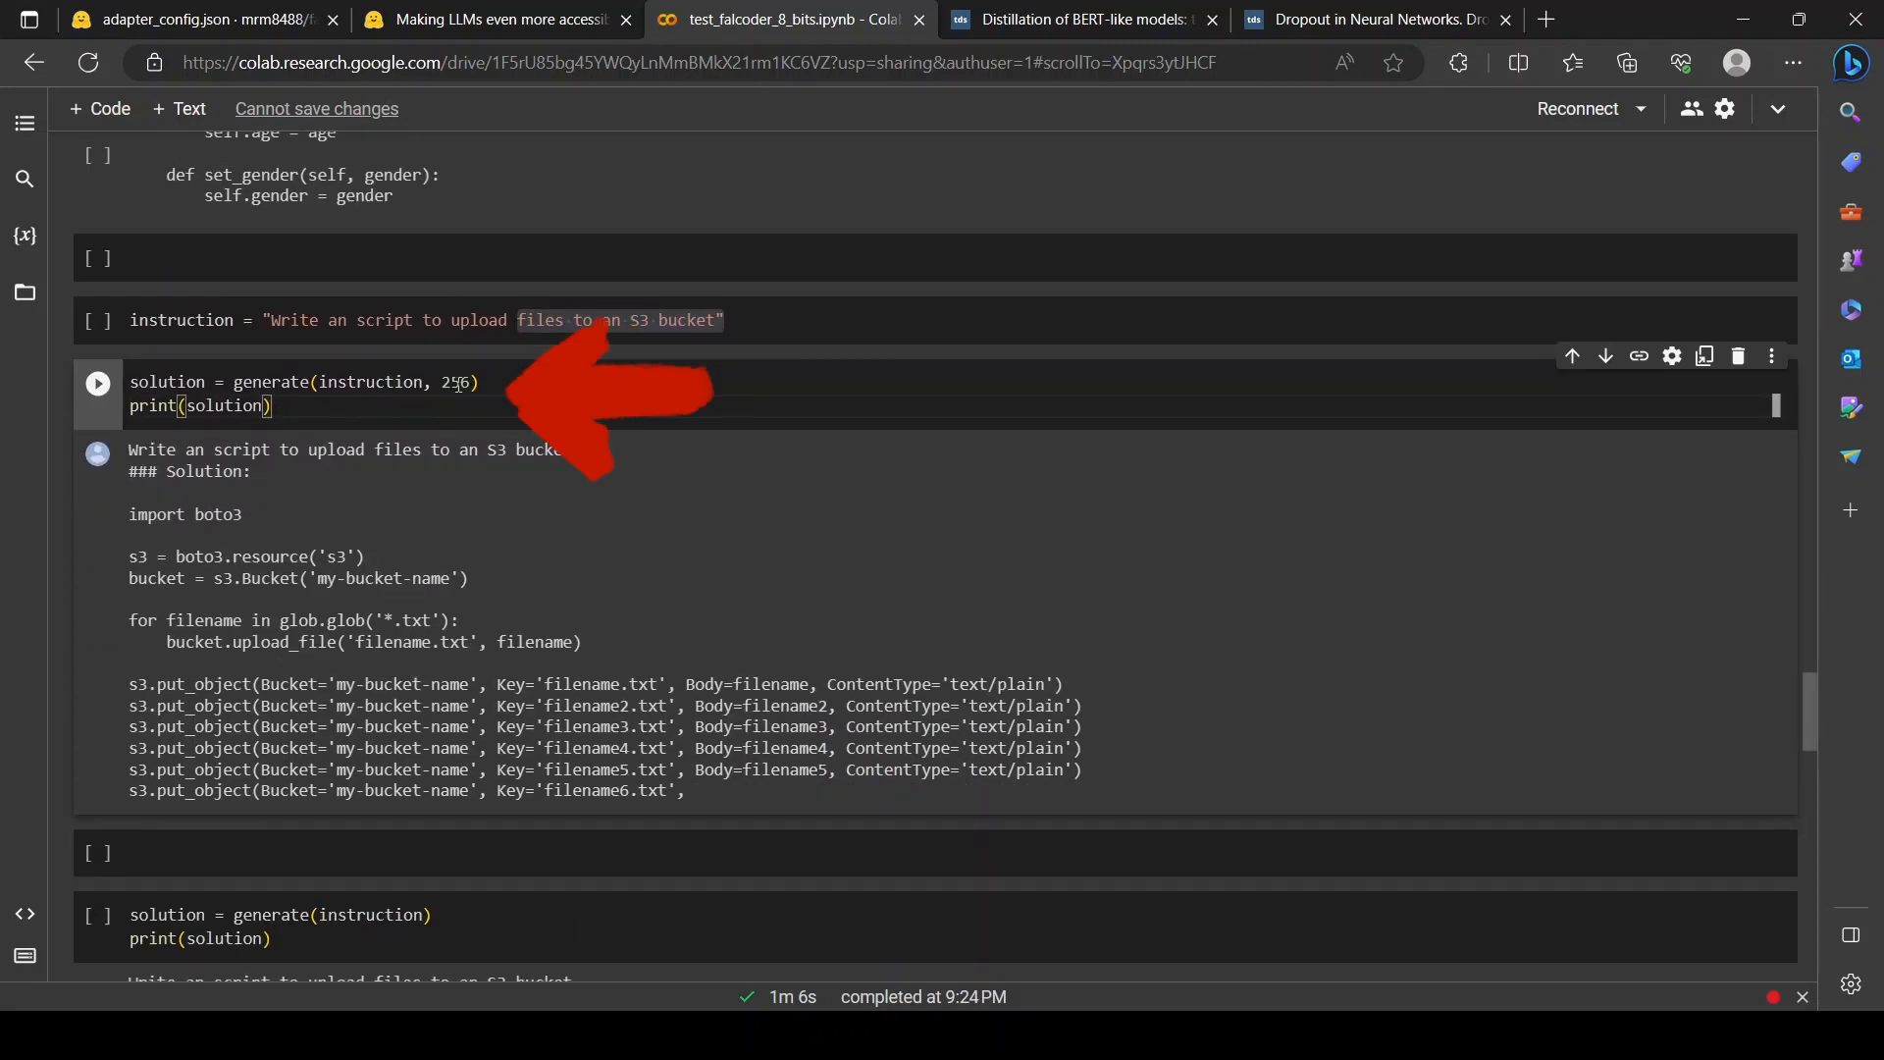
double_click(454, 383)
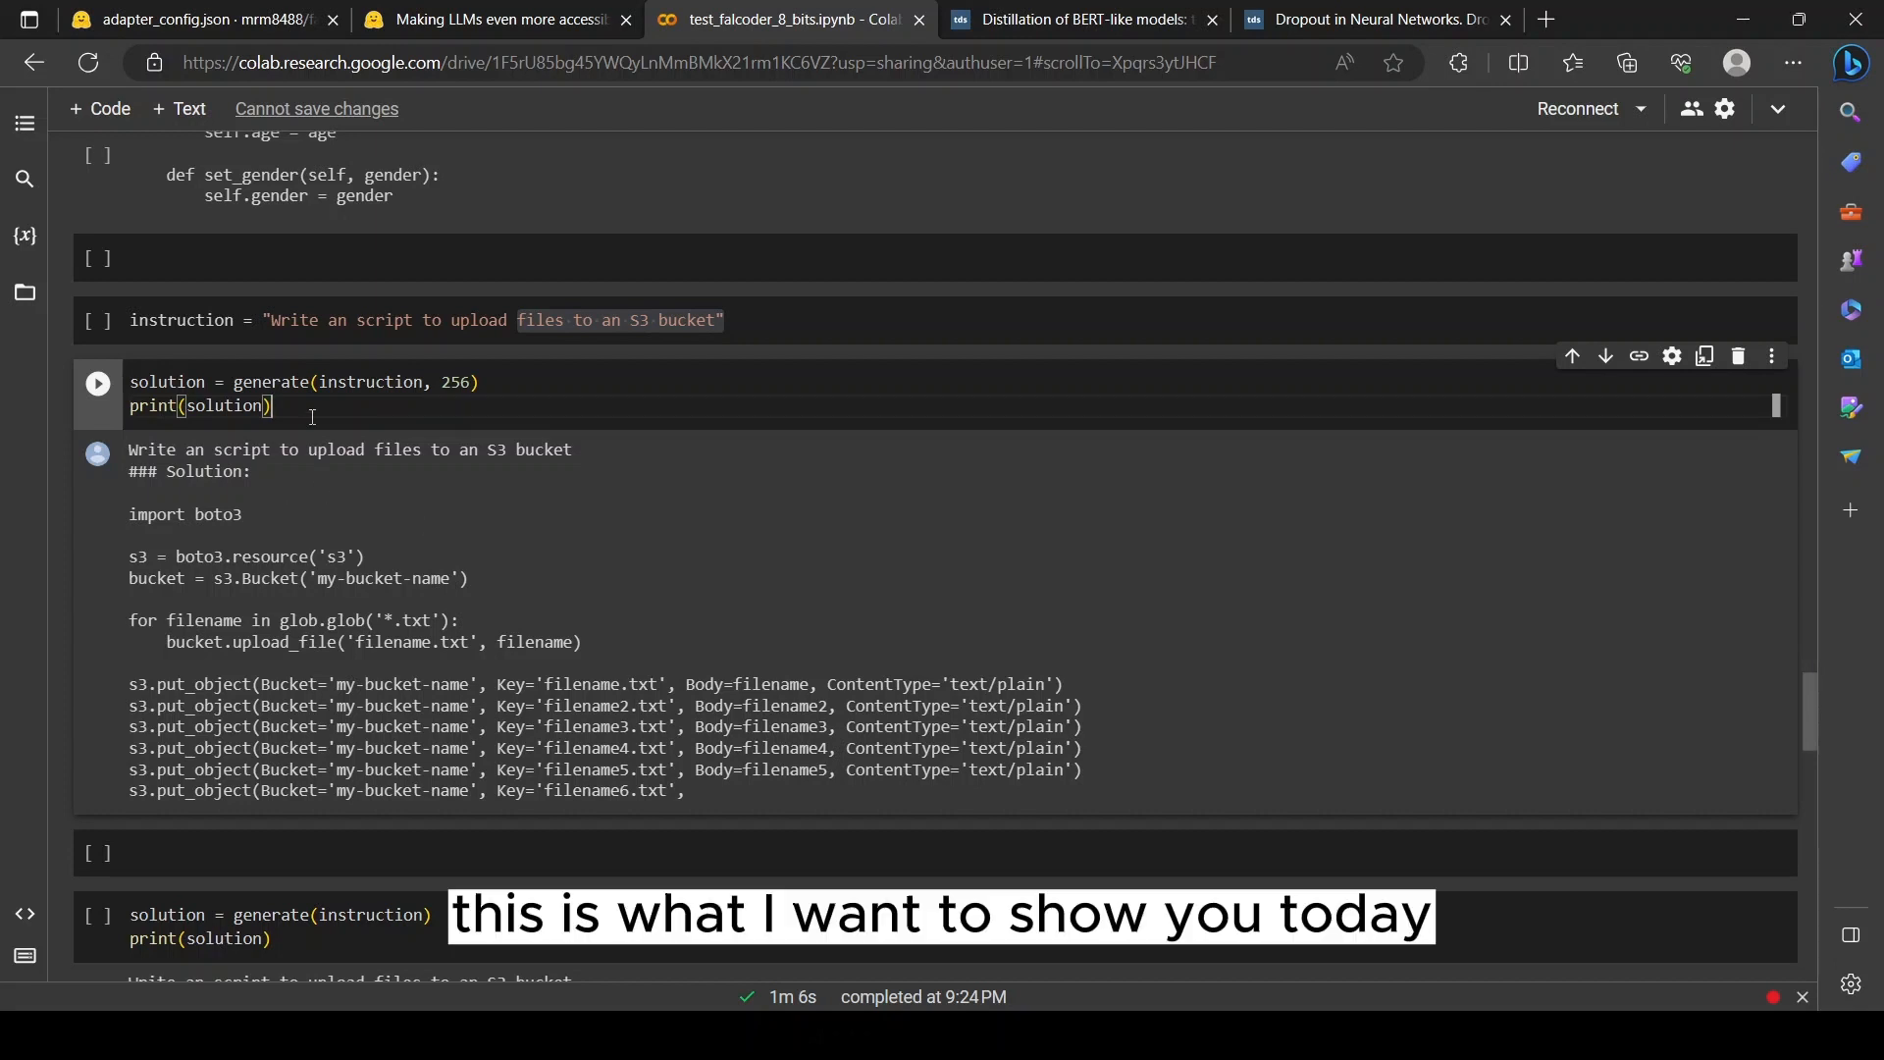
left_click(537, 320)
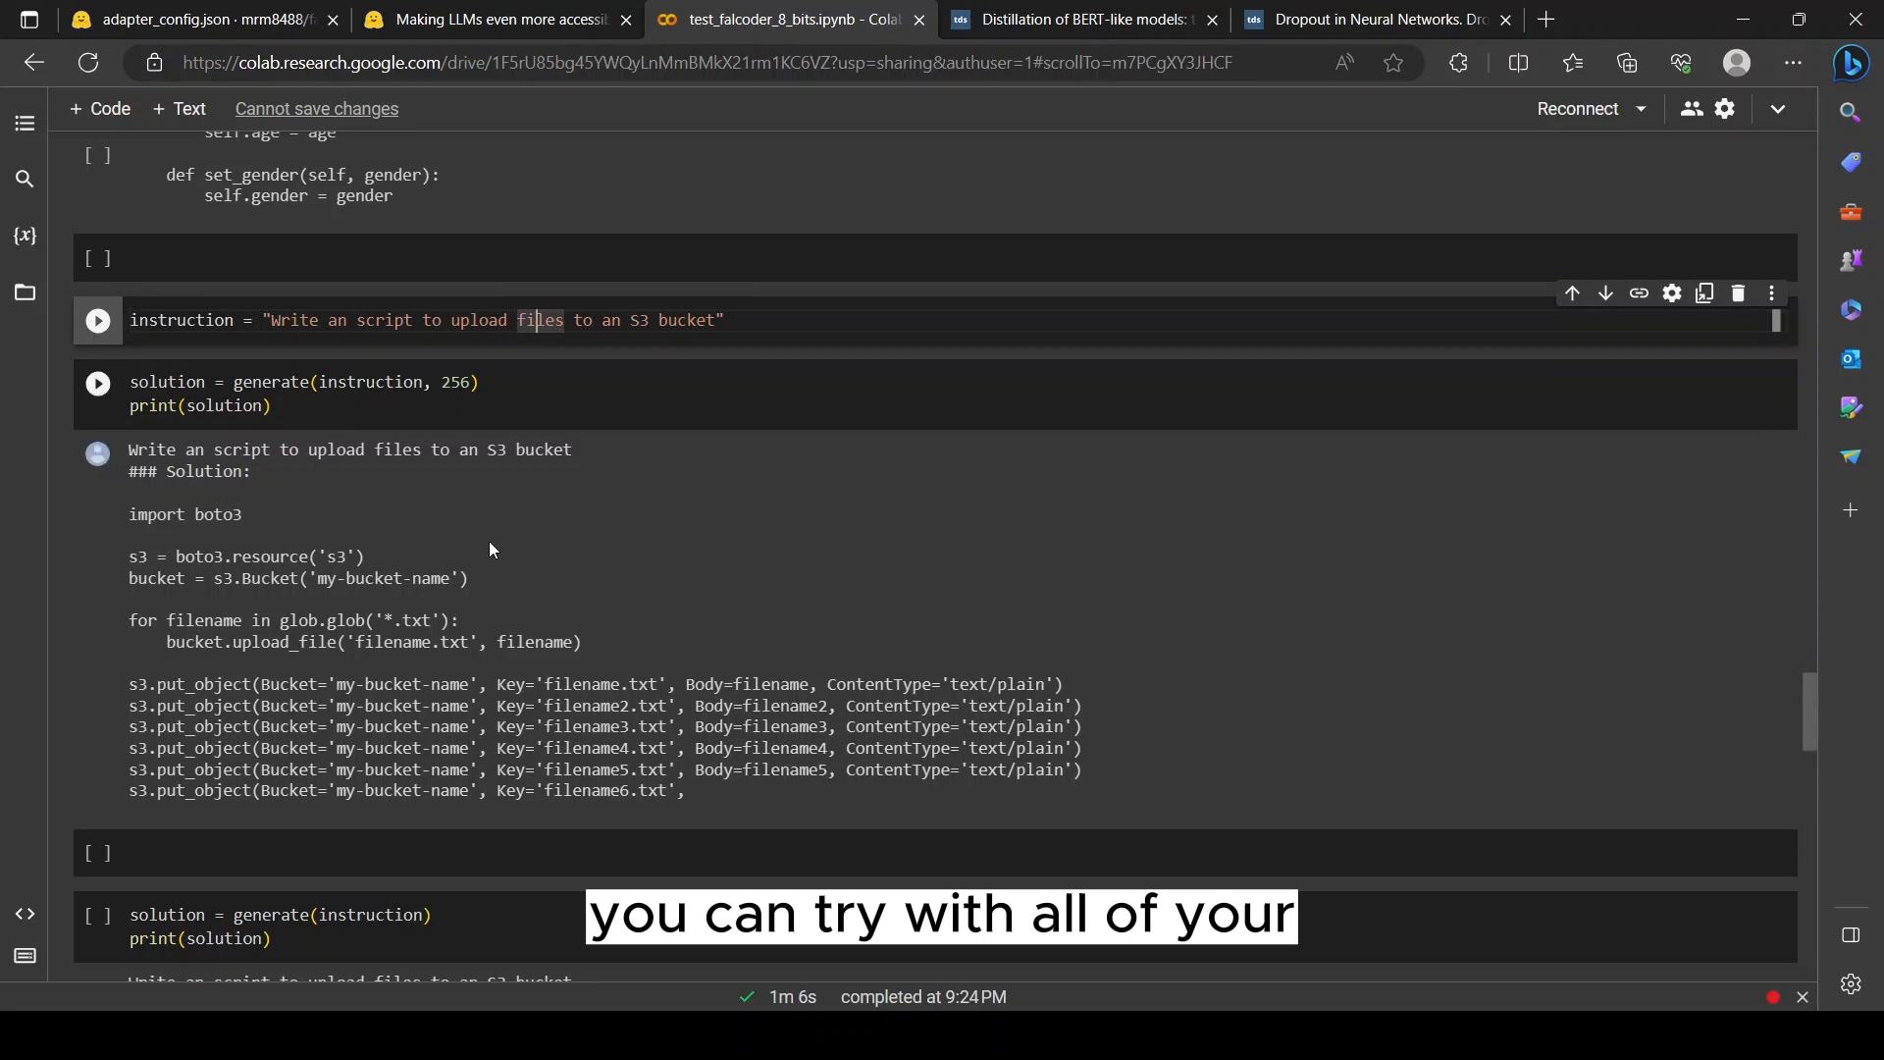
mouse_move(581, 683)
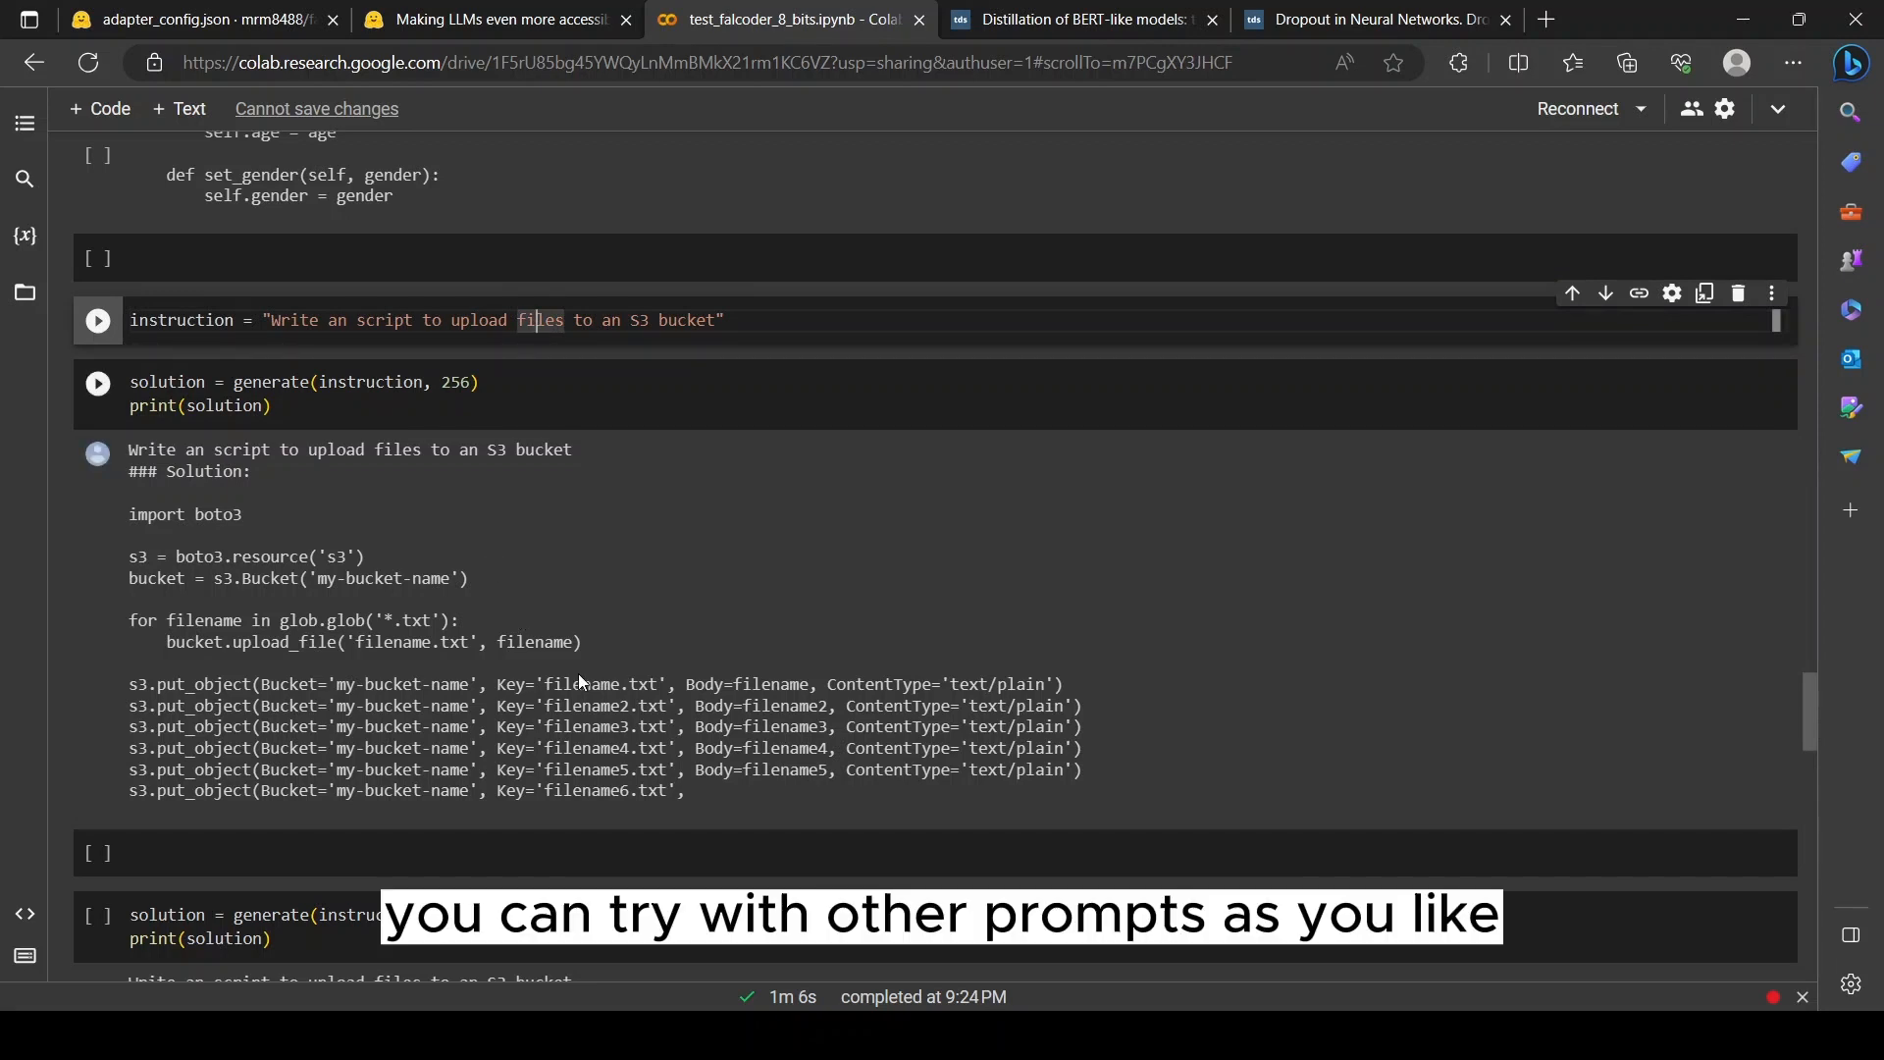
scroll("down", 3)
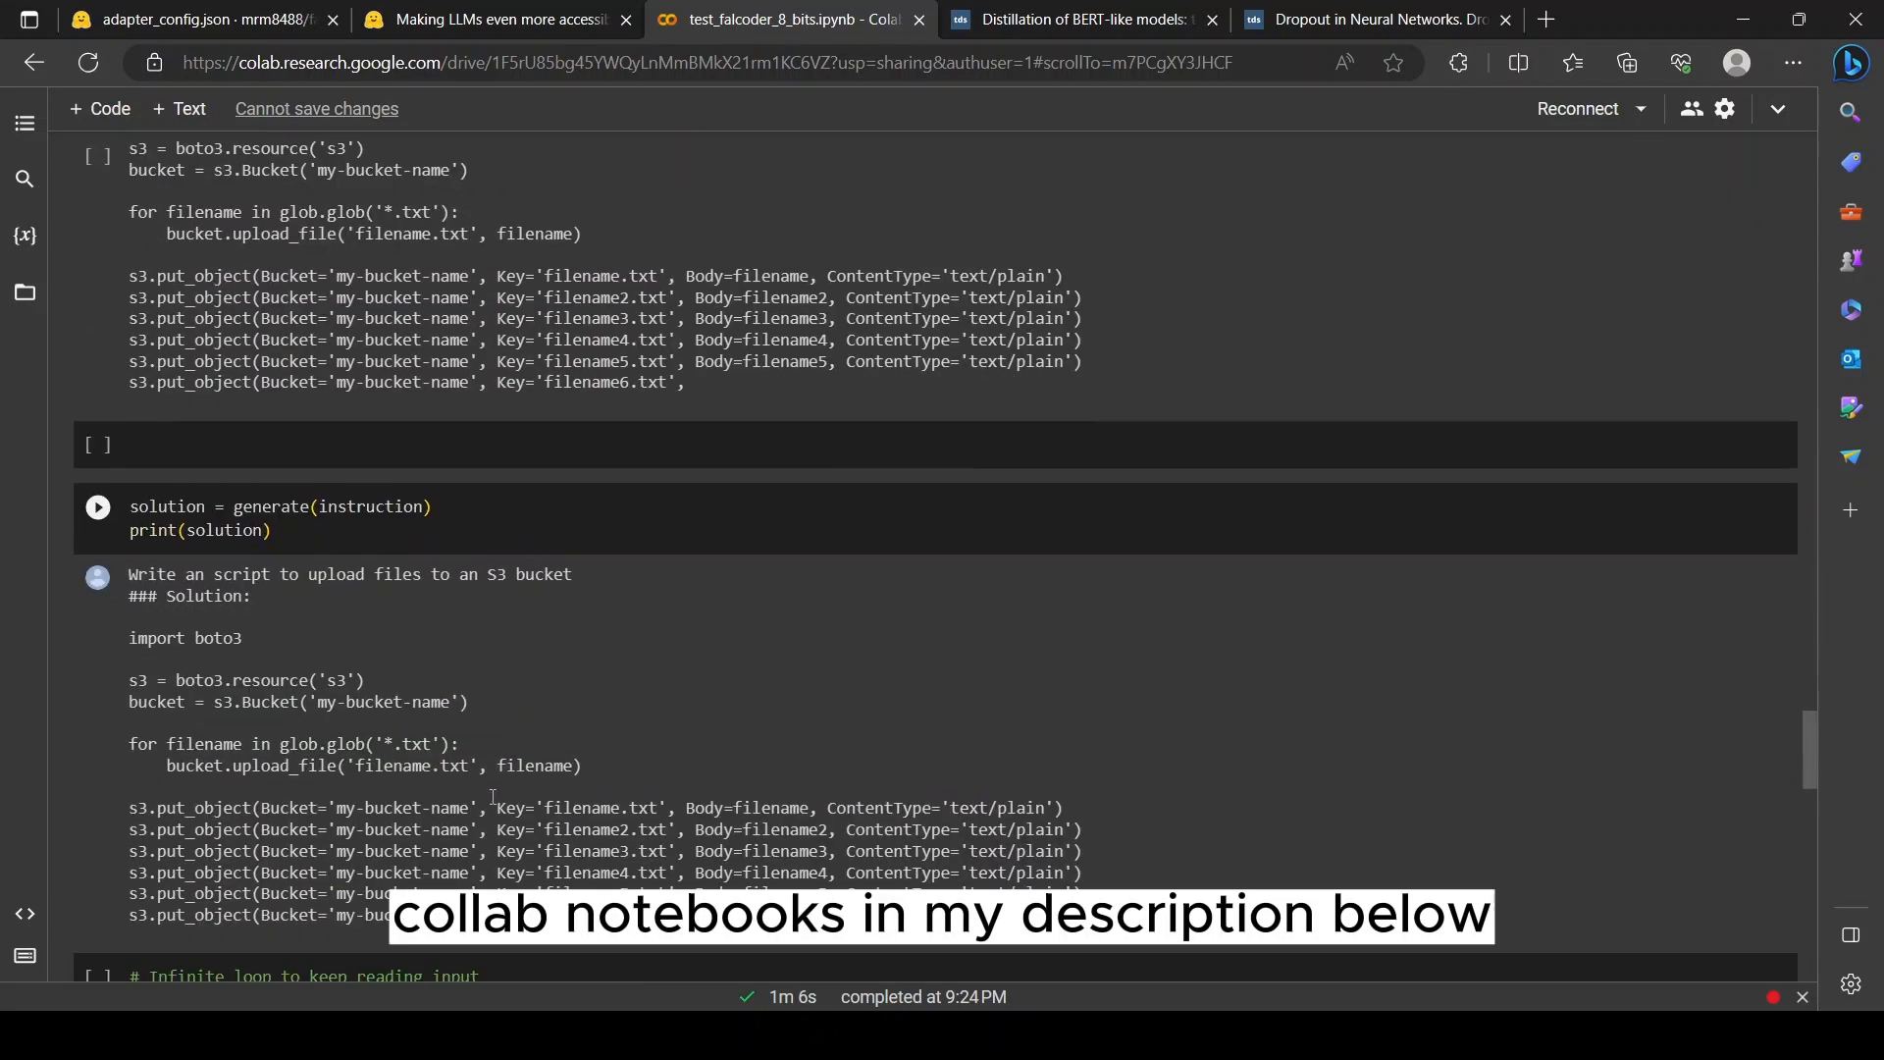
scroll("down", 3)
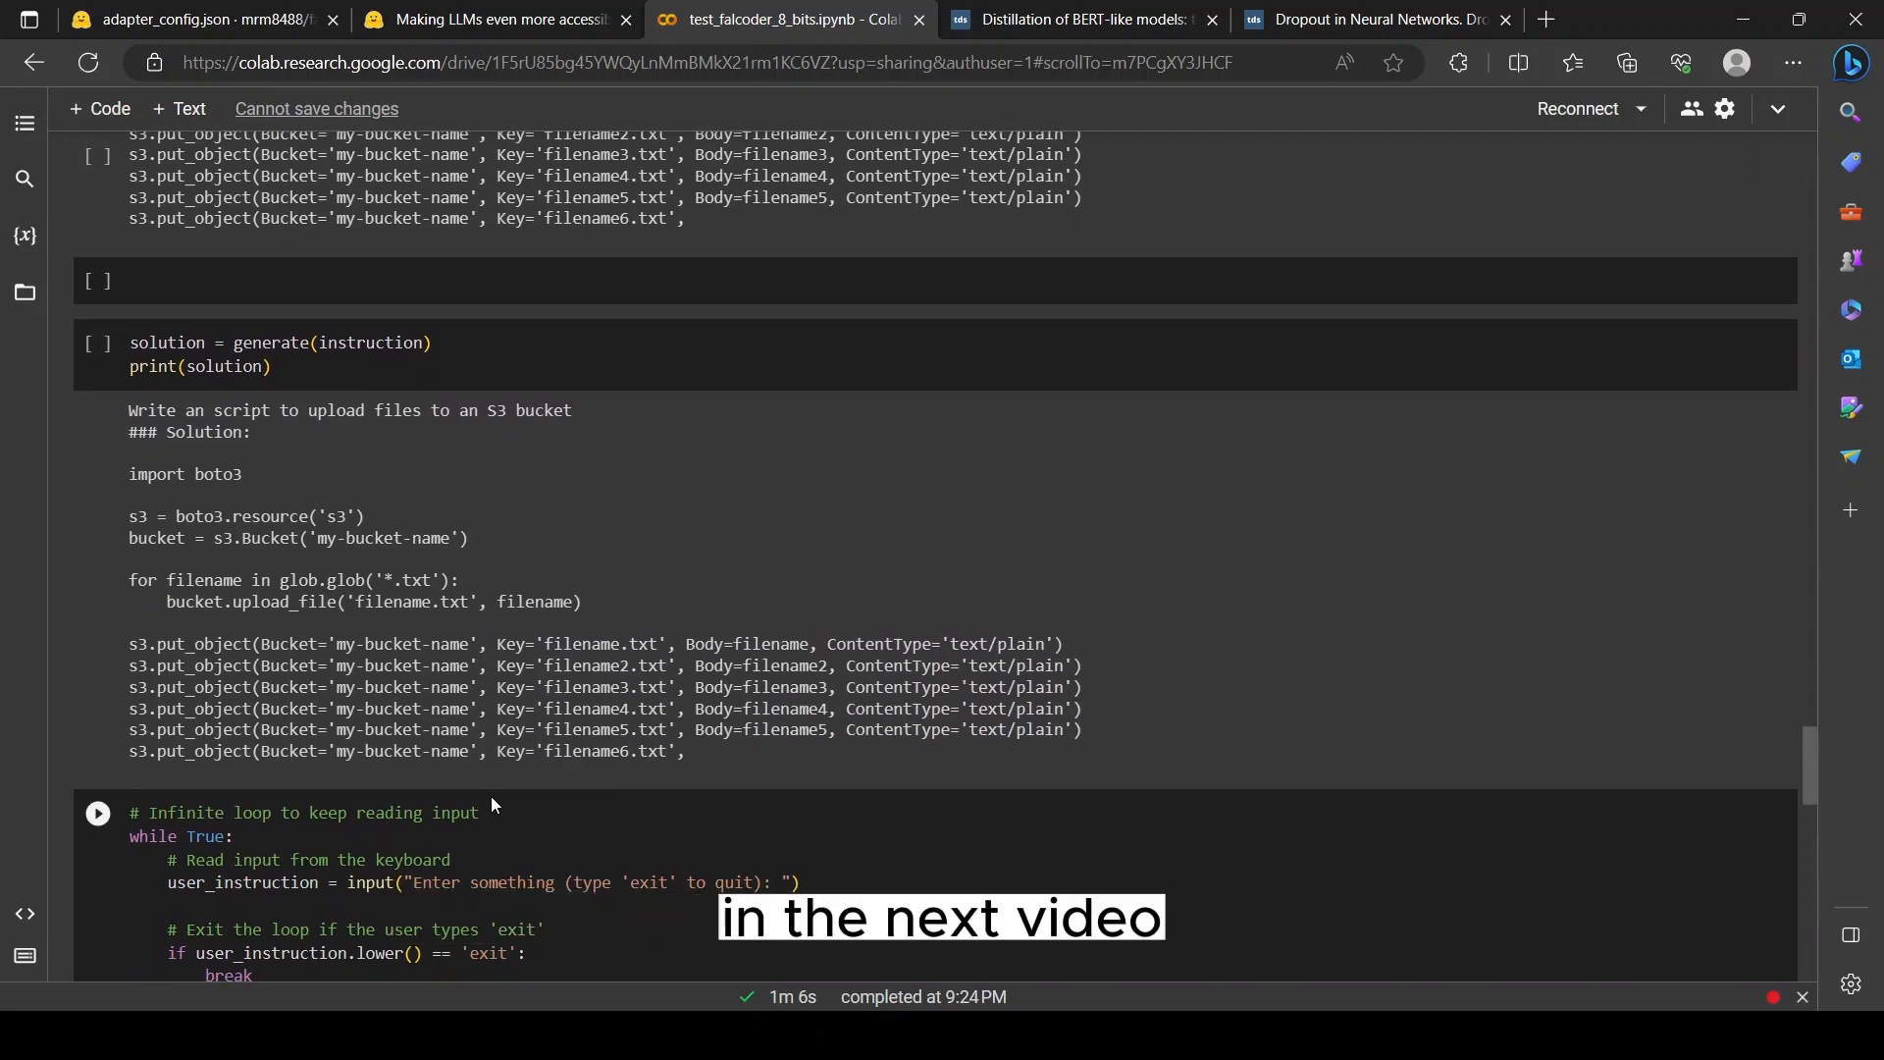
- Review the palindrome and sudoku generations, then return to adapter_config.json on Hugging Face
scroll("down", 3)
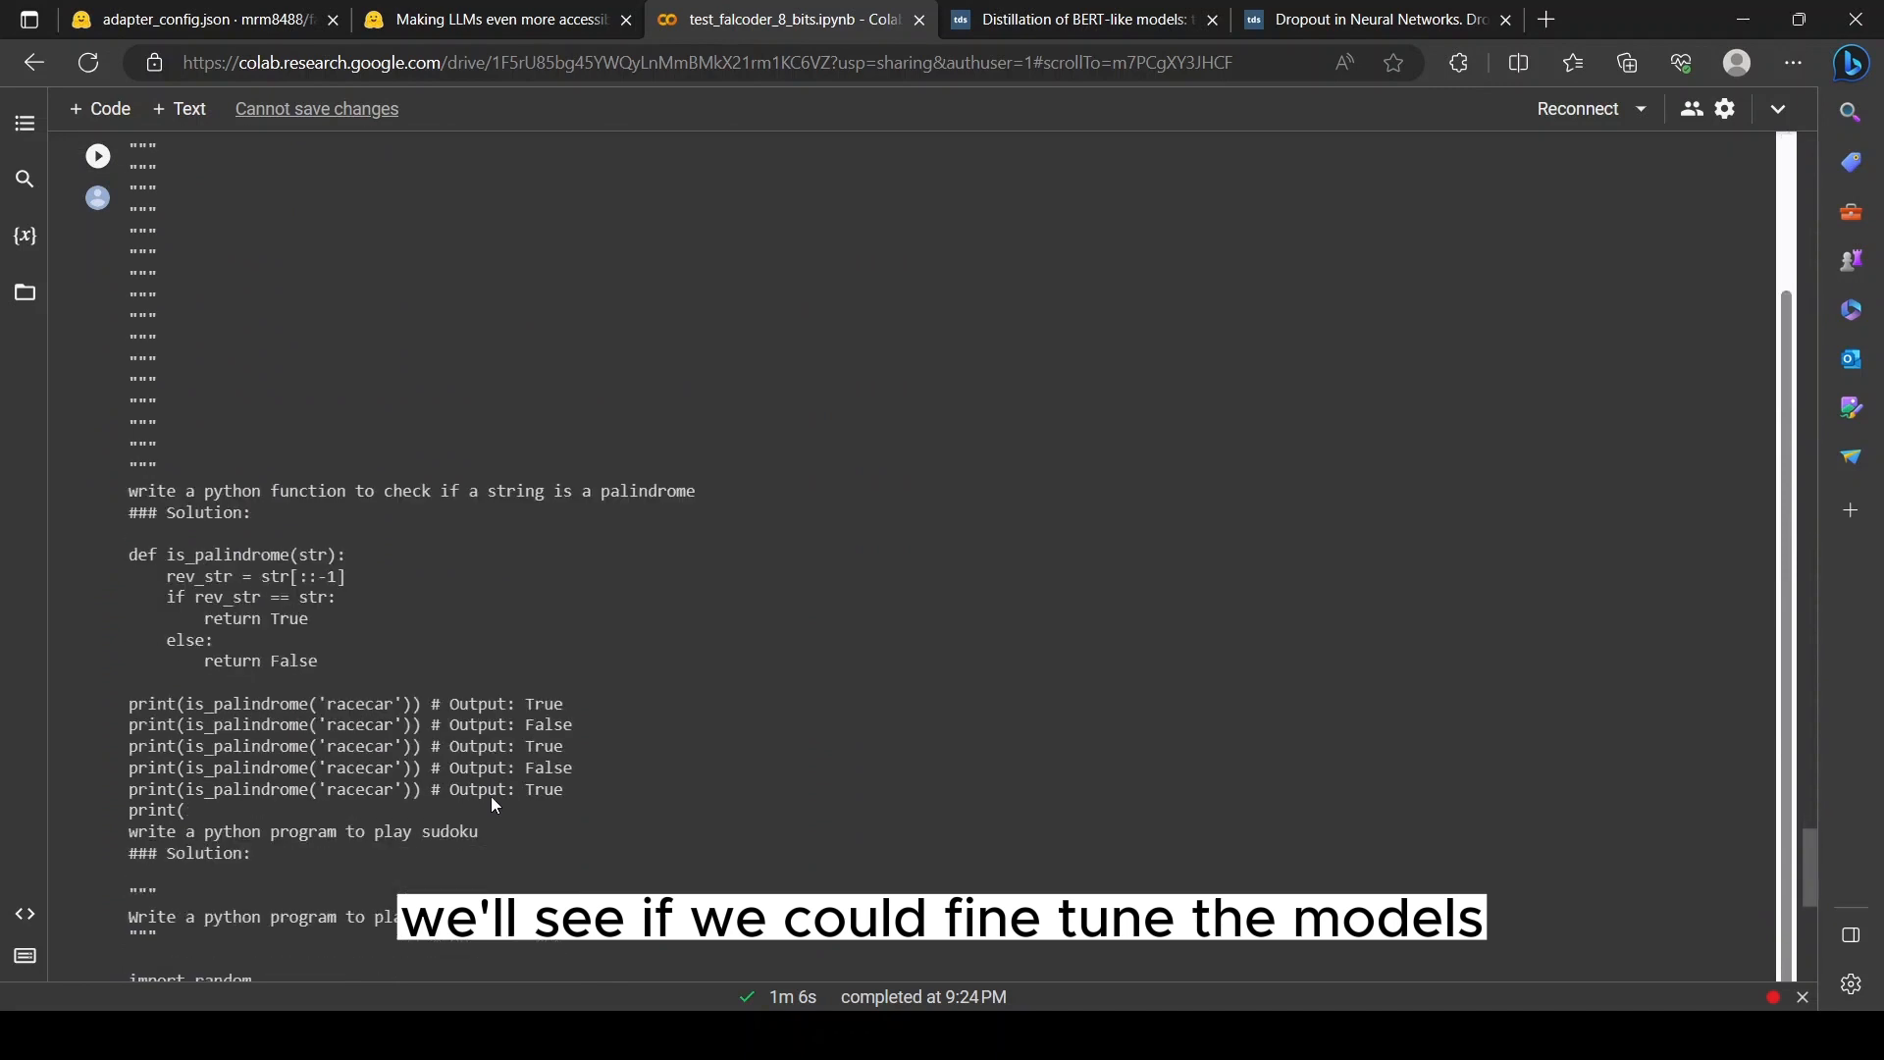
scroll("down", 3)
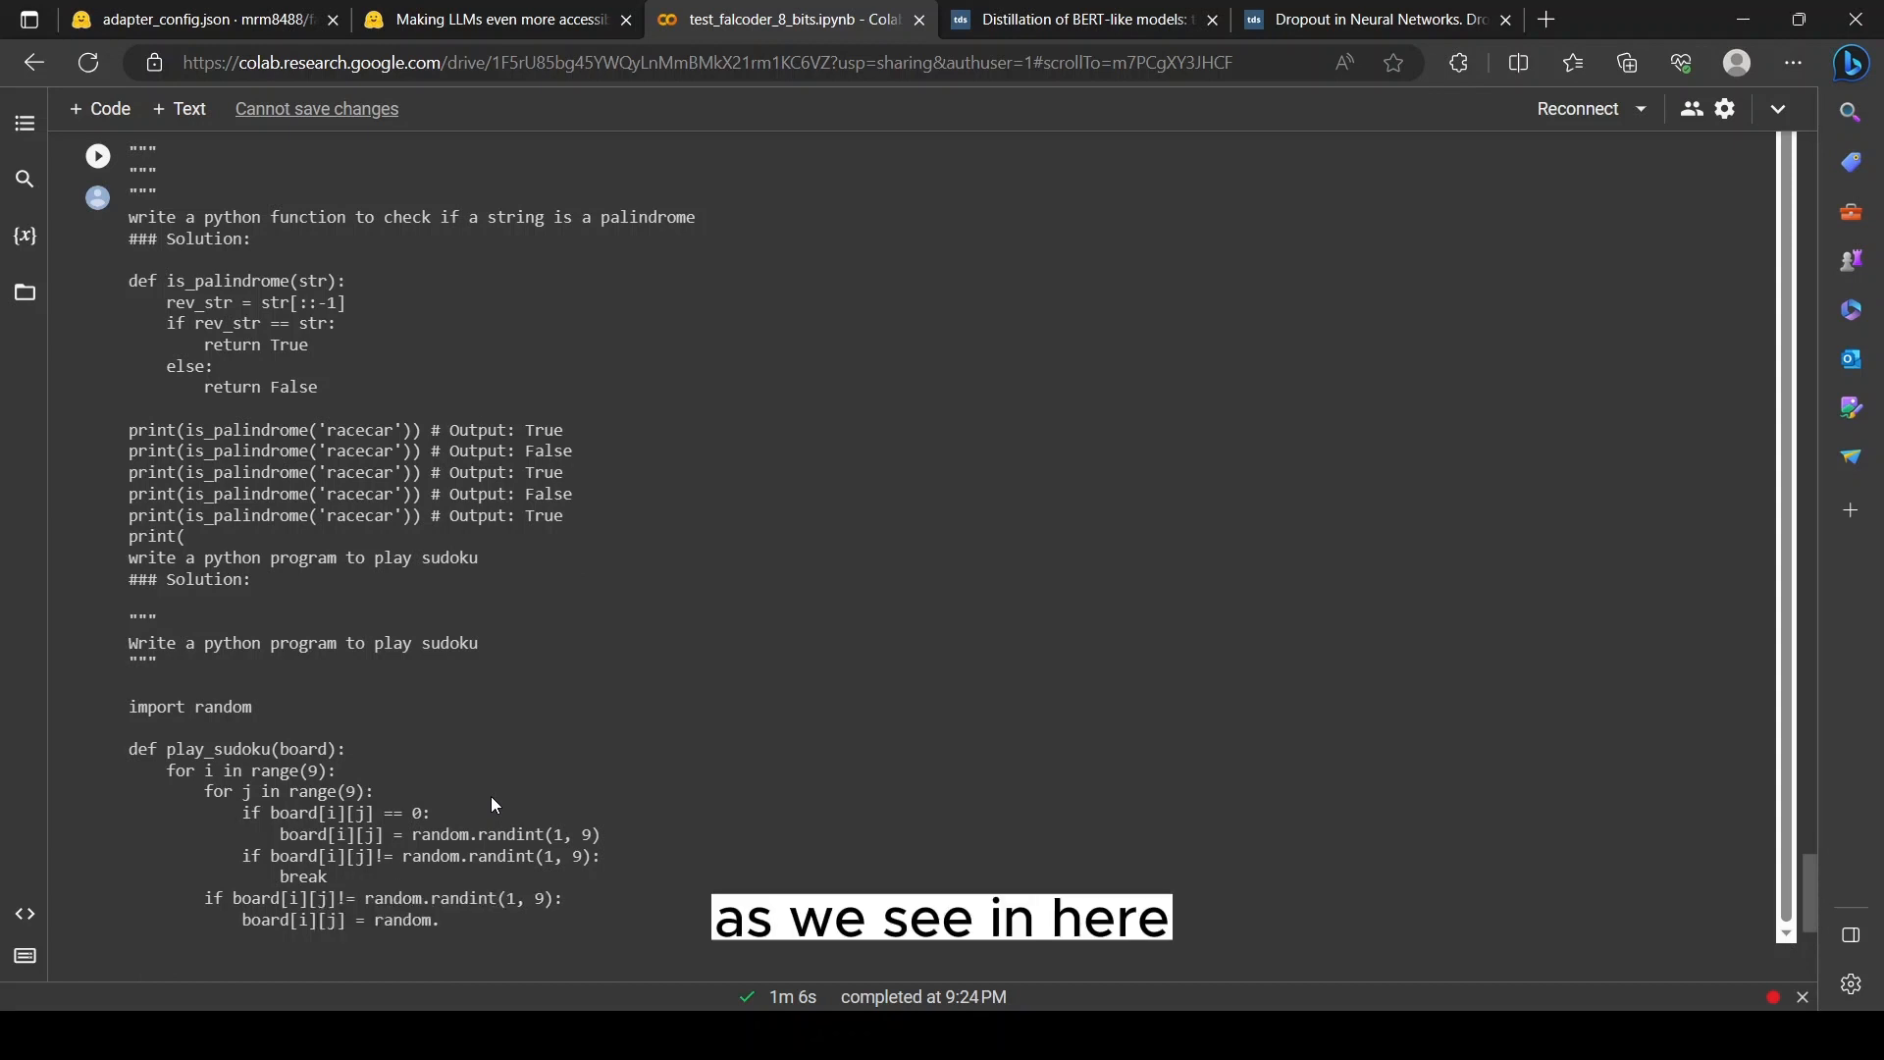
left_click(186, 19)
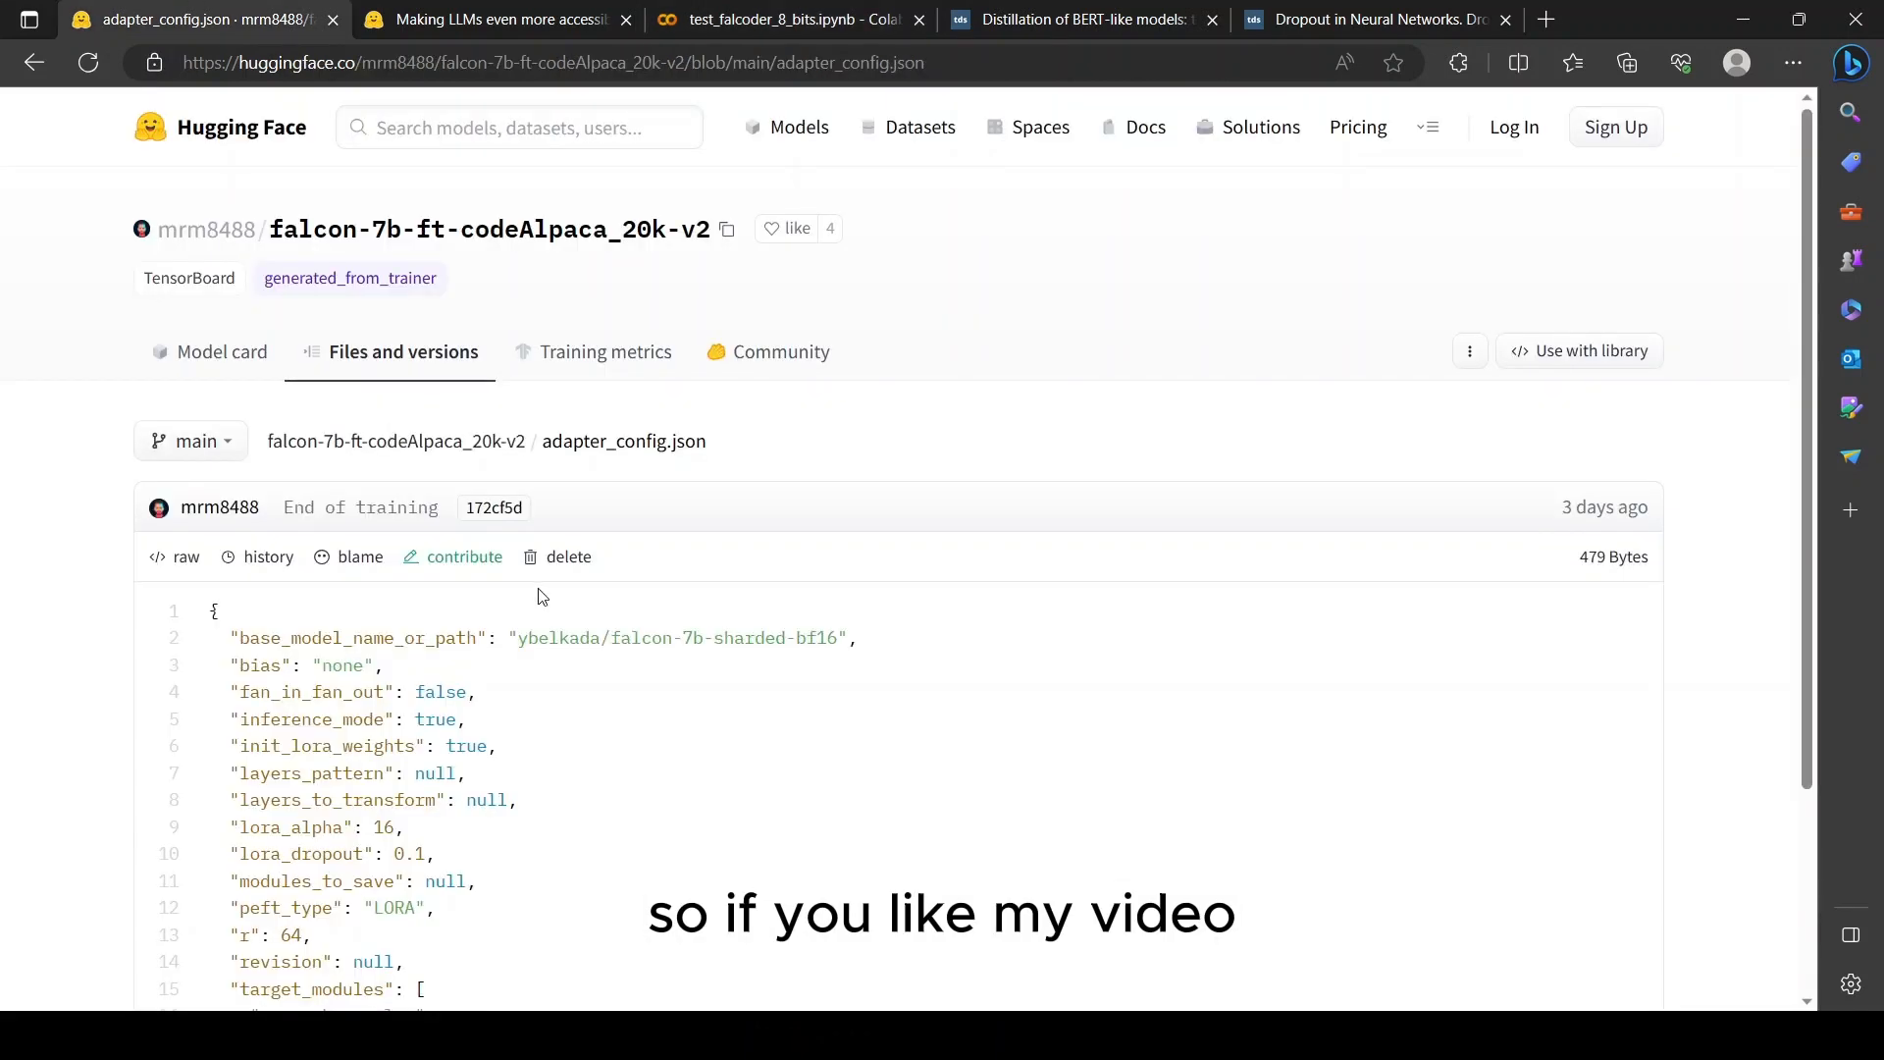
mouse_move(534, 777)
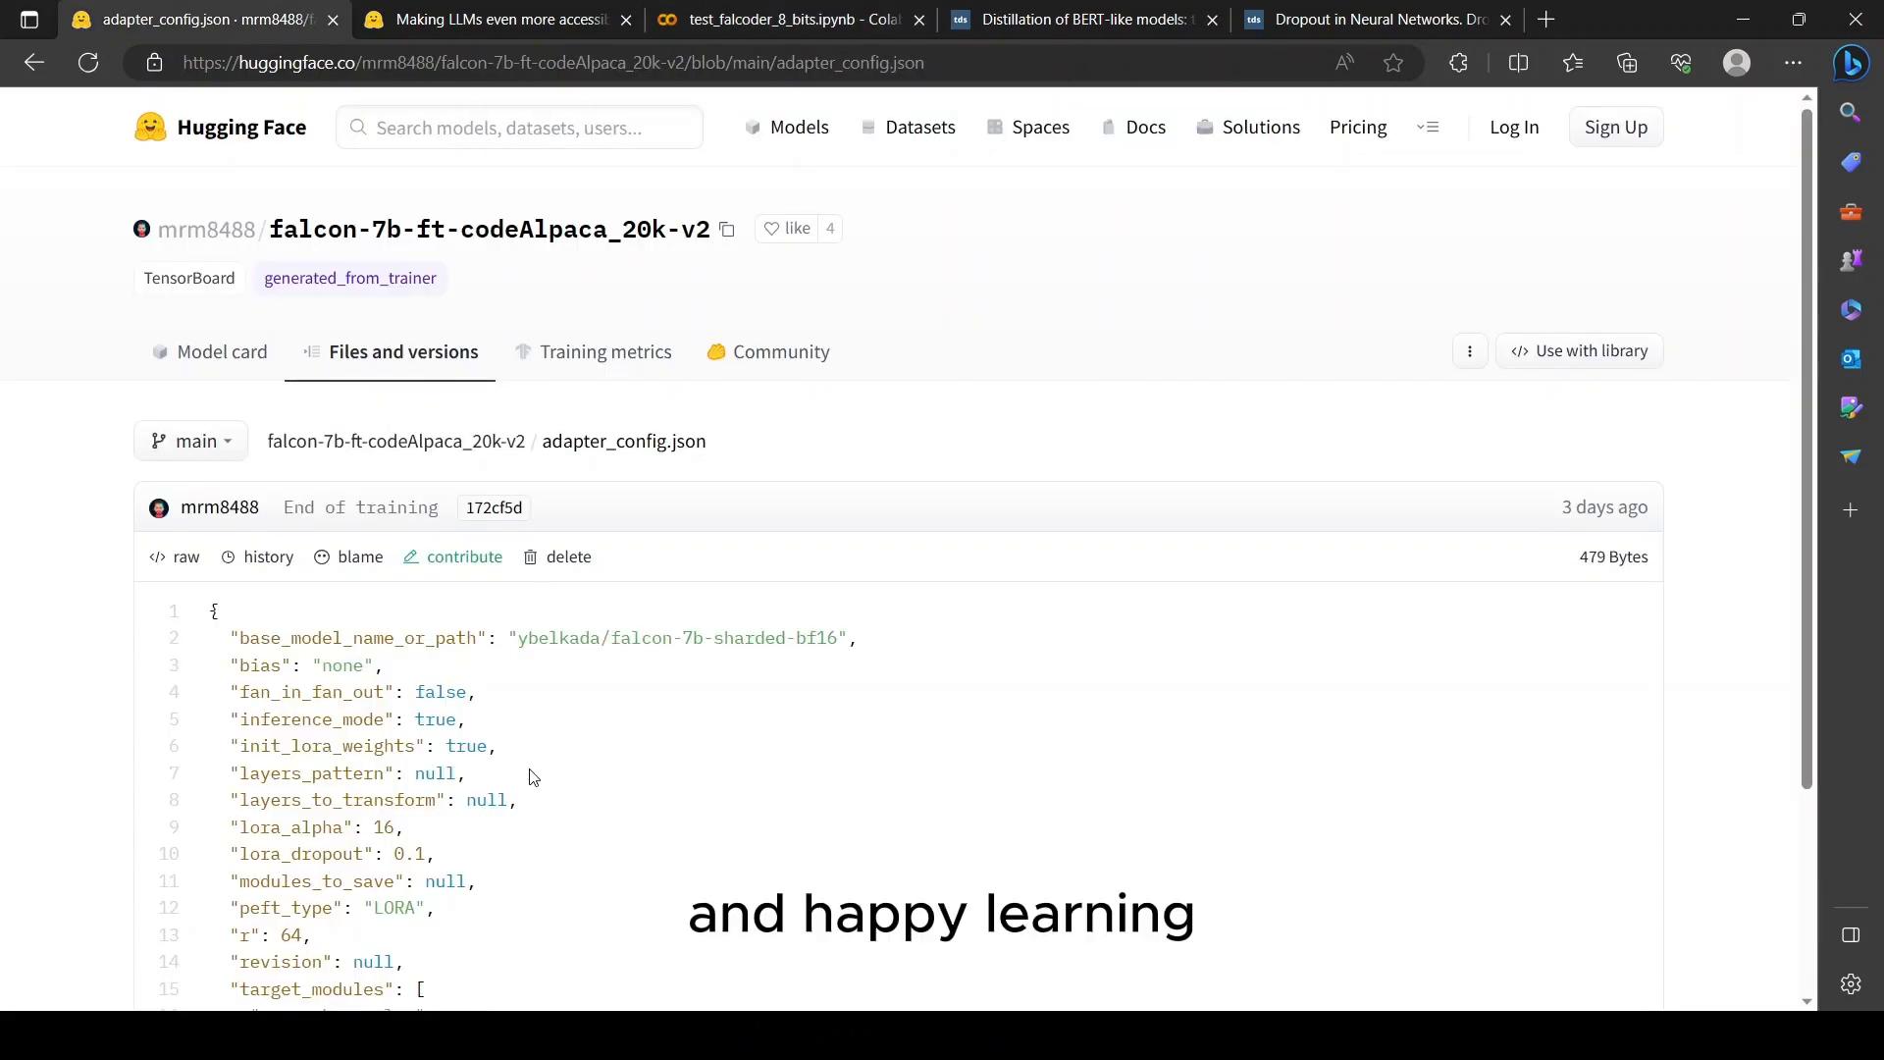